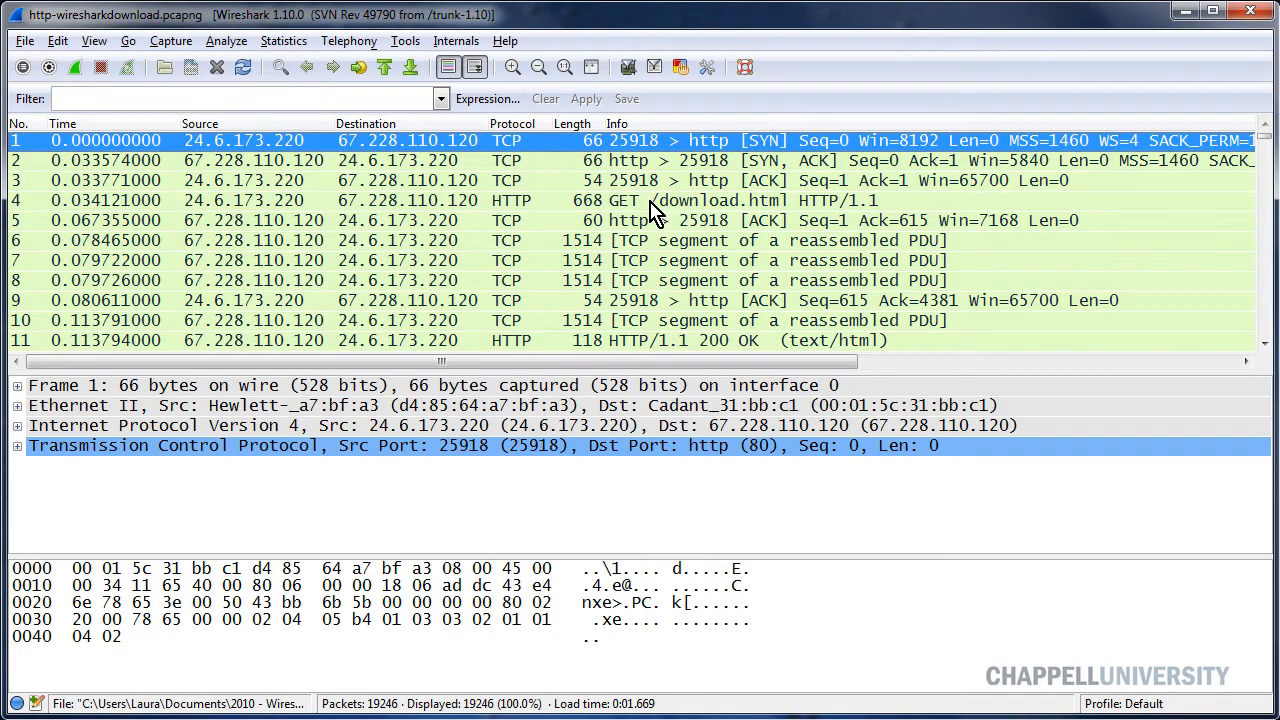
Inspect the GET request for download.html and the first server response segment.
{"action": "left_click", "coordinate": [640, 200]}
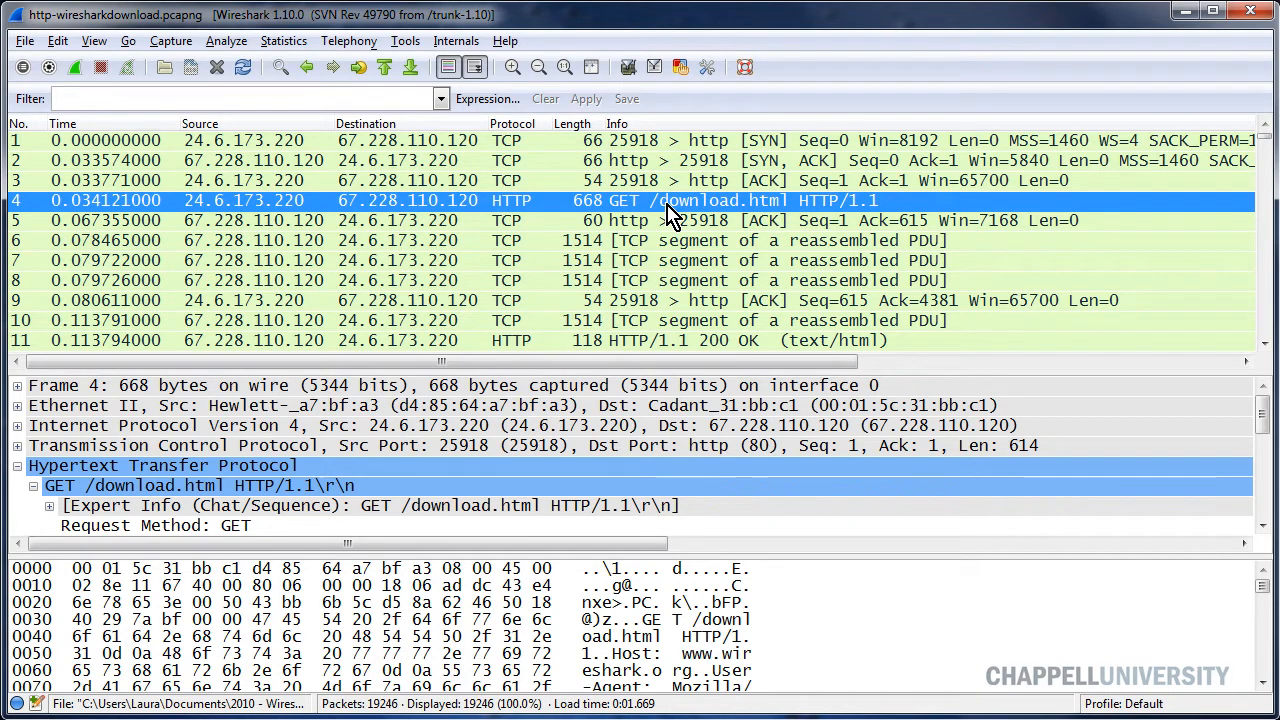
{"action": "left_click", "coordinate": [650, 240]}
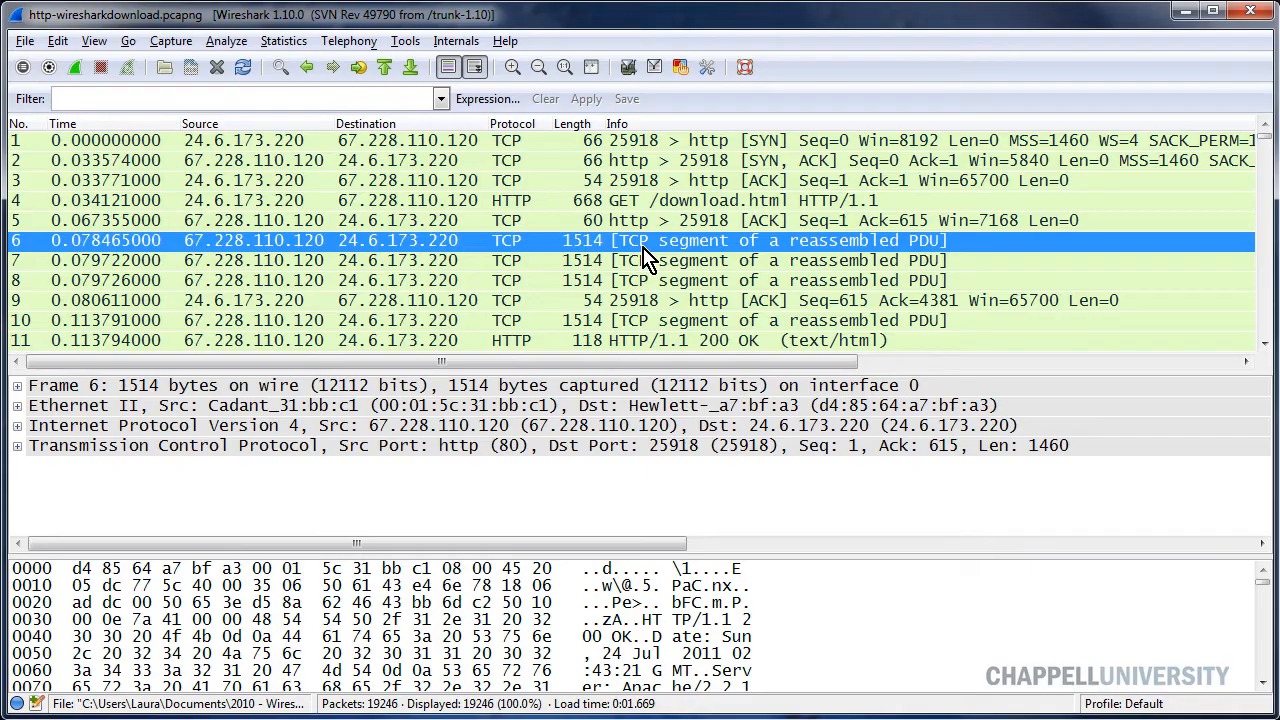
{"action": "mouse_move", "coordinate": [625, 248]}
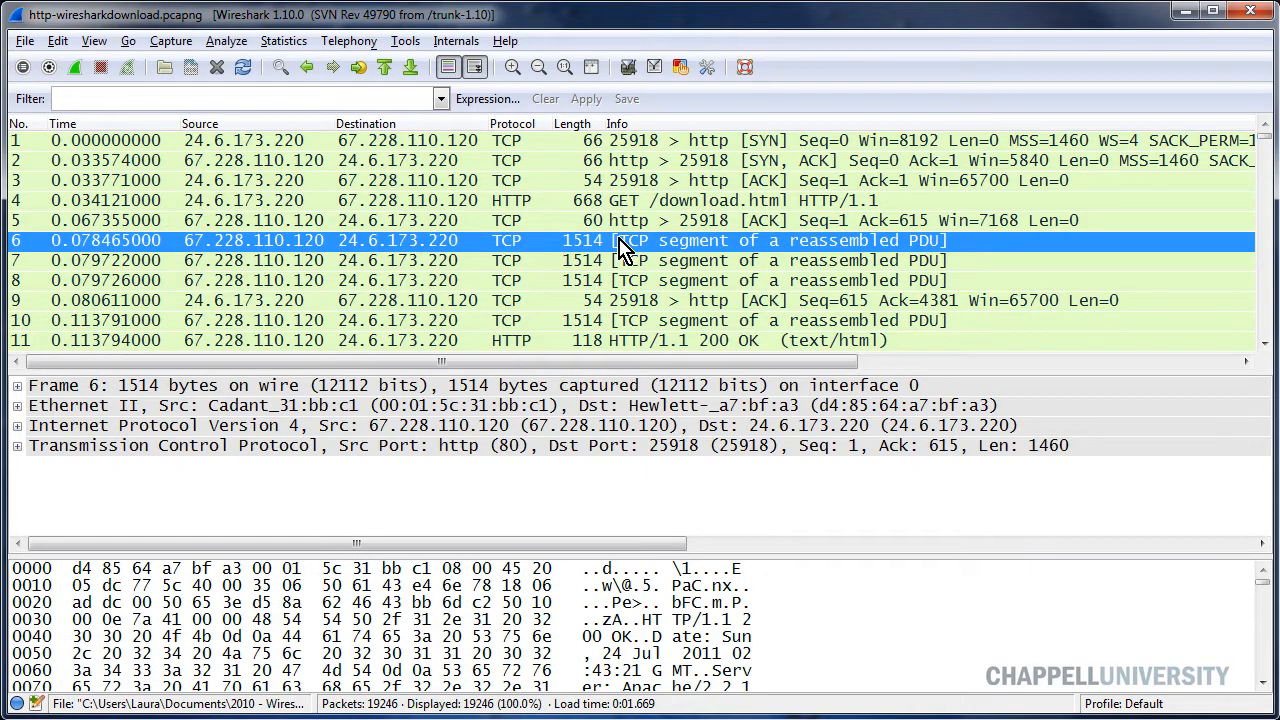
{"action": "mouse_move", "coordinate": [635, 252]}
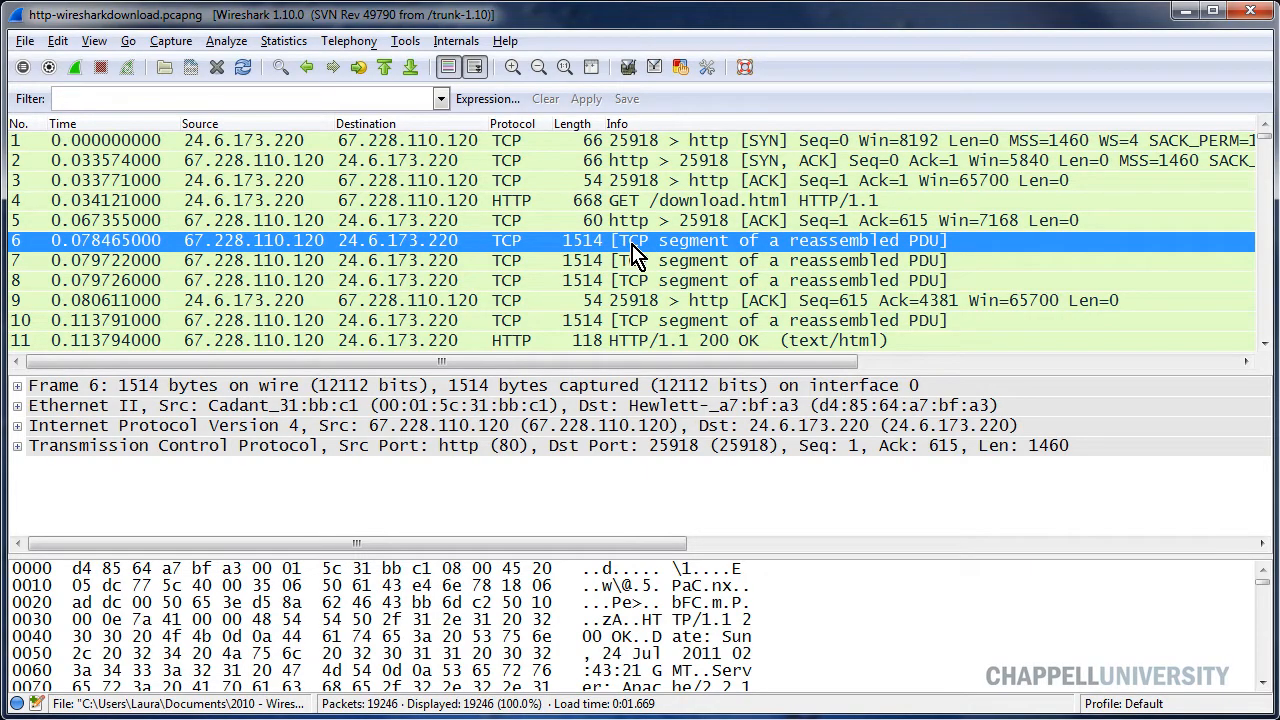
{"action": "mouse_move", "coordinate": [648, 258]}
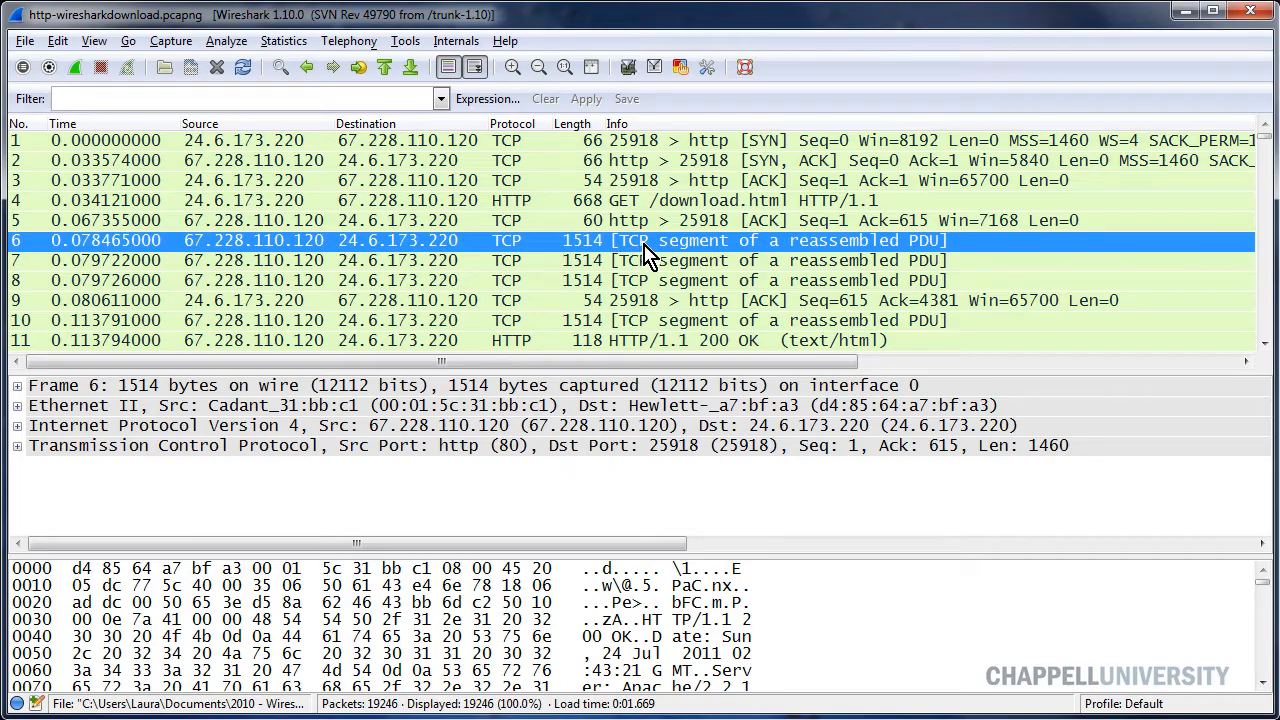
{"action": "mouse_move", "coordinate": [652, 275]}
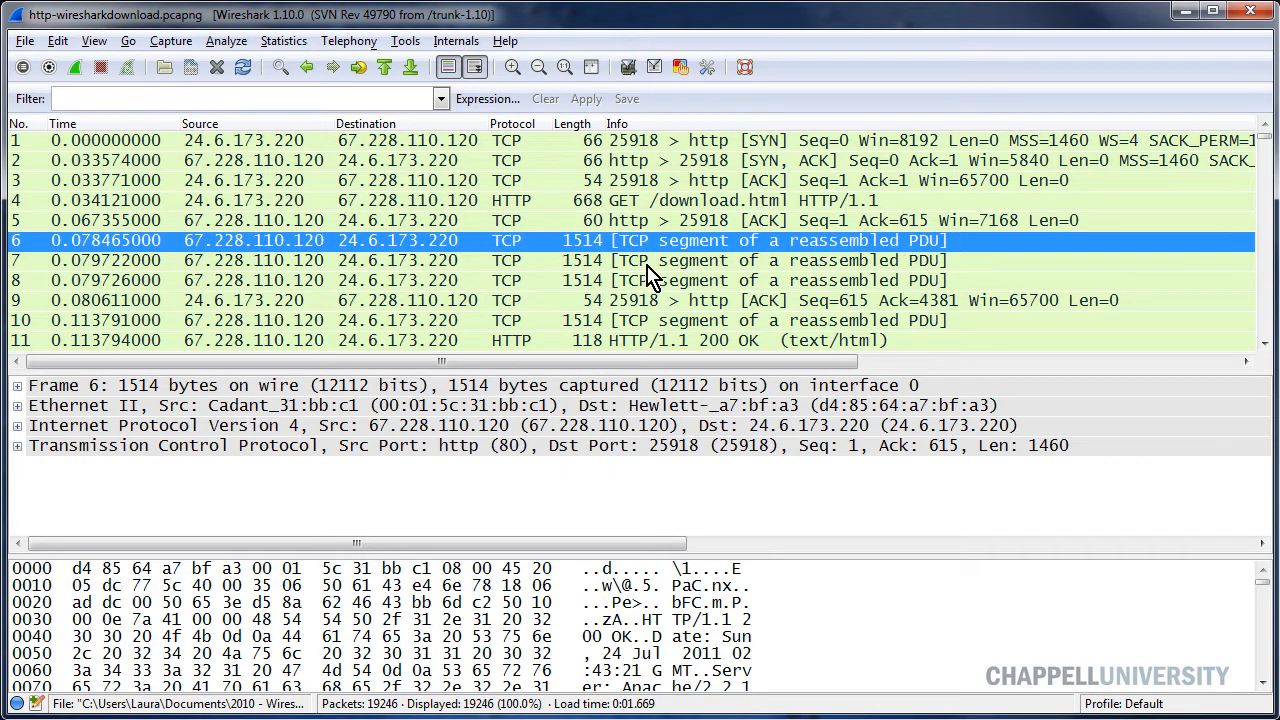
{"action": "mouse_move", "coordinate": [680, 262]}
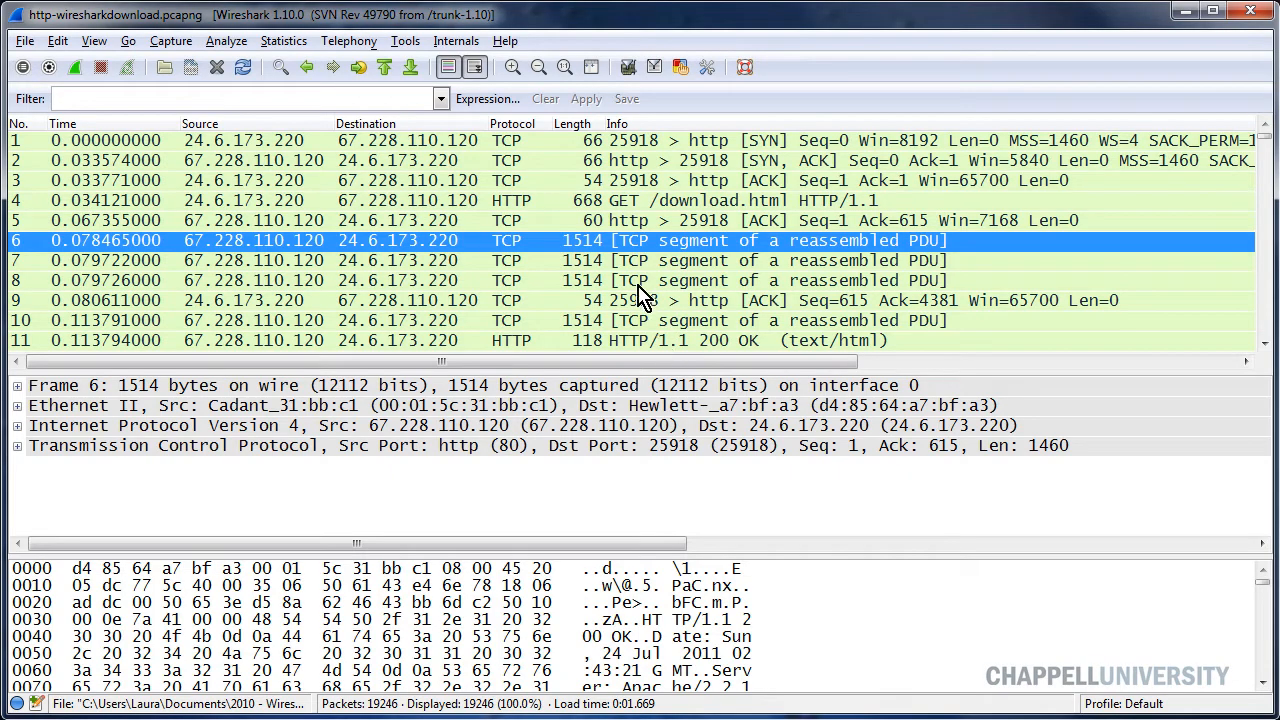
{"action": "mouse_move", "coordinate": [240, 265]}
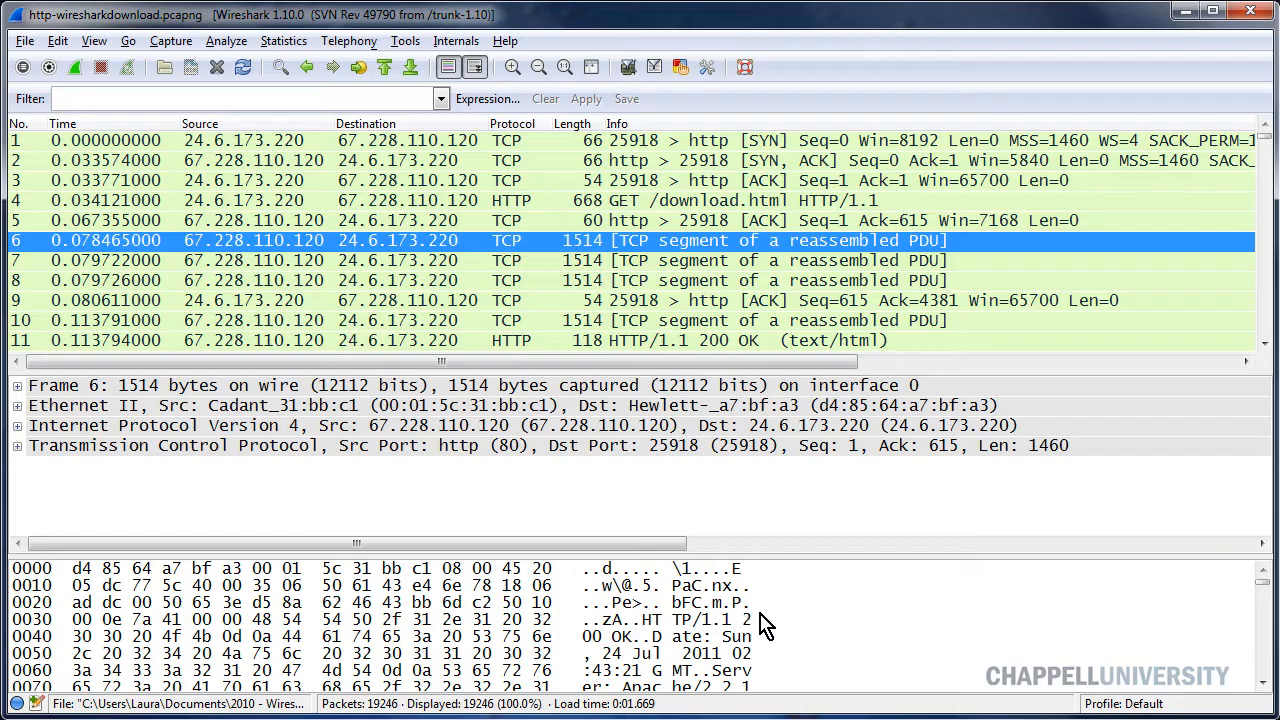
{"action": "mouse_move", "coordinate": [372, 405]}
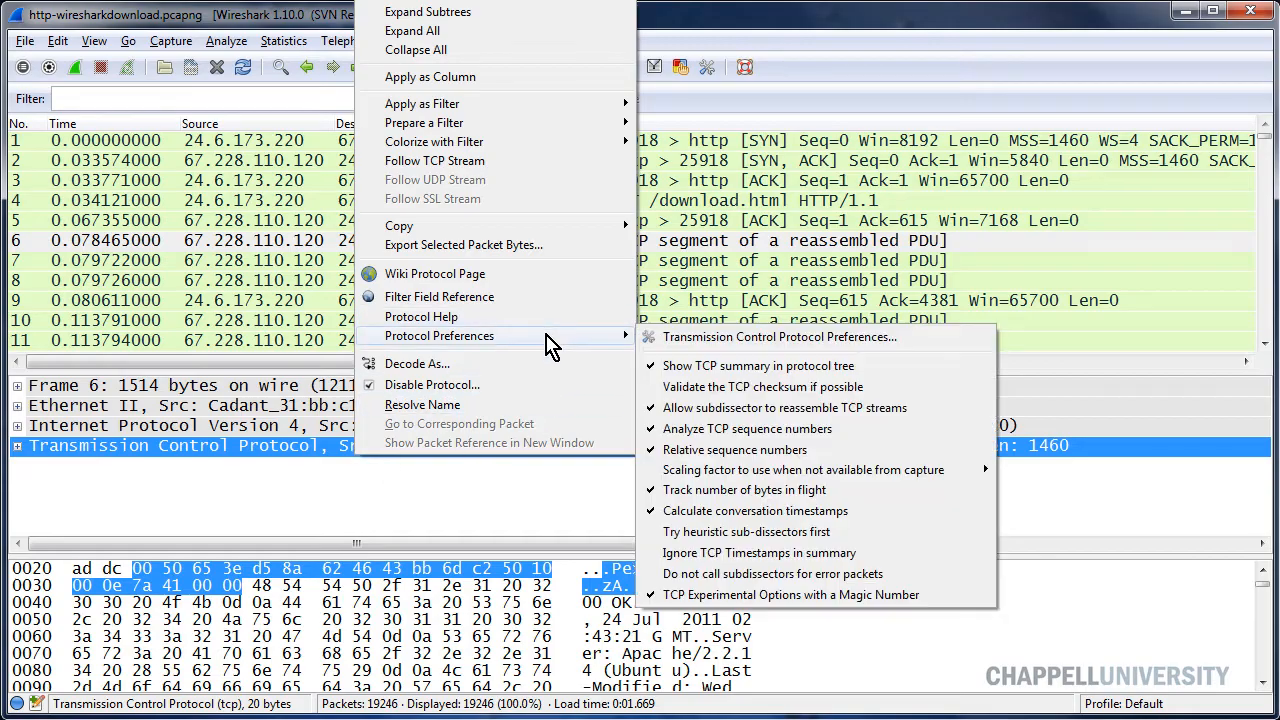
{"action": "mouse_move", "coordinate": [760, 407]}
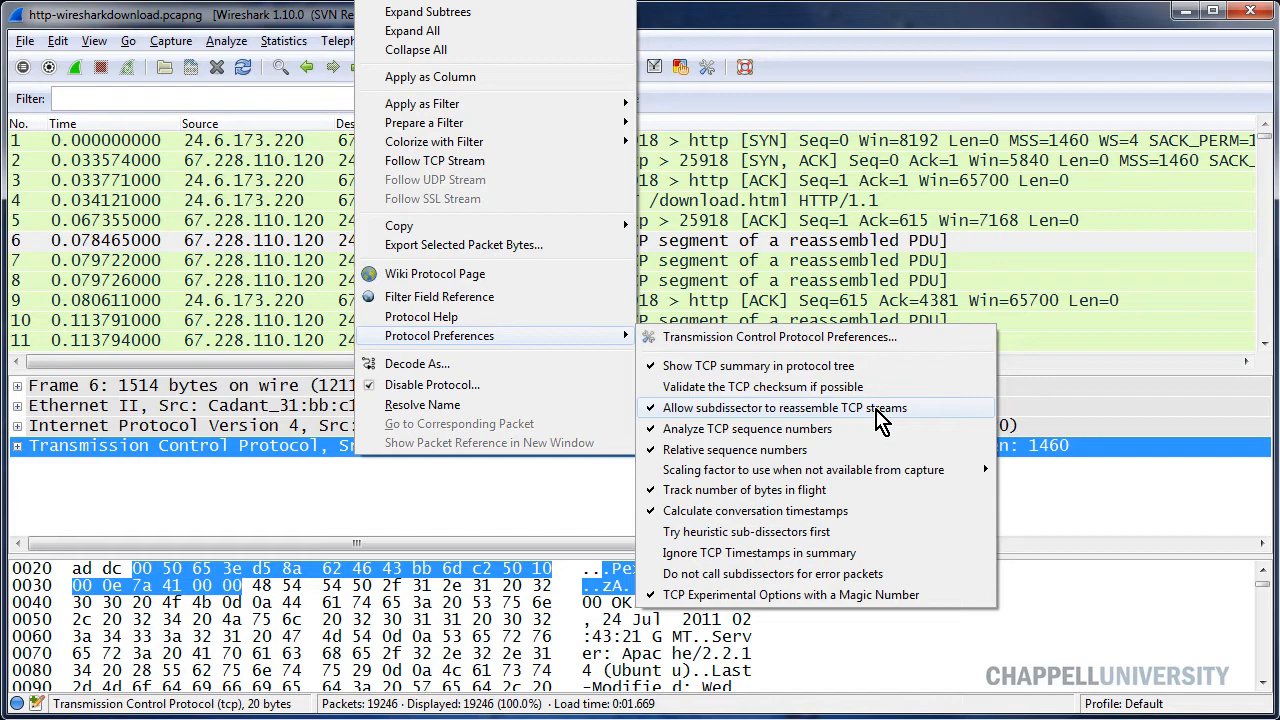
{"action": "mouse_move", "coordinate": [895, 417]}
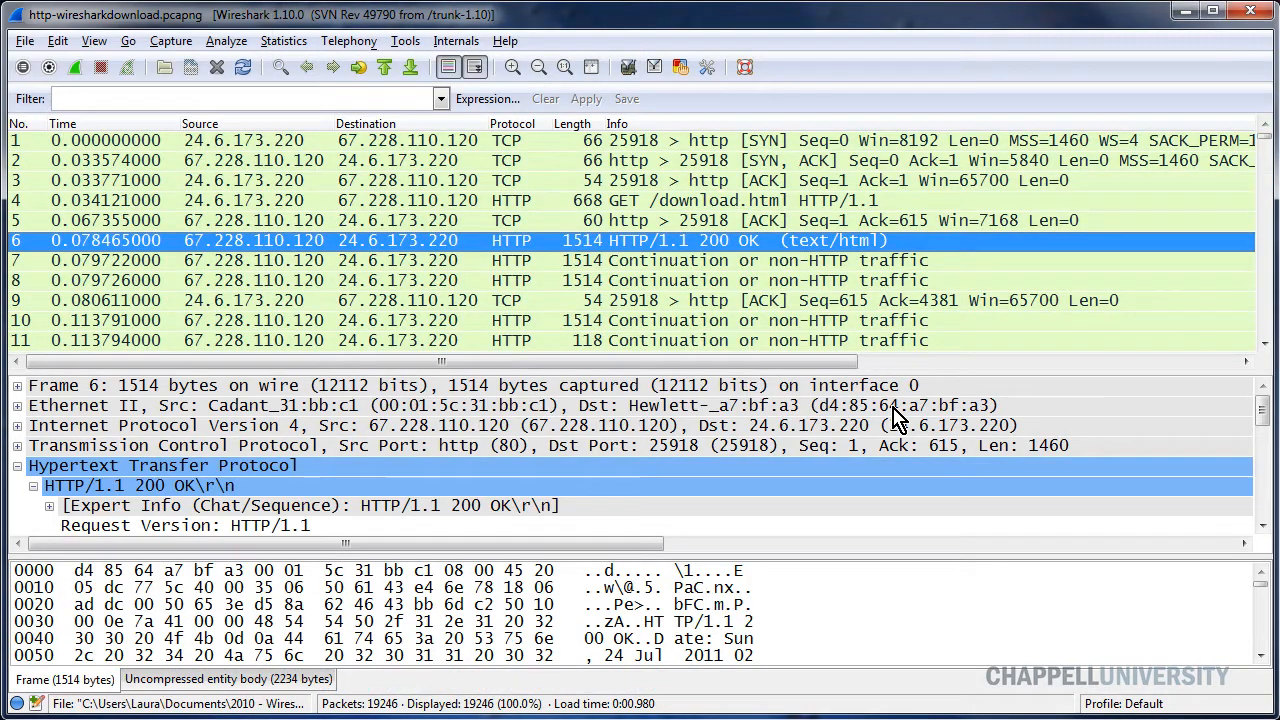
{"action": "mouse_move", "coordinate": [665, 265]}
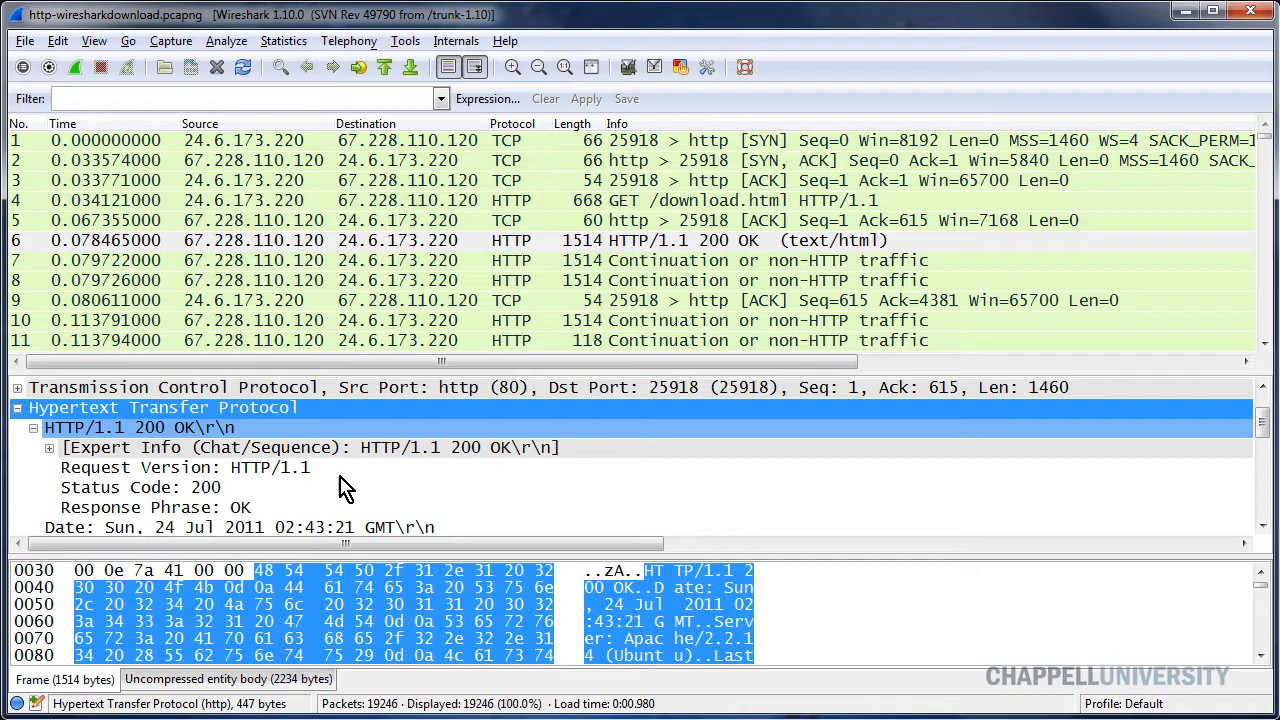
Scroll packet 6's HTTP details and select Time since request (0.044344 s, request in frame 4).
{"action": "scroll", "scroll_direction": "down", "scroll_amount": 3}
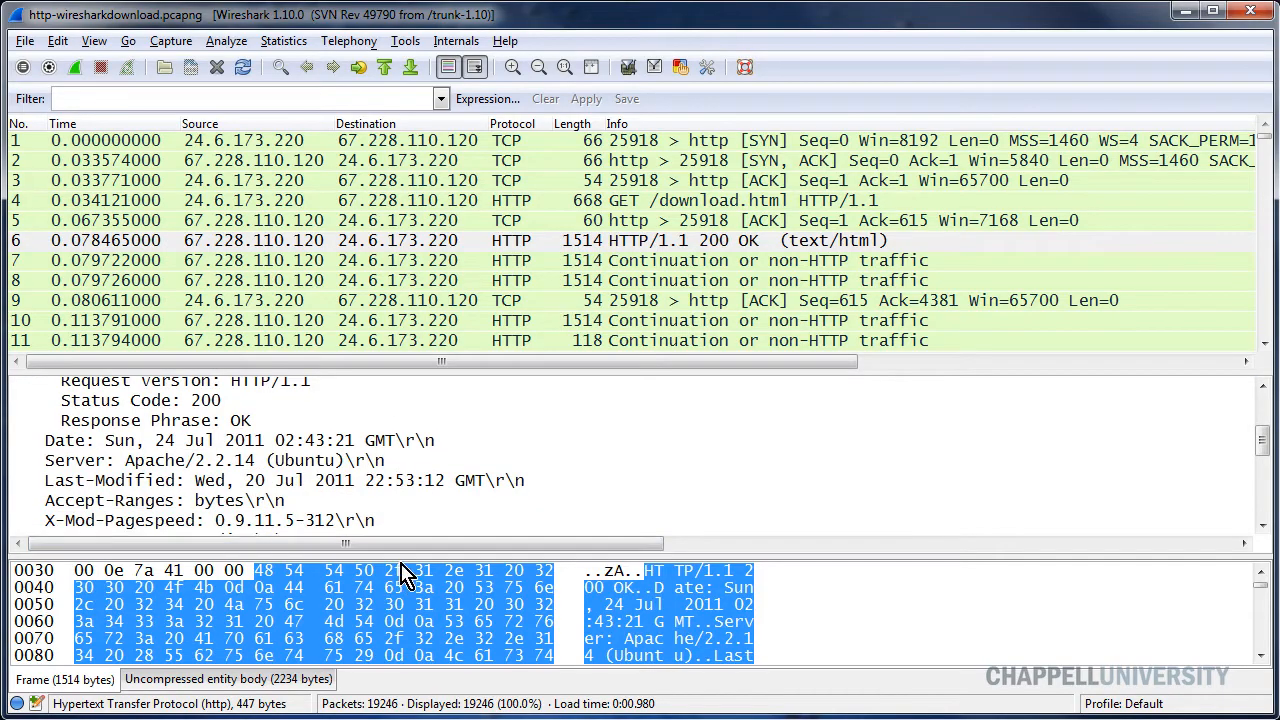
{"action": "scroll", "scroll_direction": "down", "scroll_amount": 3}
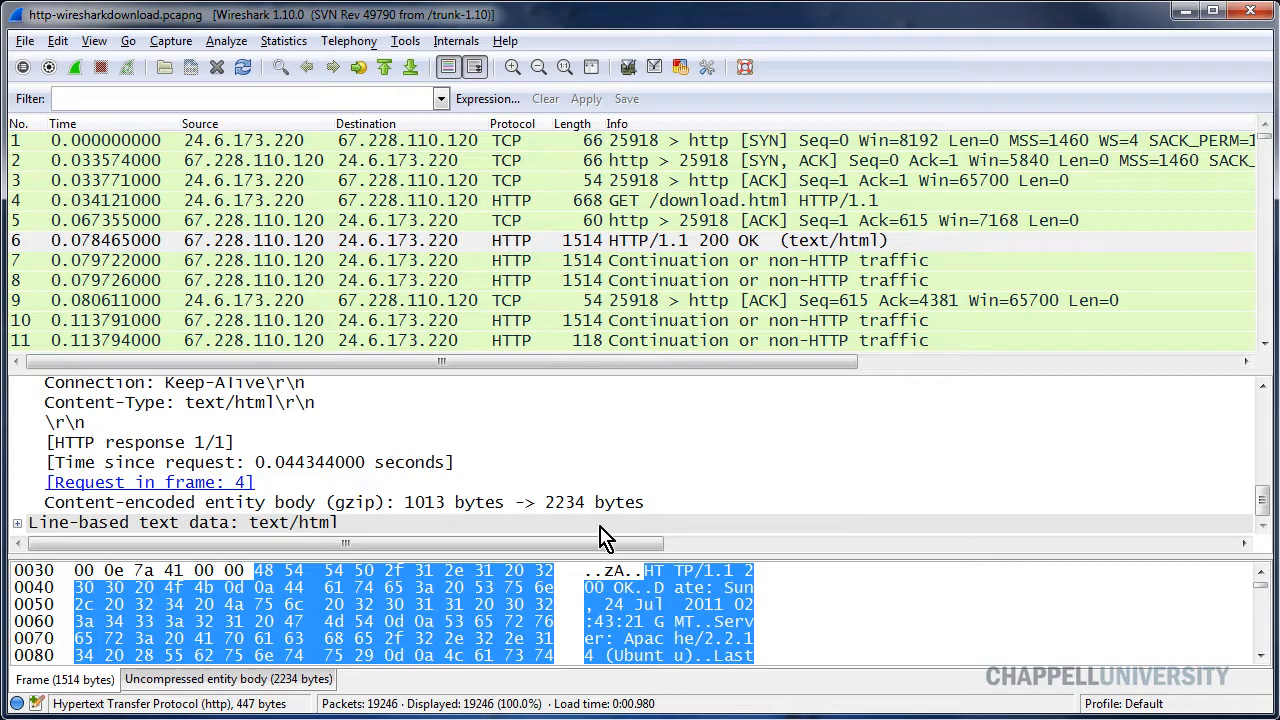
{"action": "left_click", "coordinate": [140, 442]}
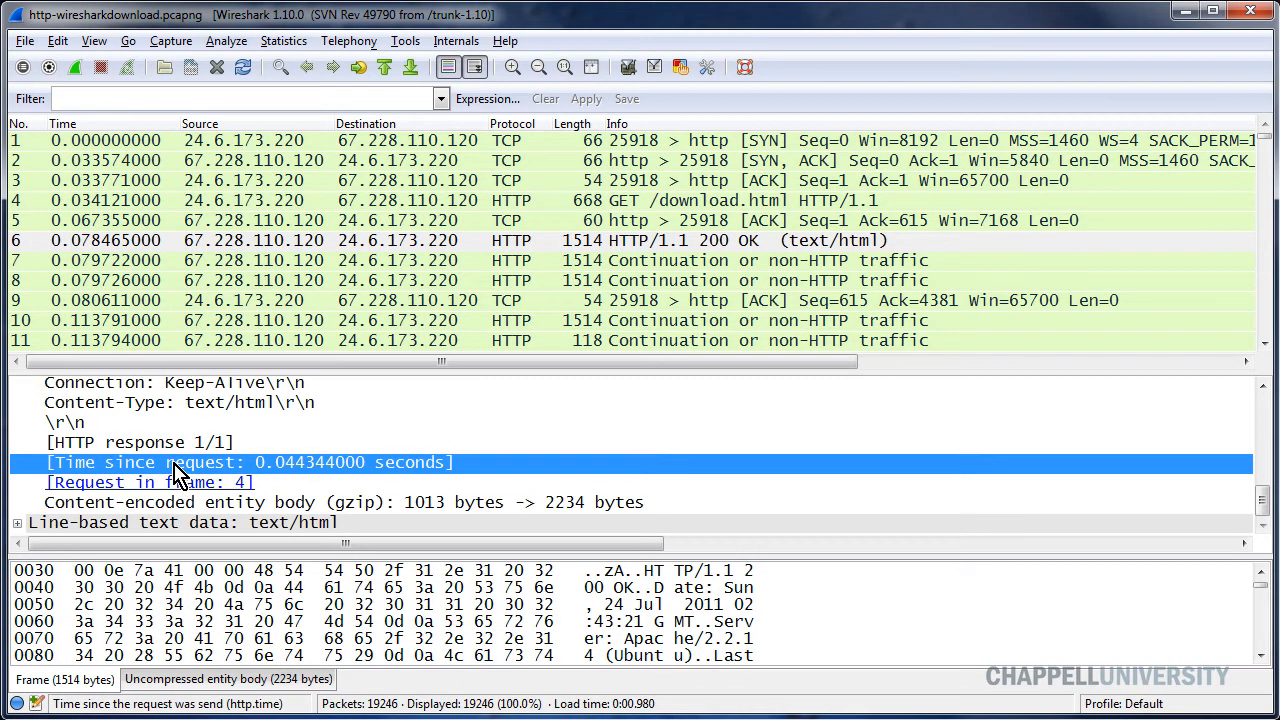
{"action": "mouse_move", "coordinate": [337, 662]}
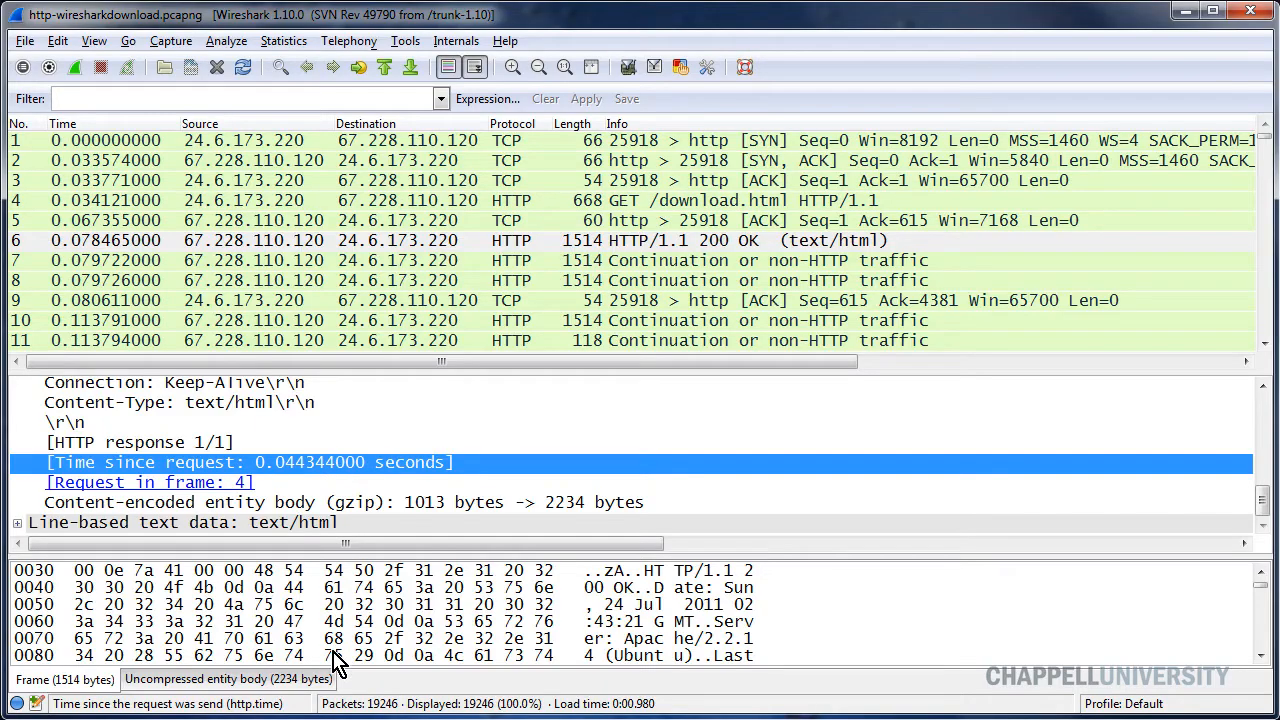
{"action": "mouse_move", "coordinate": [263, 678]}
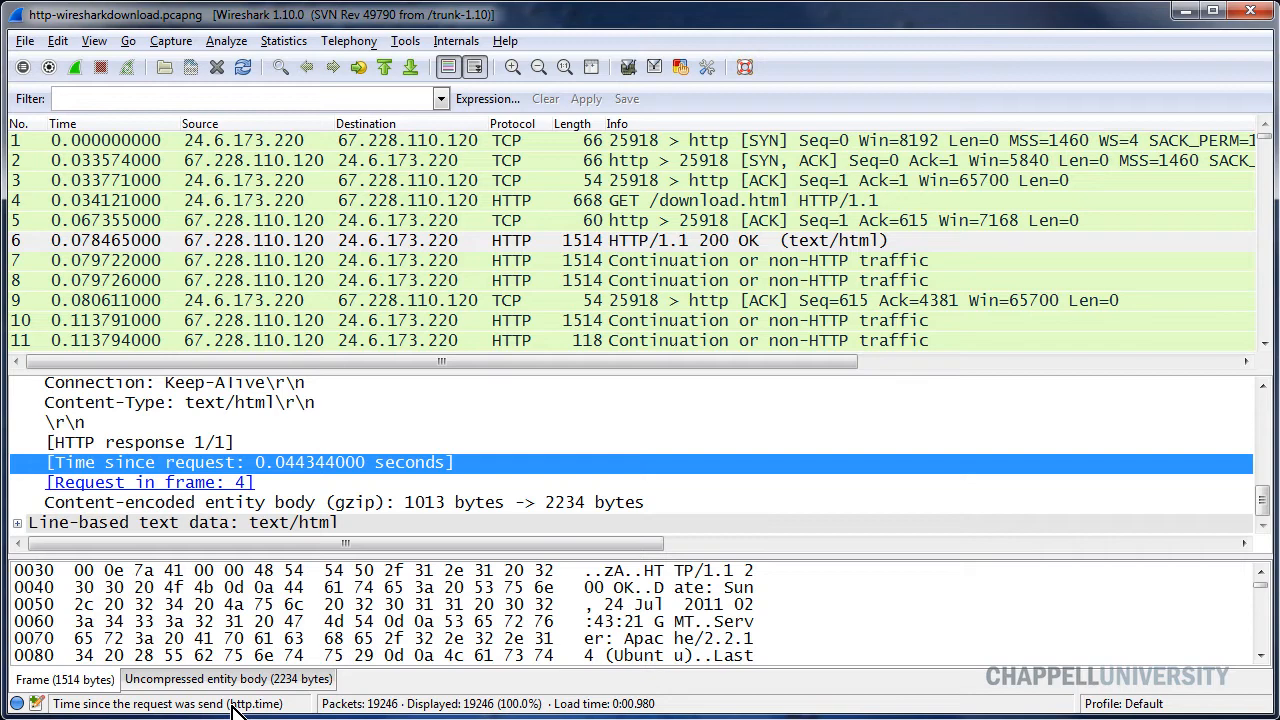
{"action": "mouse_move", "coordinate": [290, 710]}
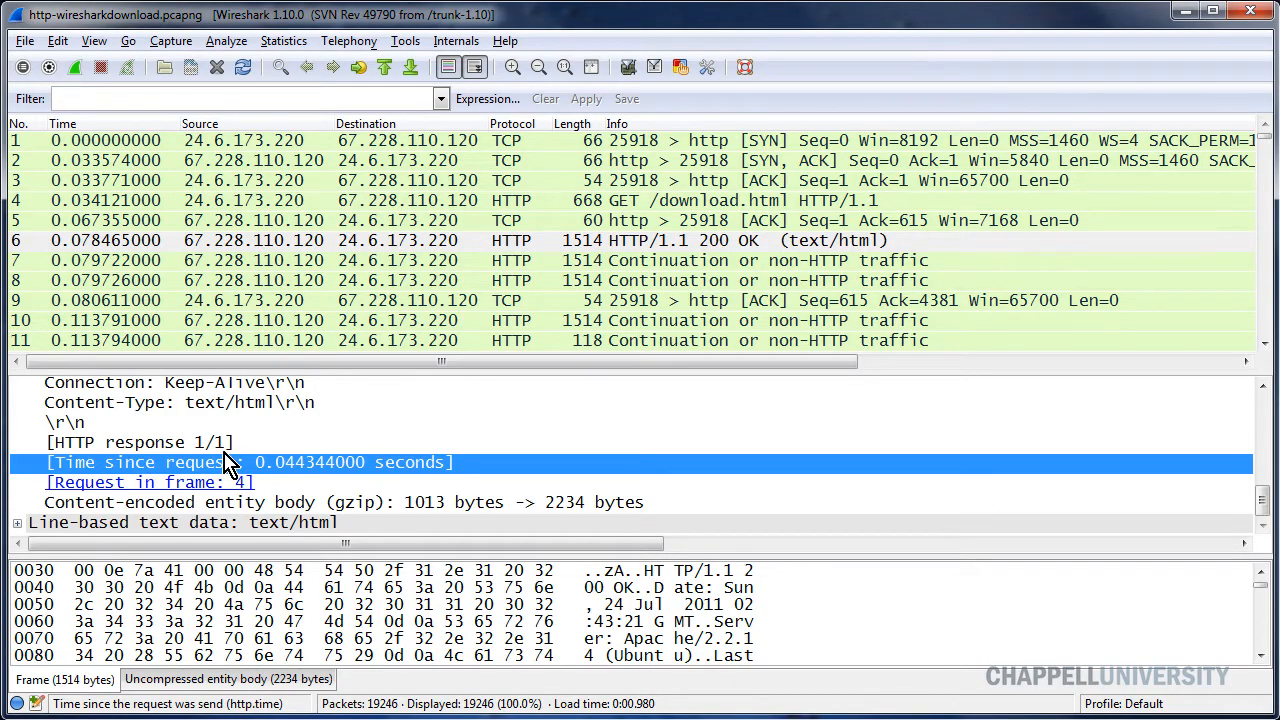
{"action": "mouse_move", "coordinate": [280, 477]}
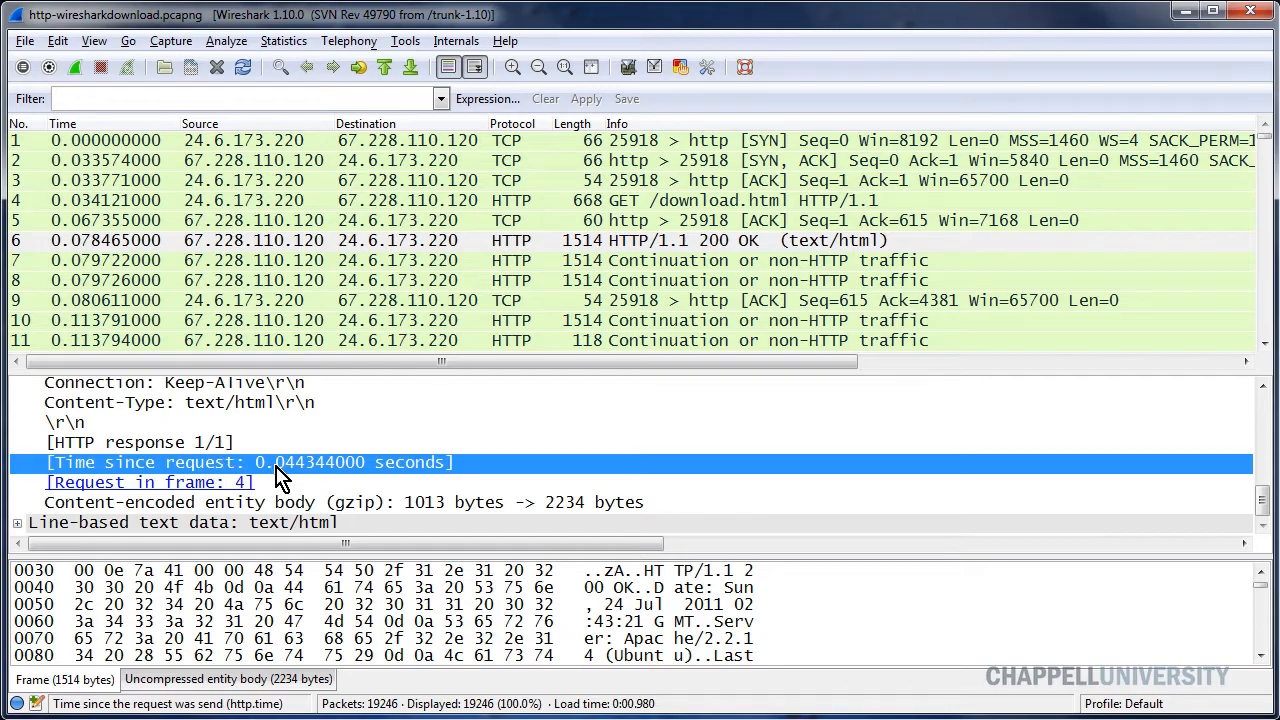
{"action": "mouse_move", "coordinate": [415, 472]}
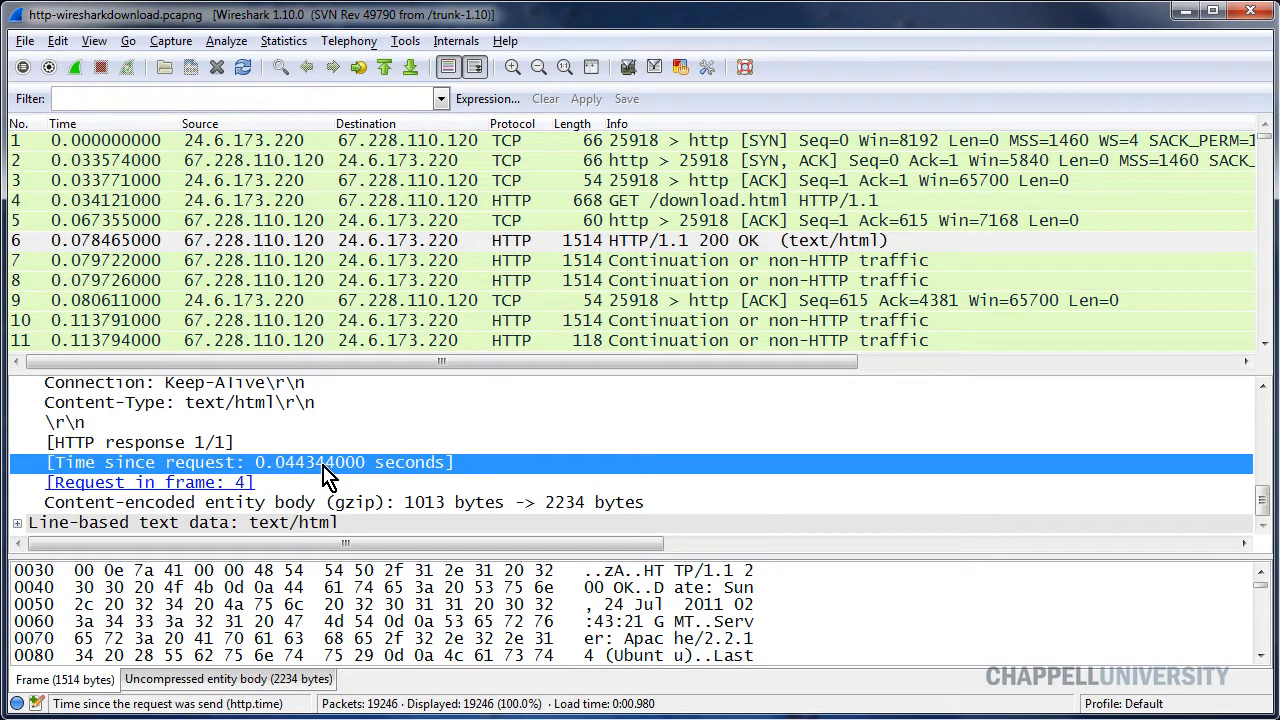
Add Time since request as a column and sort it descending, frame 28 (0.203 s) on top.
{"action": "right_click", "coordinate": [330, 462]}
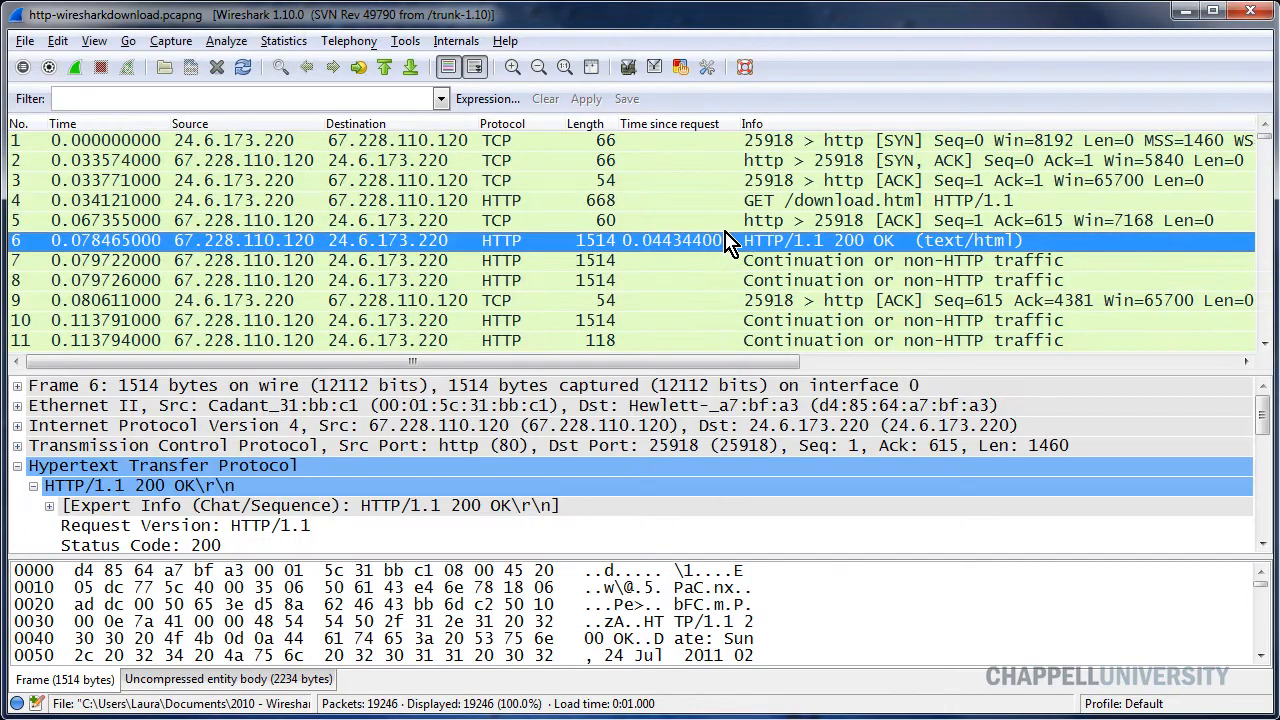
{"action": "mouse_move", "coordinate": [668, 123]}
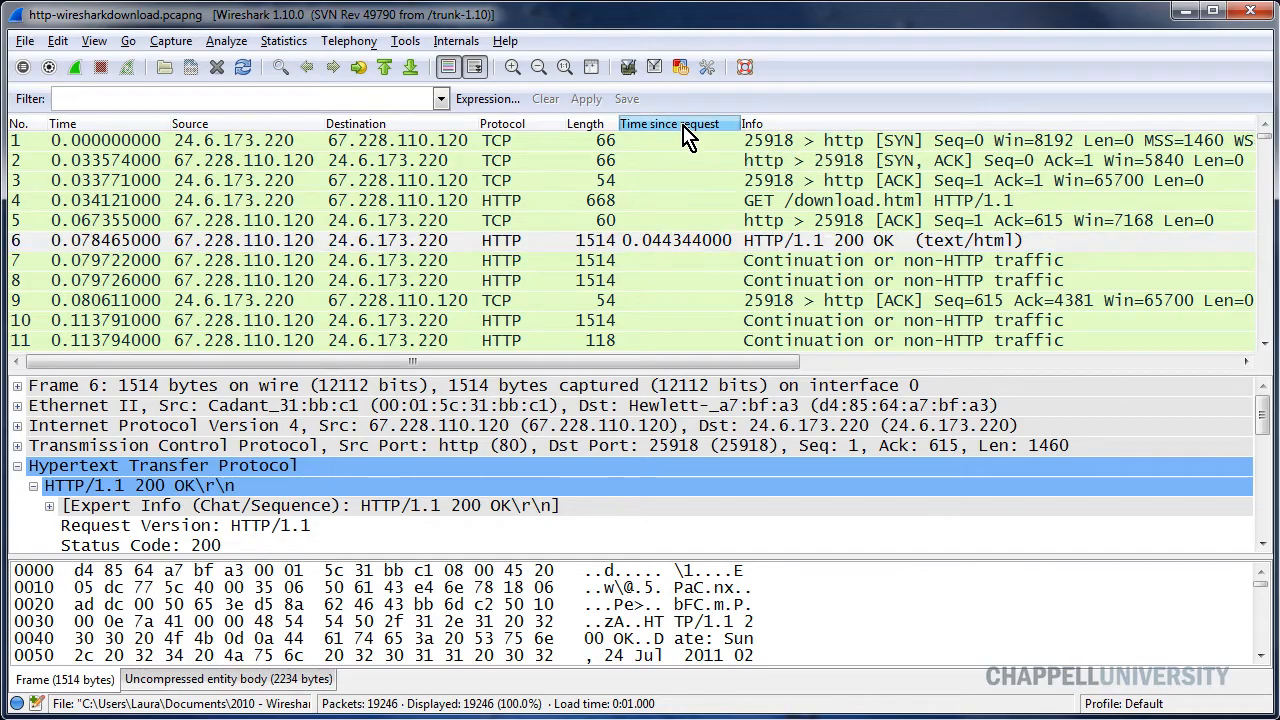
{"action": "left_click", "coordinate": [675, 123]}
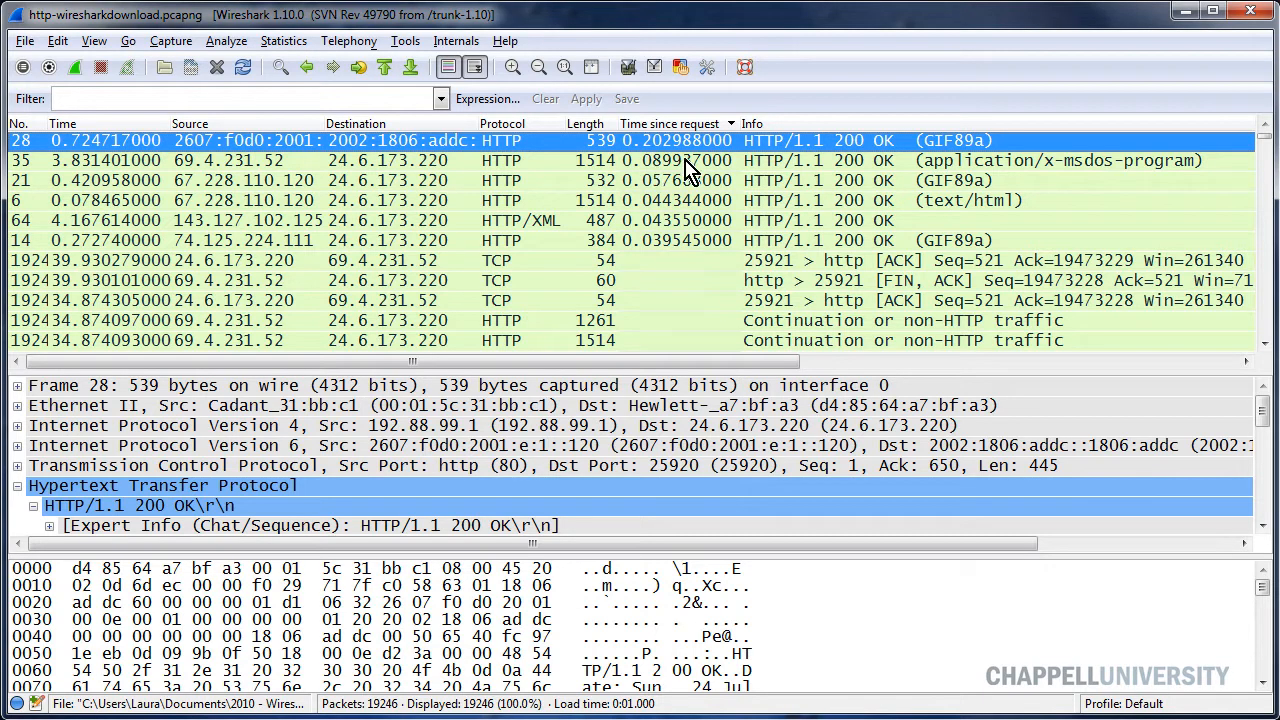
{"action": "mouse_move", "coordinate": [693, 160]}
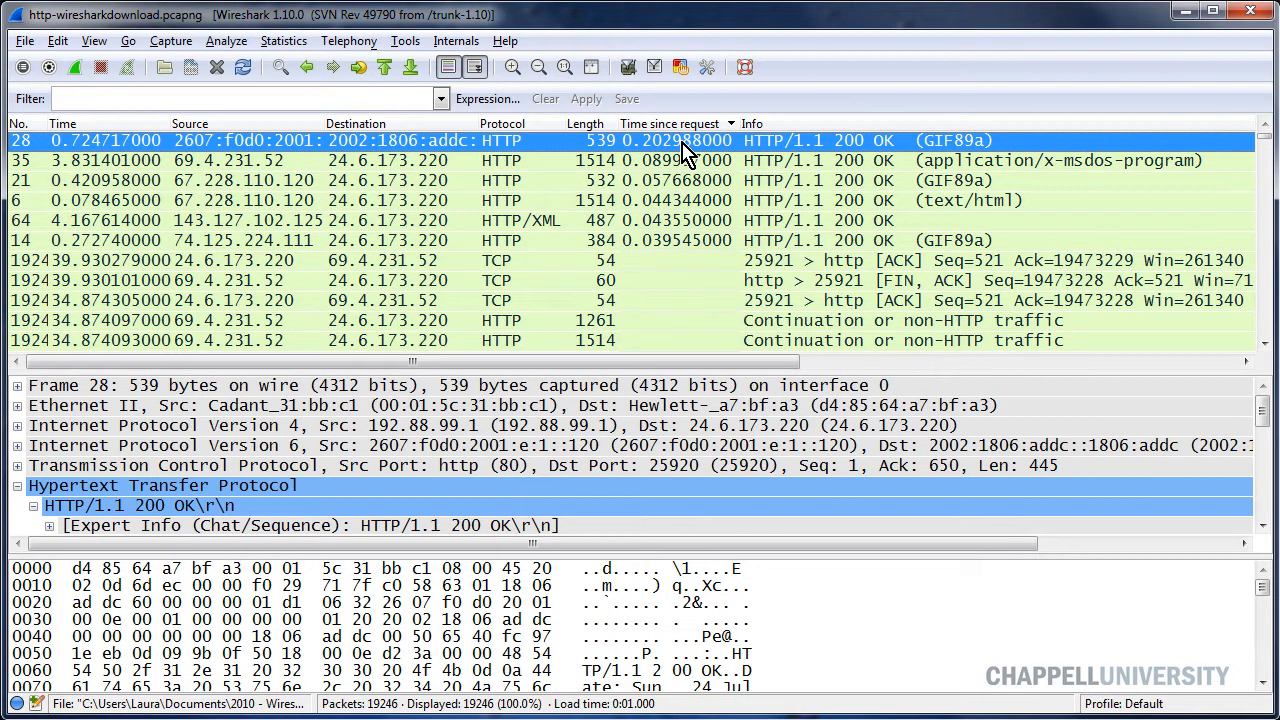
{"action": "mouse_move", "coordinate": [680, 155]}
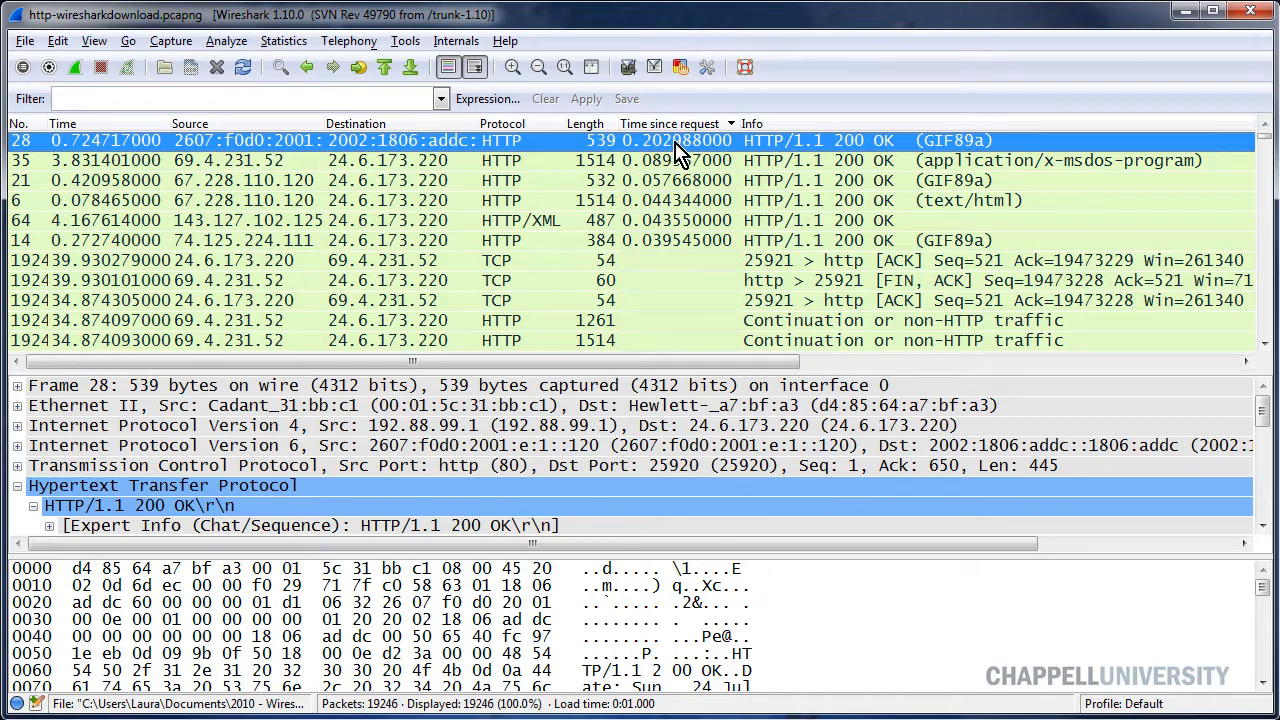
{"action": "mouse_move", "coordinate": [778, 157]}
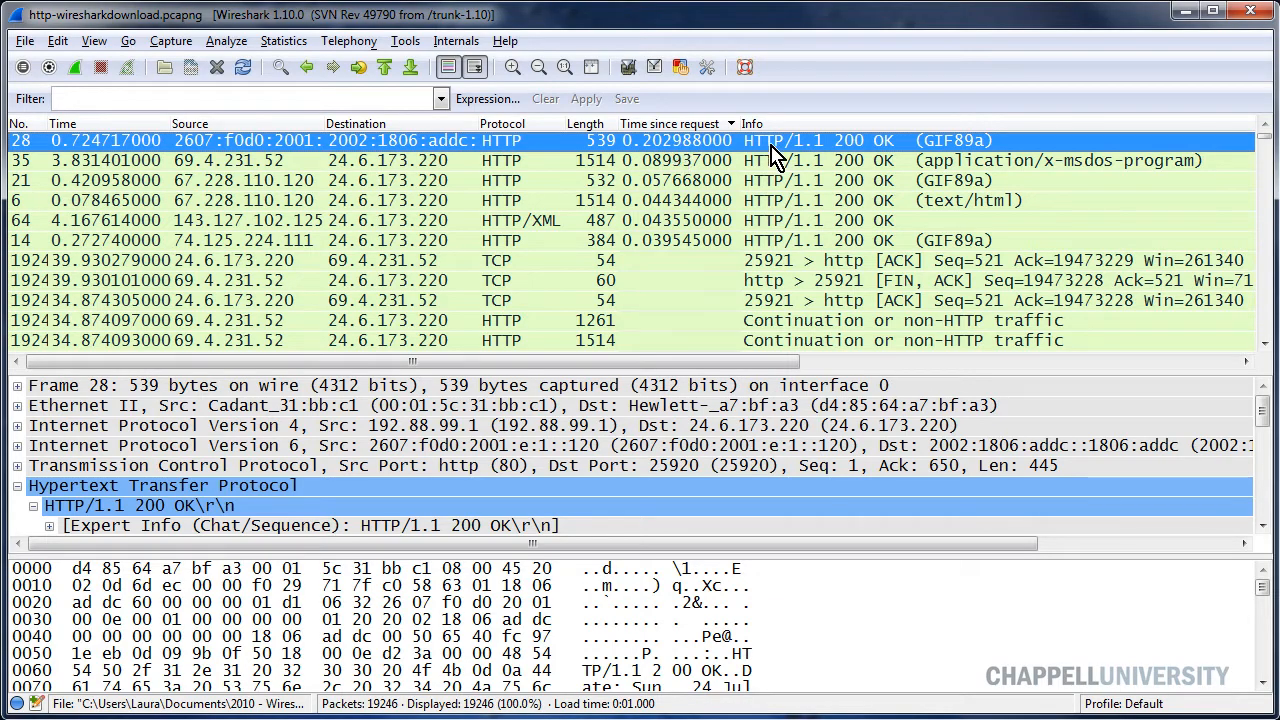
{"action": "mouse_move", "coordinate": [935, 175]}
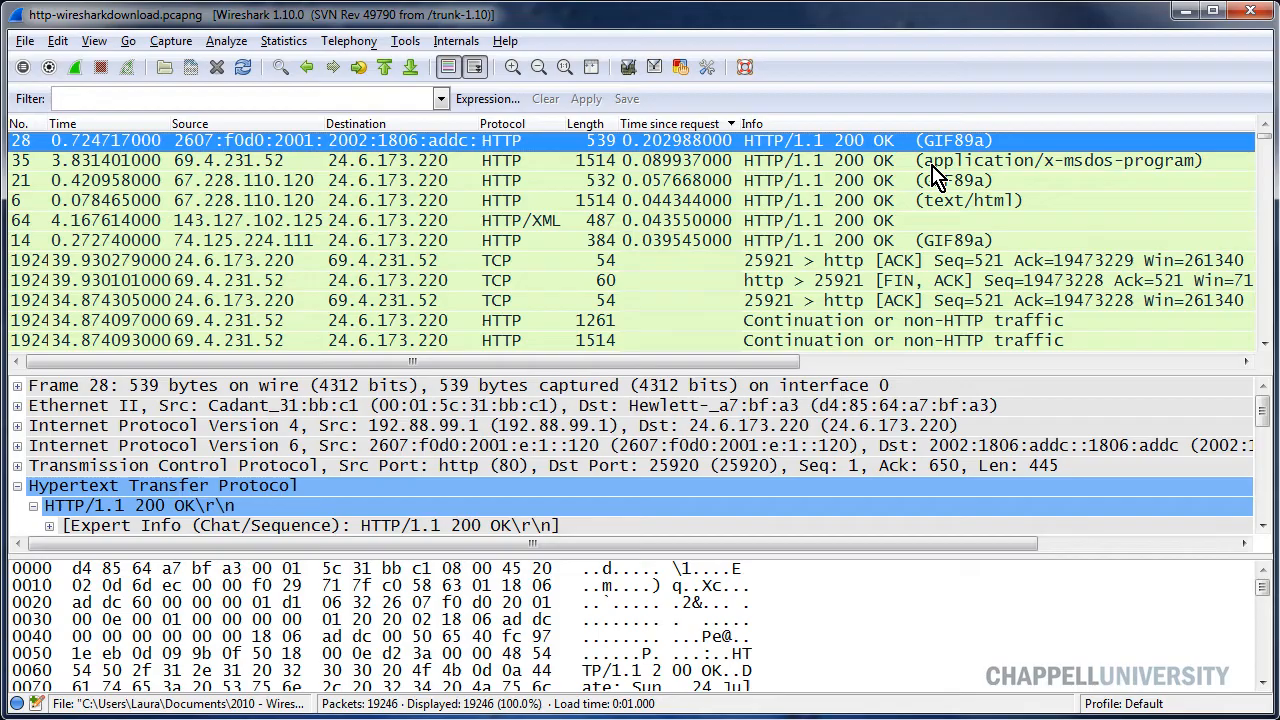
{"action": "mouse_move", "coordinate": [910, 110]}
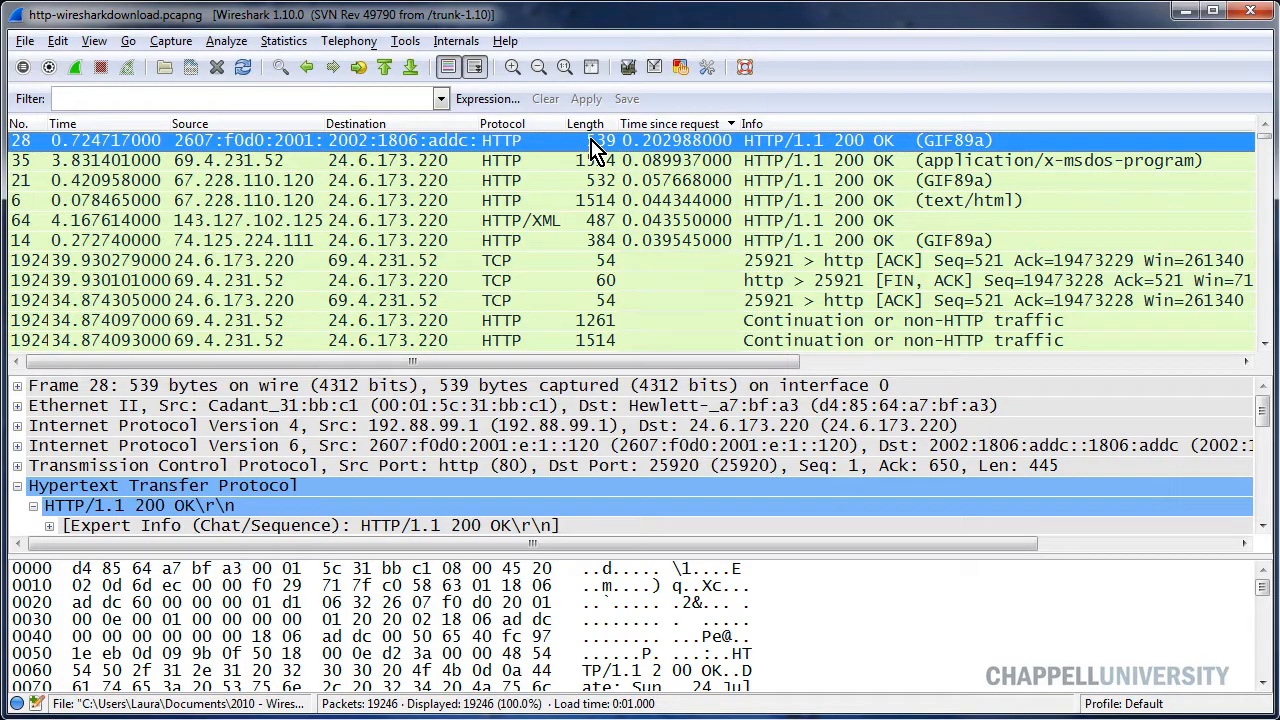
{"action": "mouse_move", "coordinate": [645, 160]}
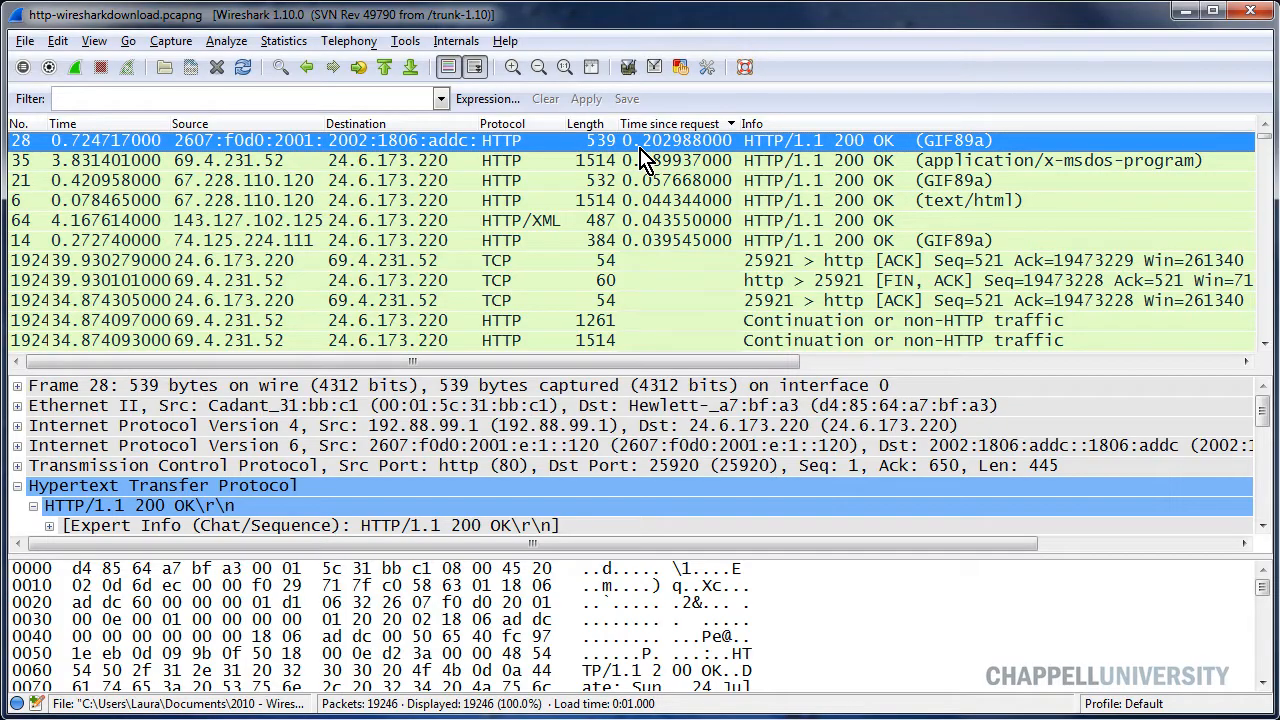
{"action": "mouse_move", "coordinate": [690, 162]}
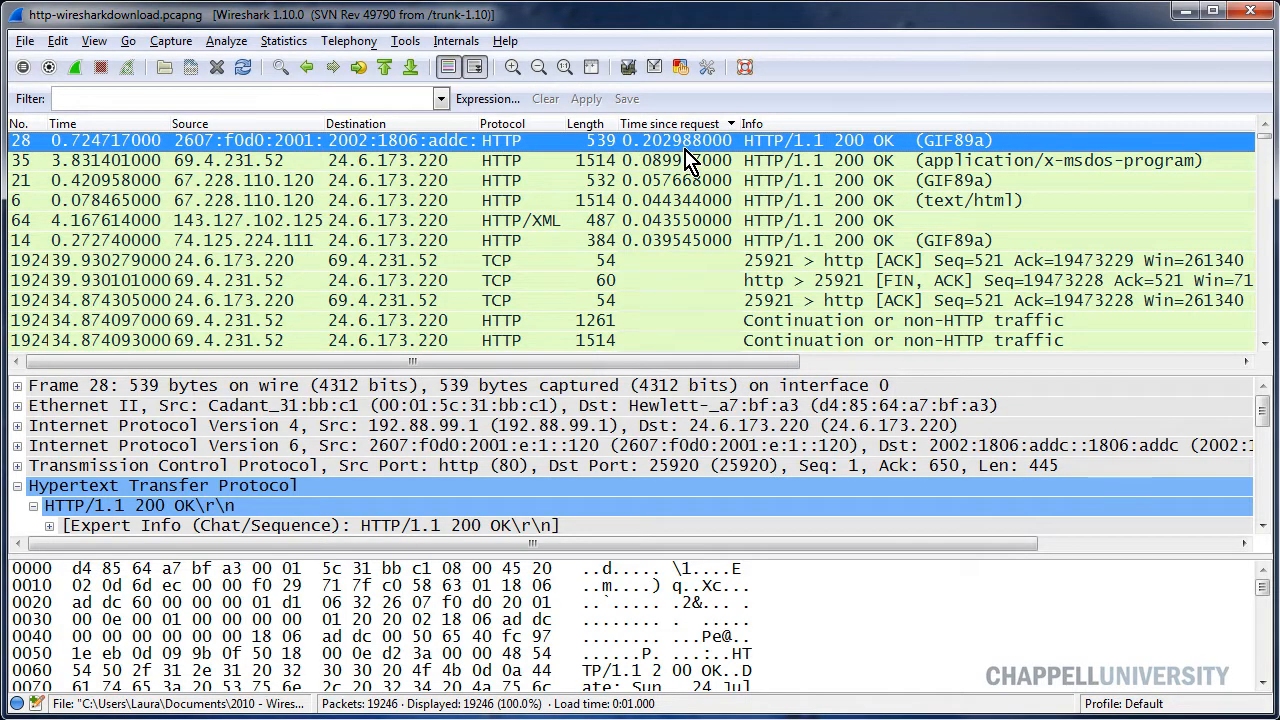
{"action": "left_click", "coordinate": [283, 41]}
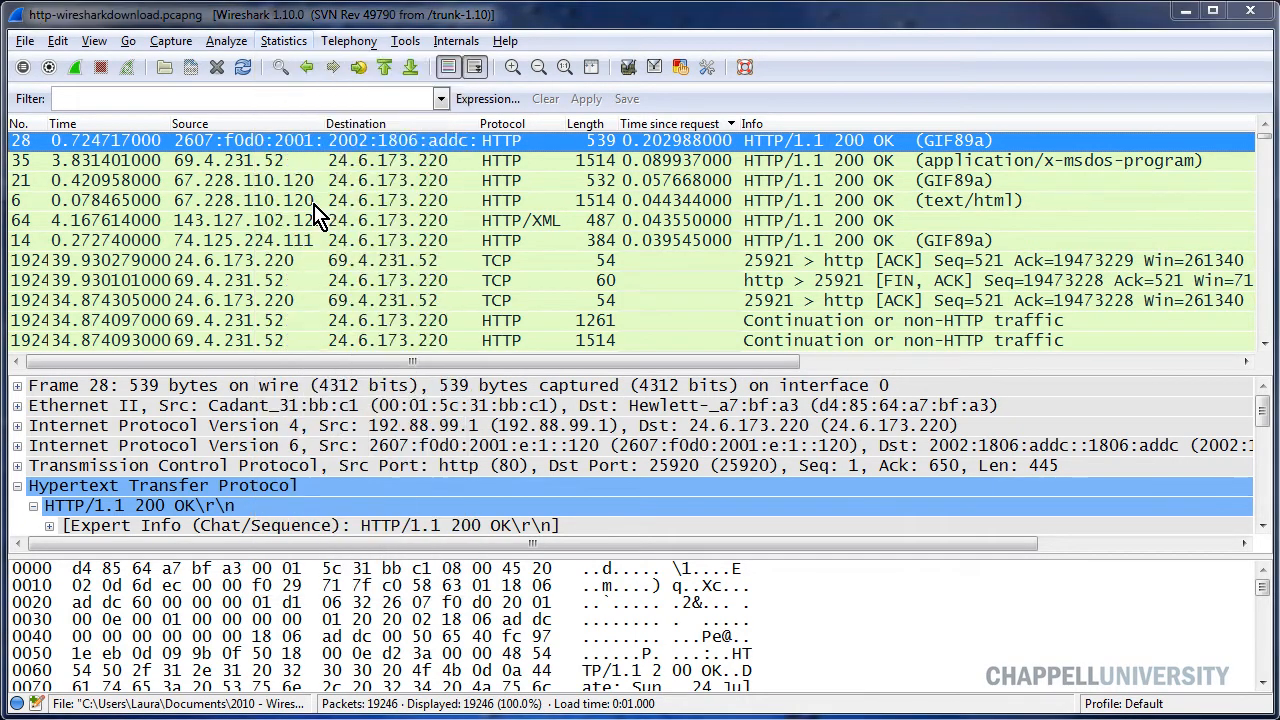
Build an IO Graph with Graph 1 off, Graph 2 filtered on http.time, and 0.1 s ticks.
{"action": "left_click", "coordinate": [283, 41]}
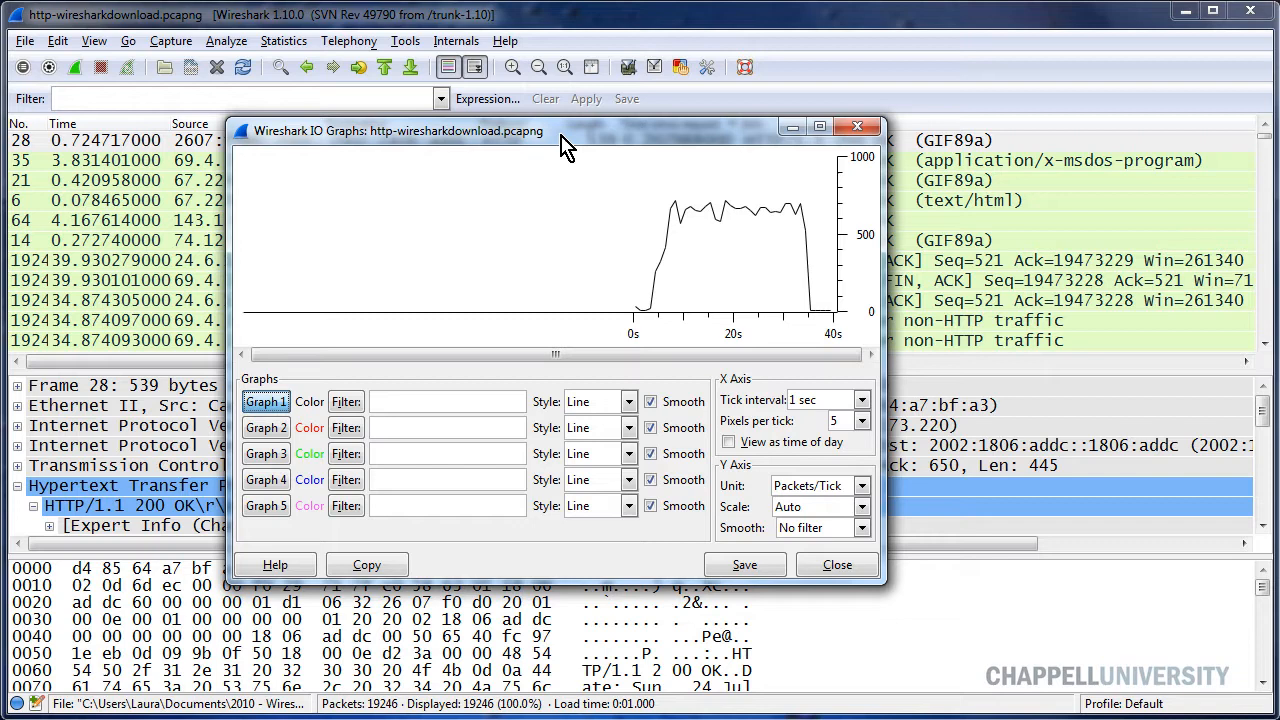
{"action": "mouse_move", "coordinate": [750, 220]}
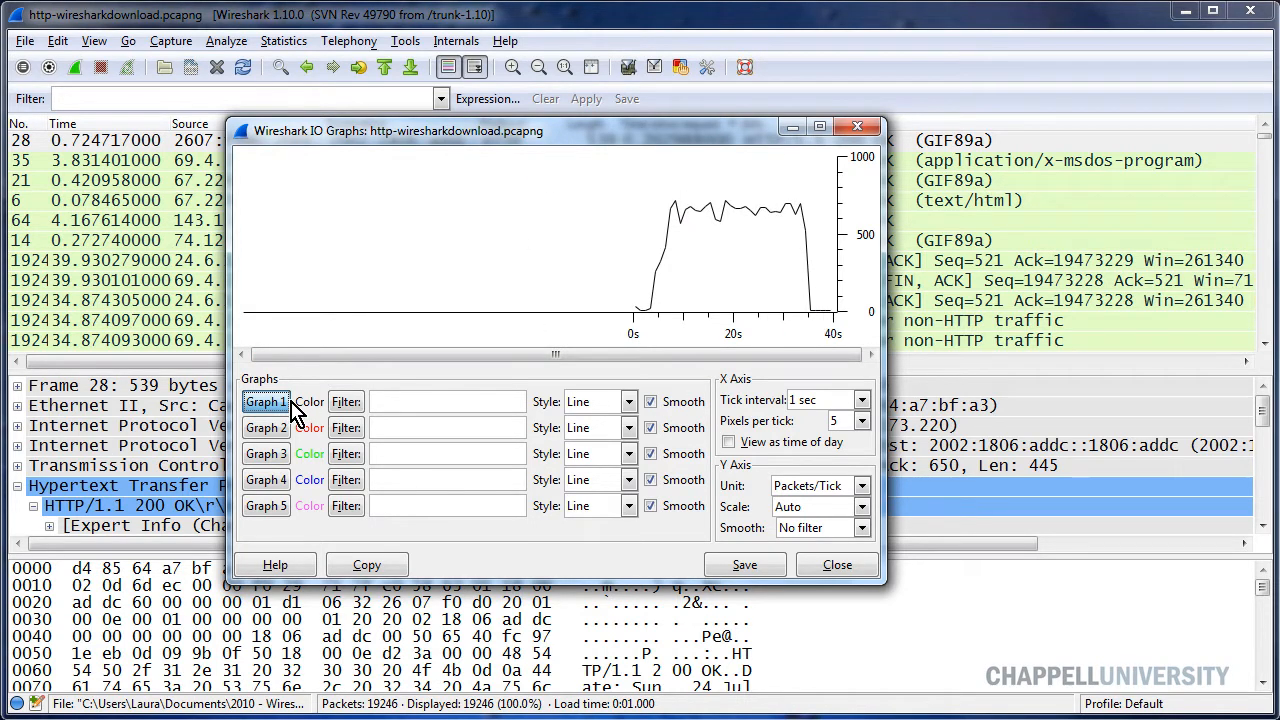
{"action": "left_click", "coordinate": [265, 401]}
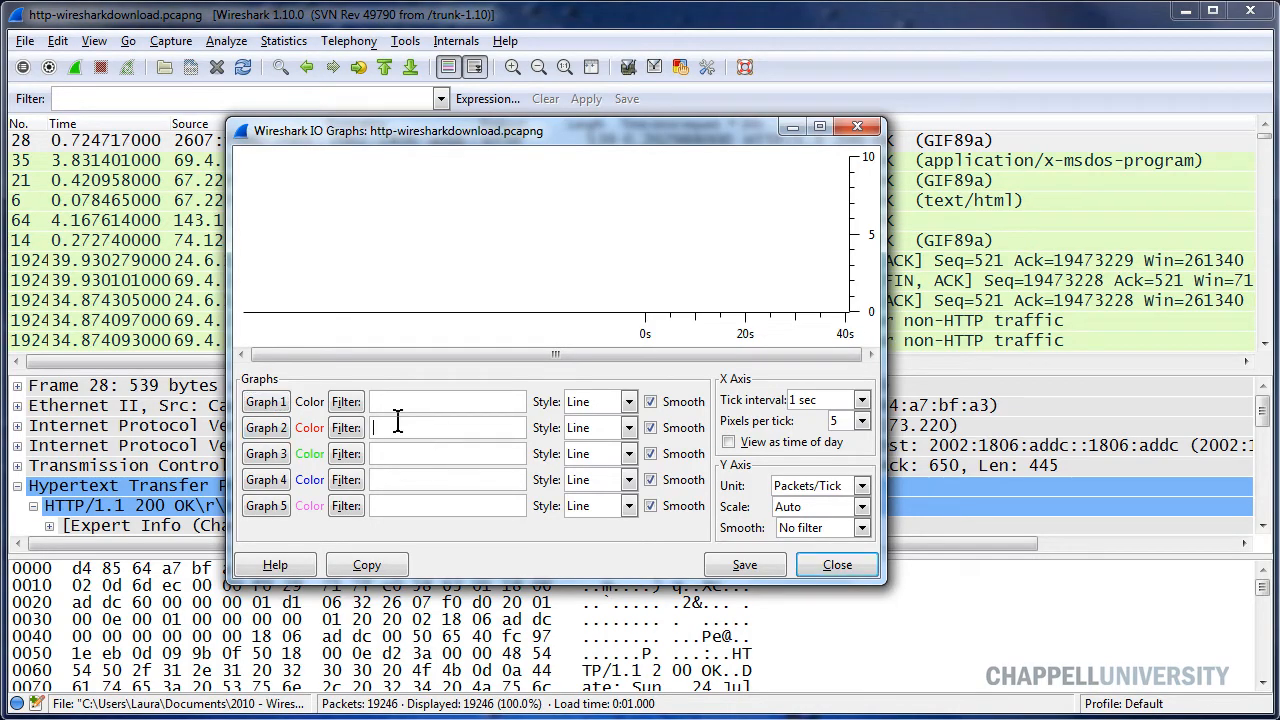
{"action": "type", "text": "h"}
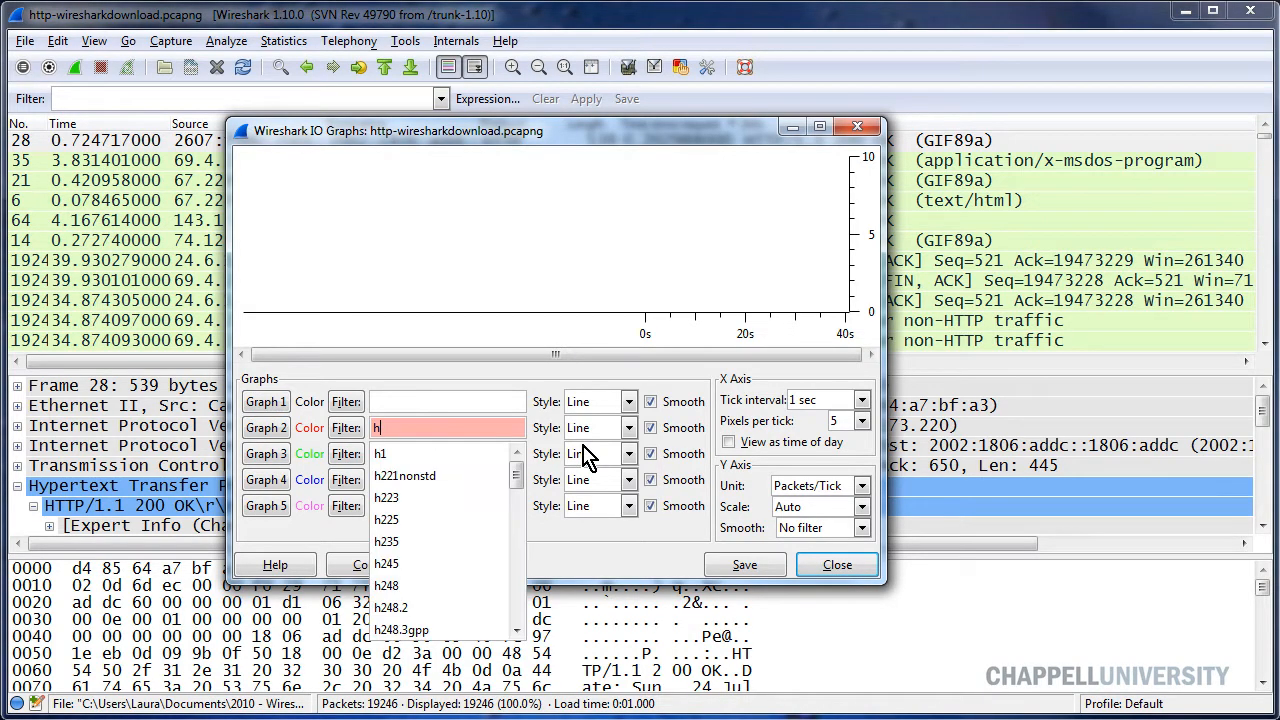
{"action": "type", "text": "ttp.time"}
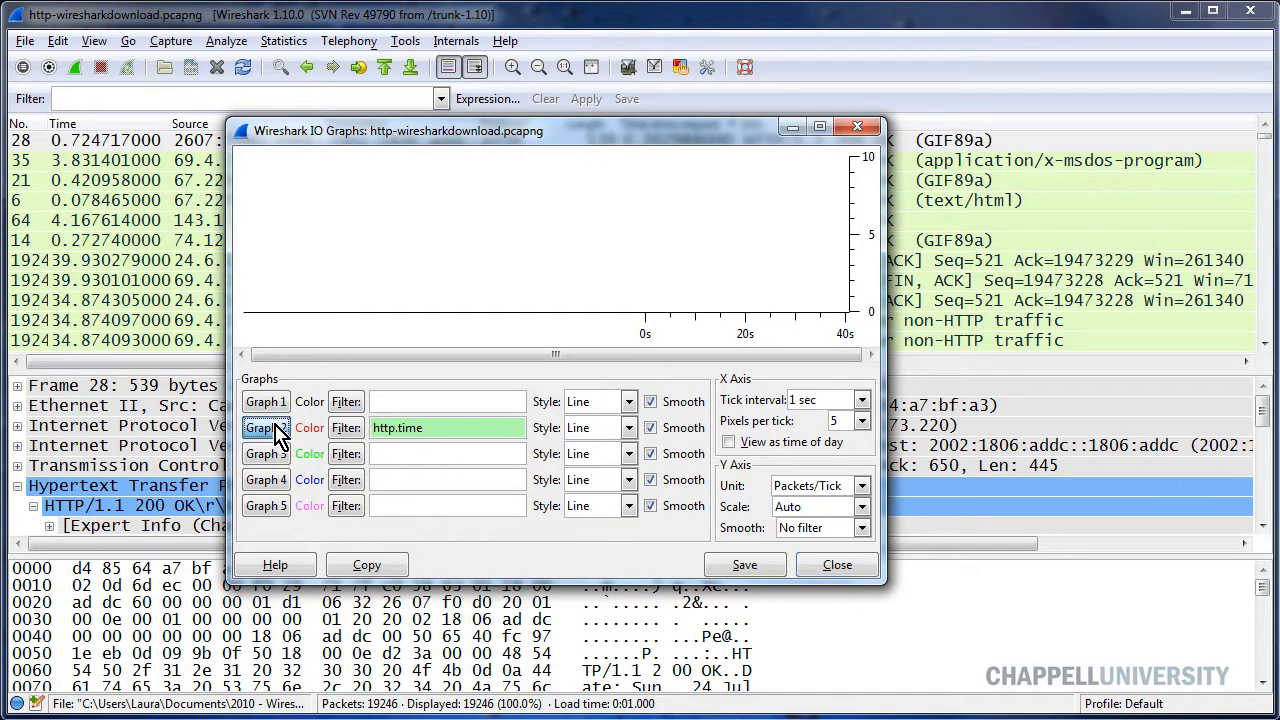
{"action": "left_click", "coordinate": [265, 427]}
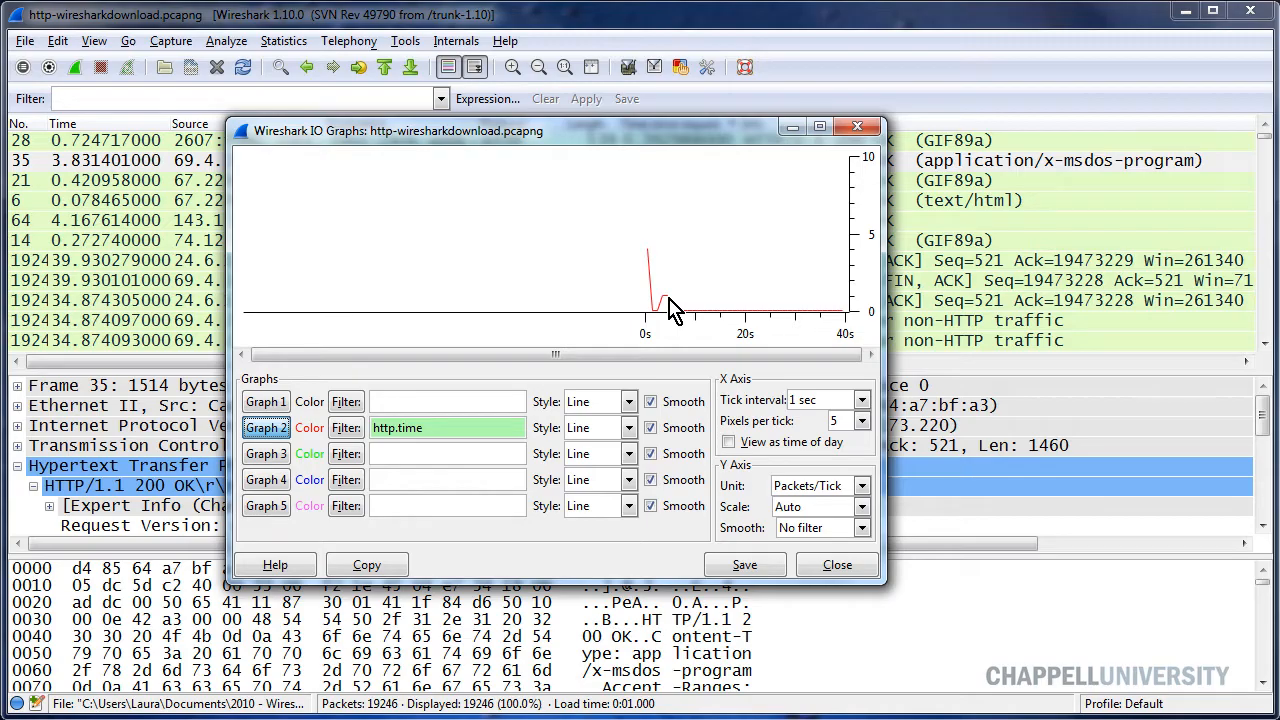
{"action": "left_click_drag", "start_coordinate": [555, 130], "coordinate": [345, 221]}
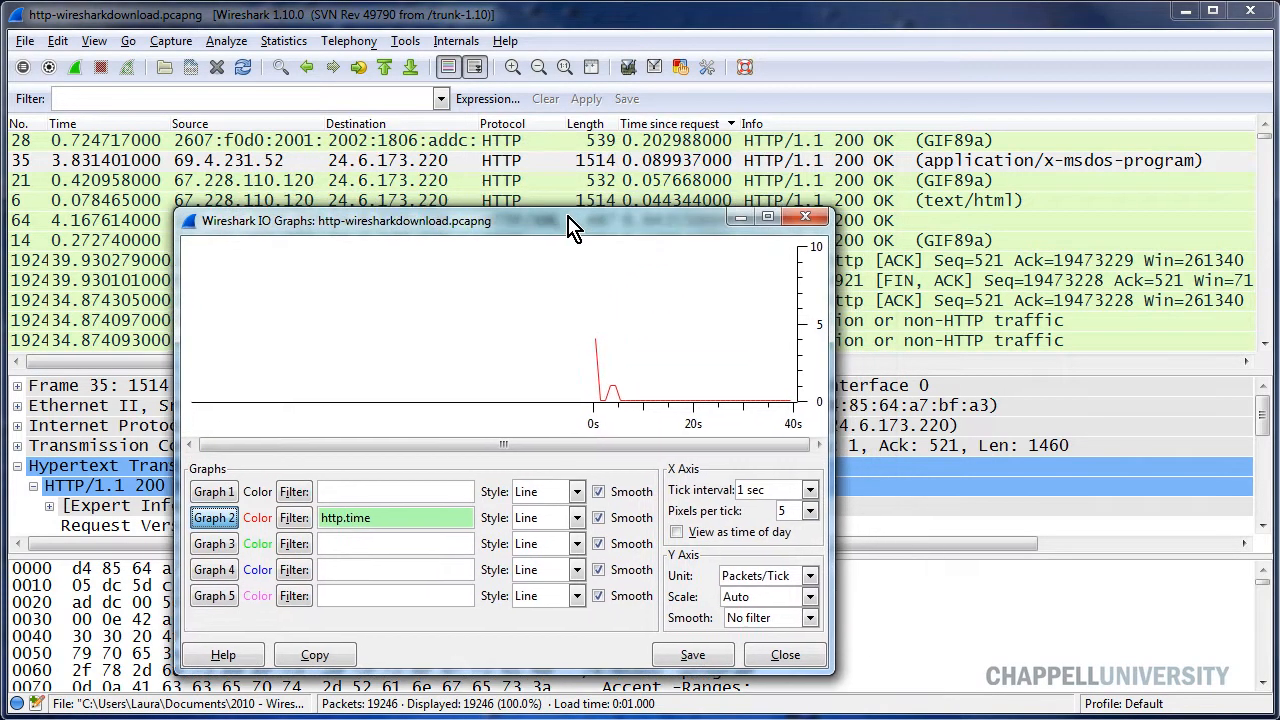
{"action": "mouse_move", "coordinate": [638, 190]}
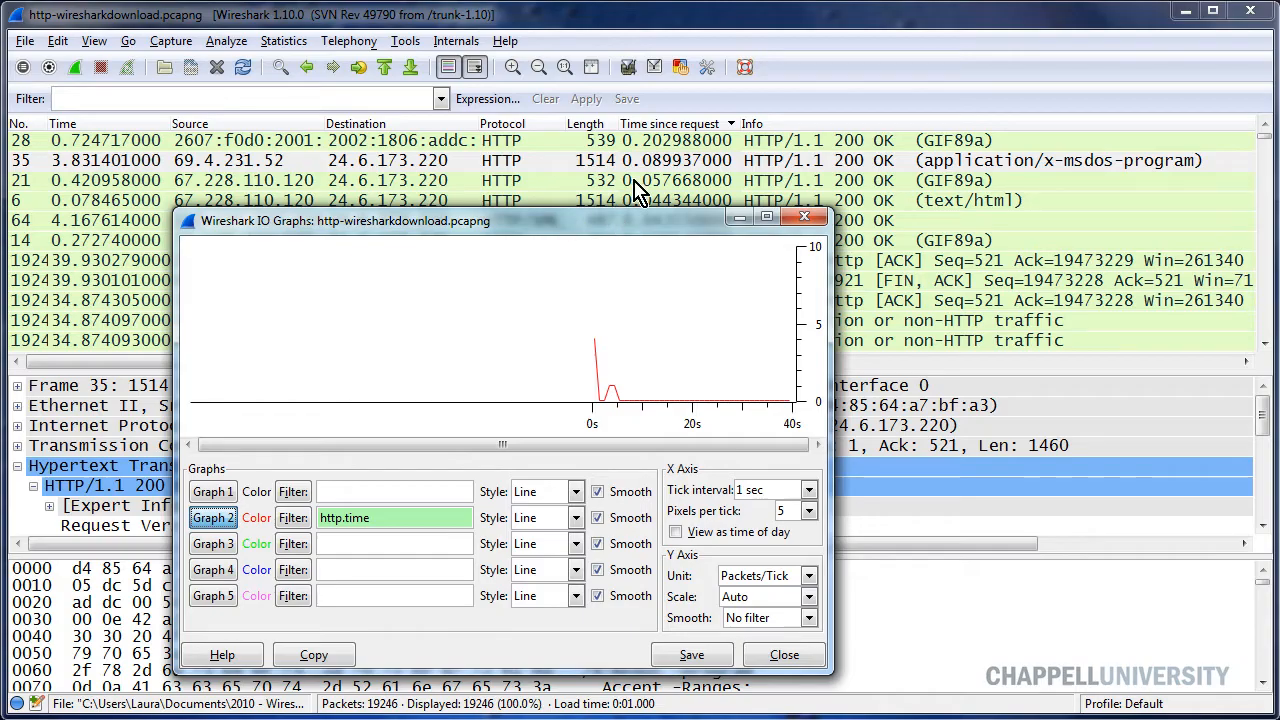
{"action": "mouse_move", "coordinate": [615, 235]}
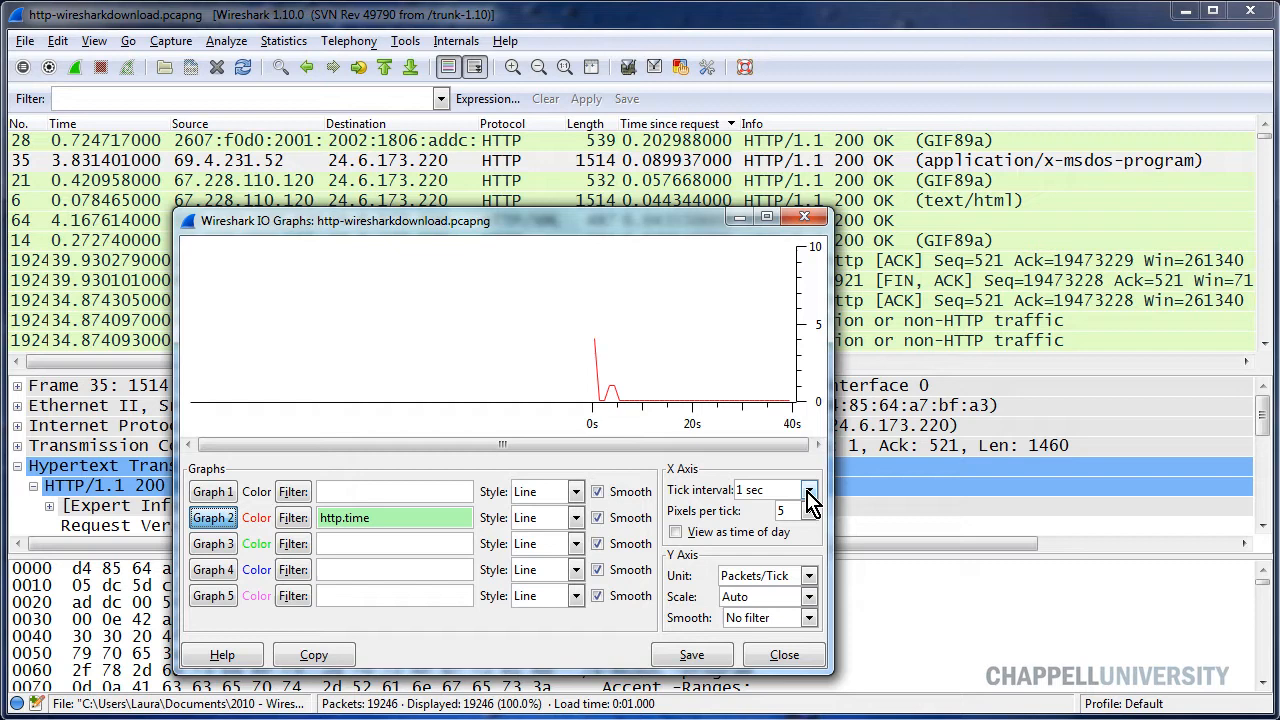
{"action": "mouse_move", "coordinate": [740, 510]}
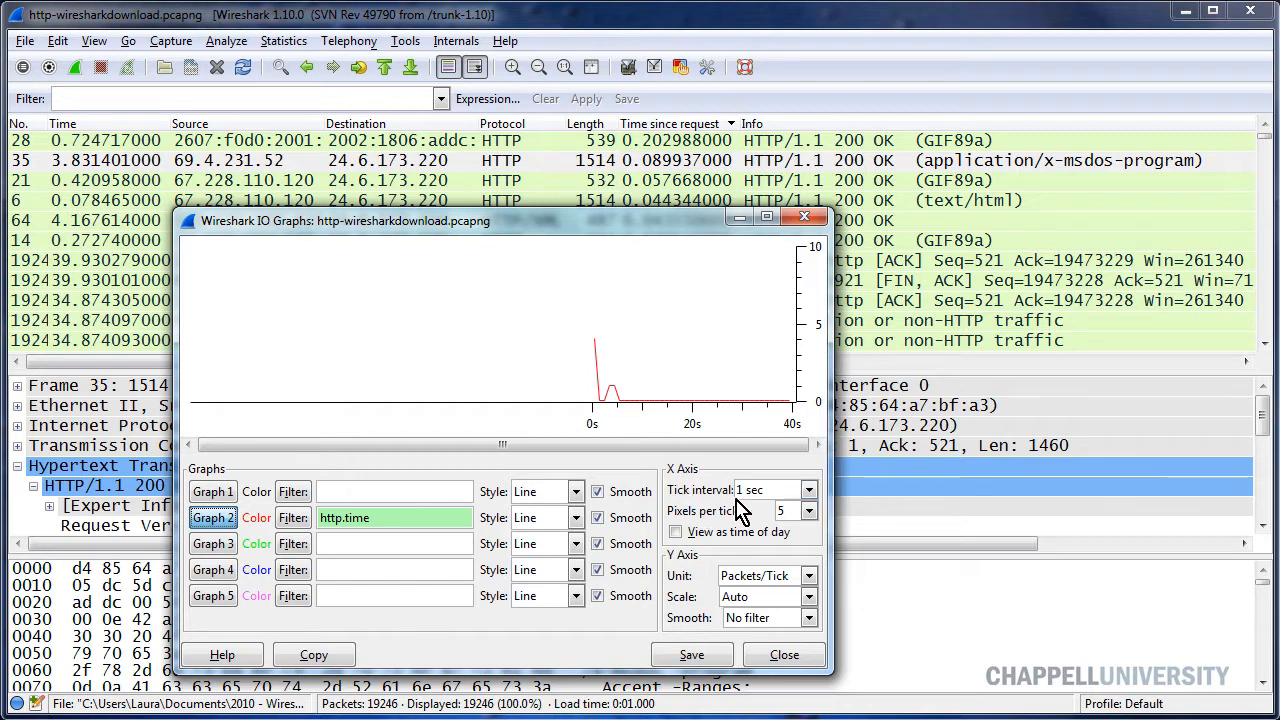
{"action": "left_click", "coordinate": [807, 490]}
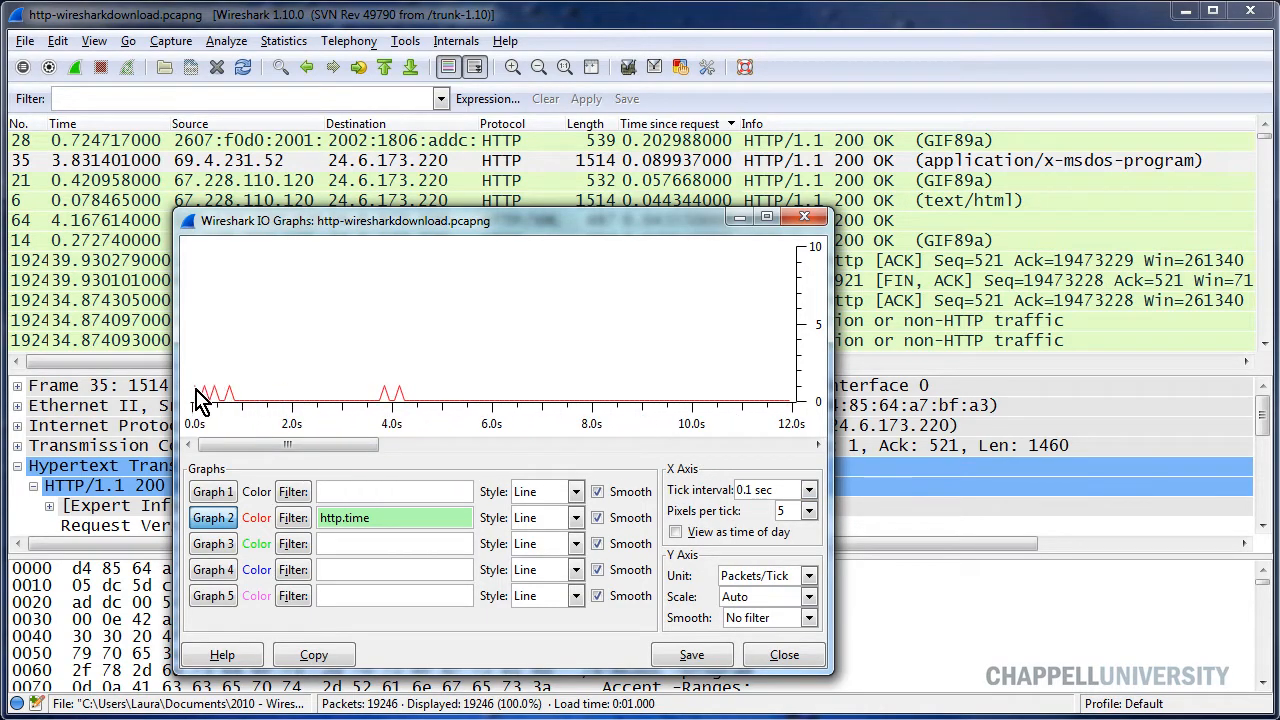
{"action": "mouse_move", "coordinate": [240, 400]}
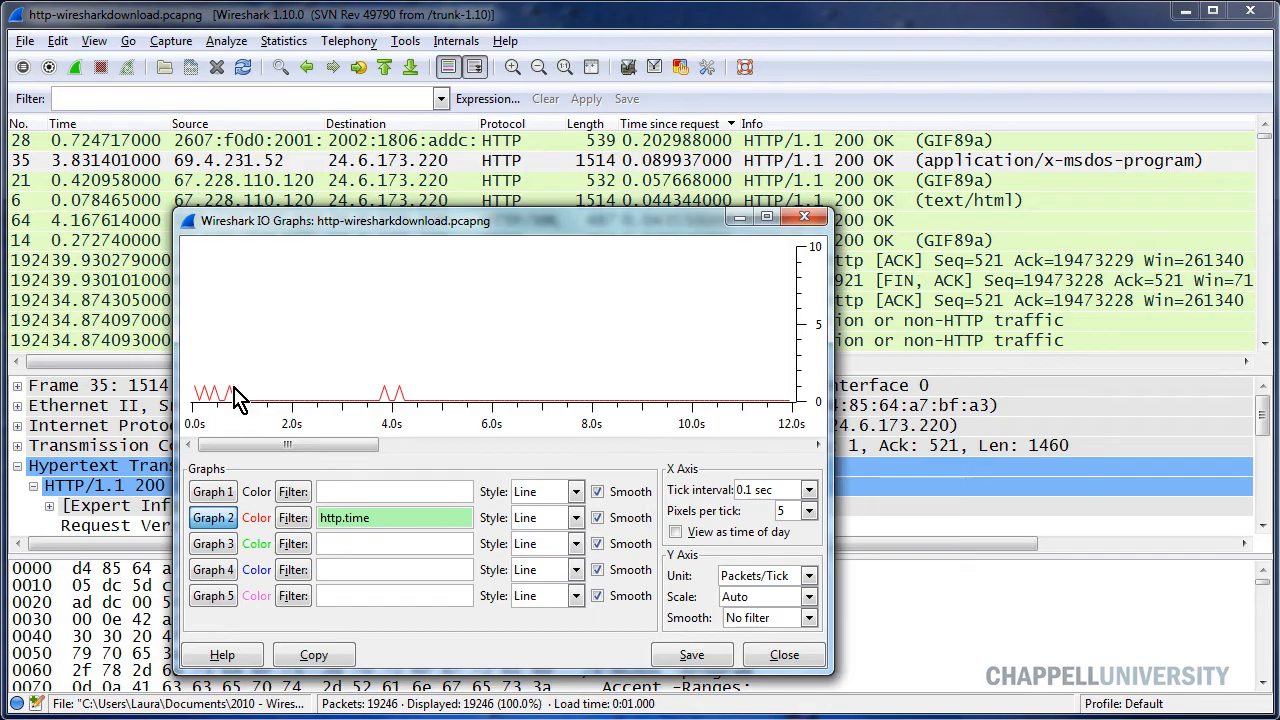
{"action": "mouse_move", "coordinate": [227, 408]}
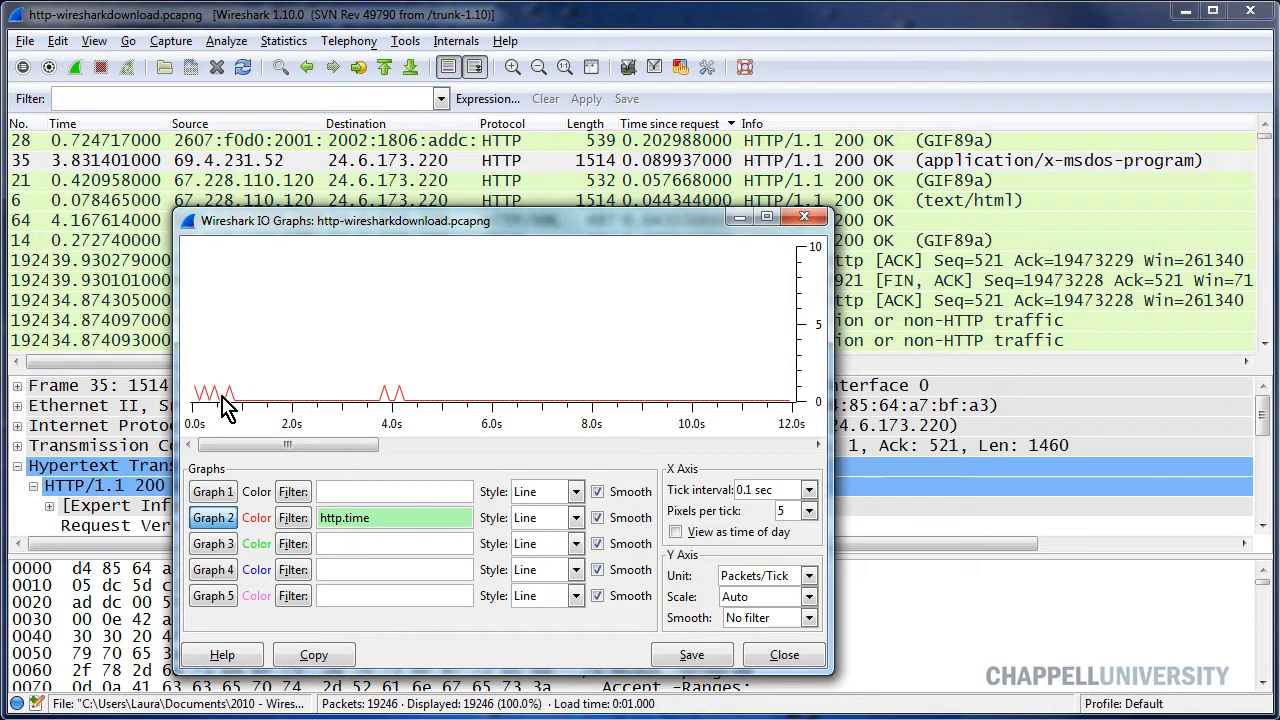
{"action": "mouse_move", "coordinate": [388, 393]}
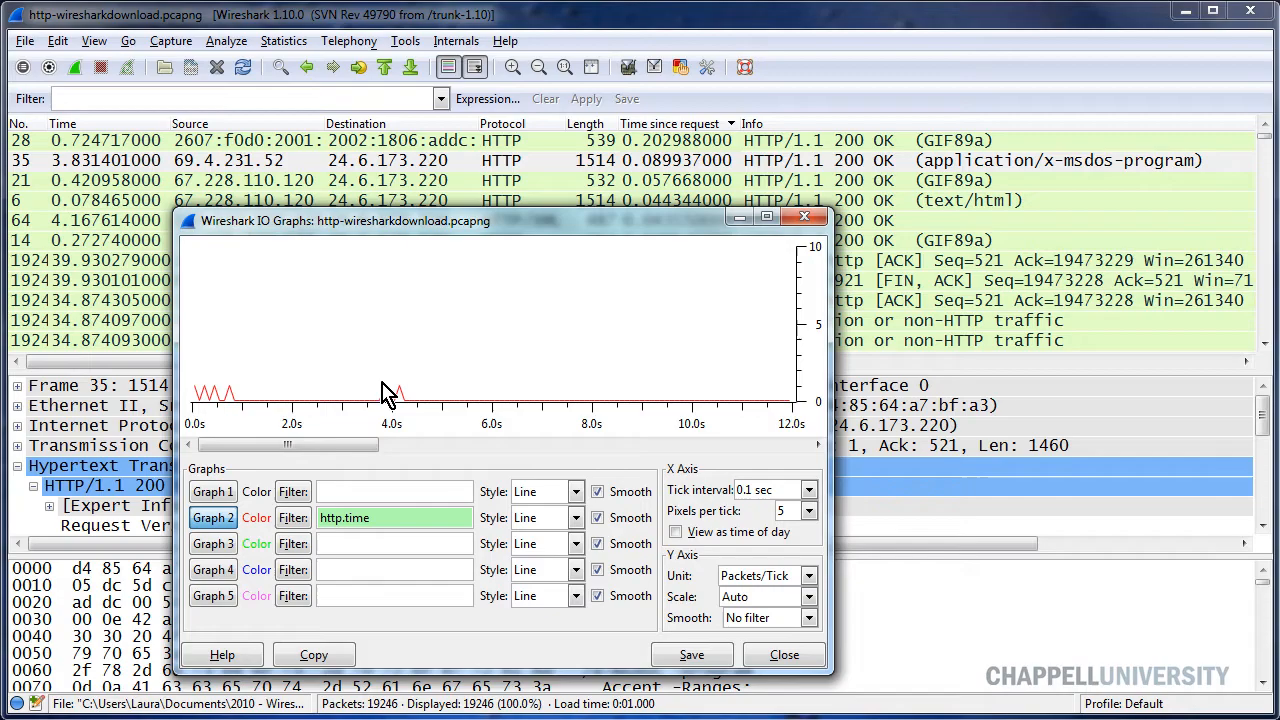
{"action": "mouse_move", "coordinate": [410, 420]}
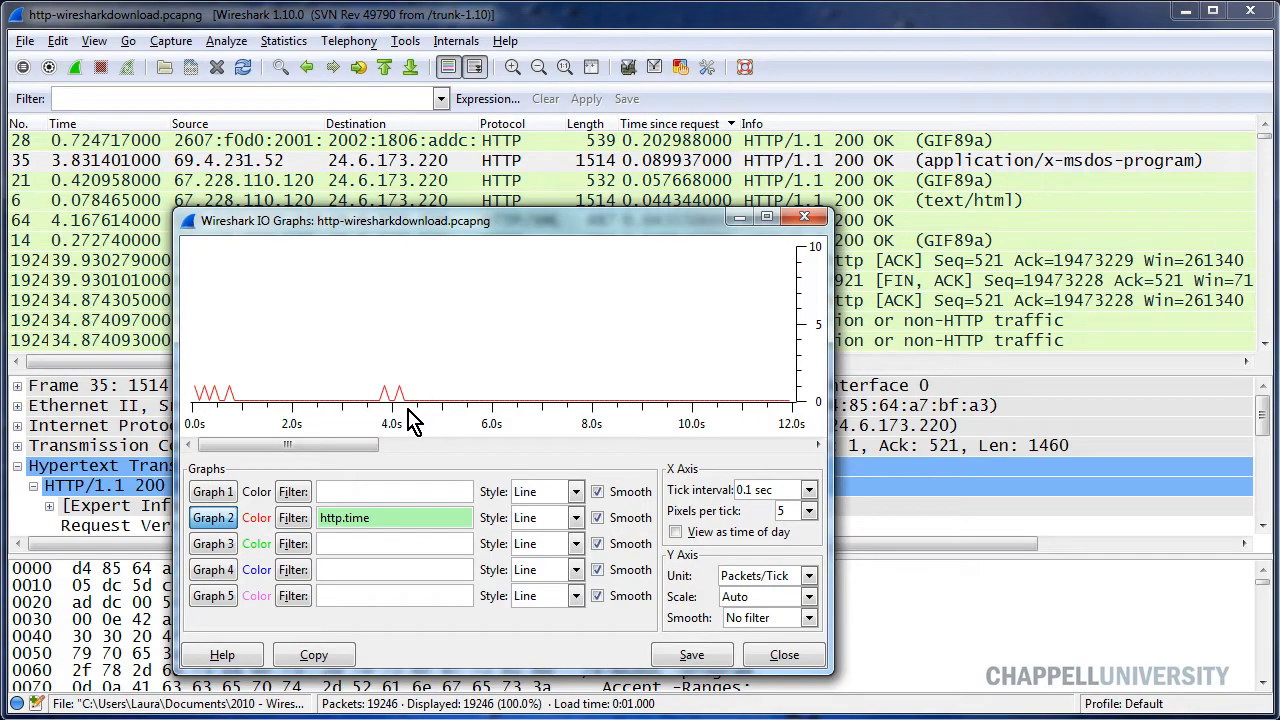
{"action": "mouse_move", "coordinate": [473, 233]}
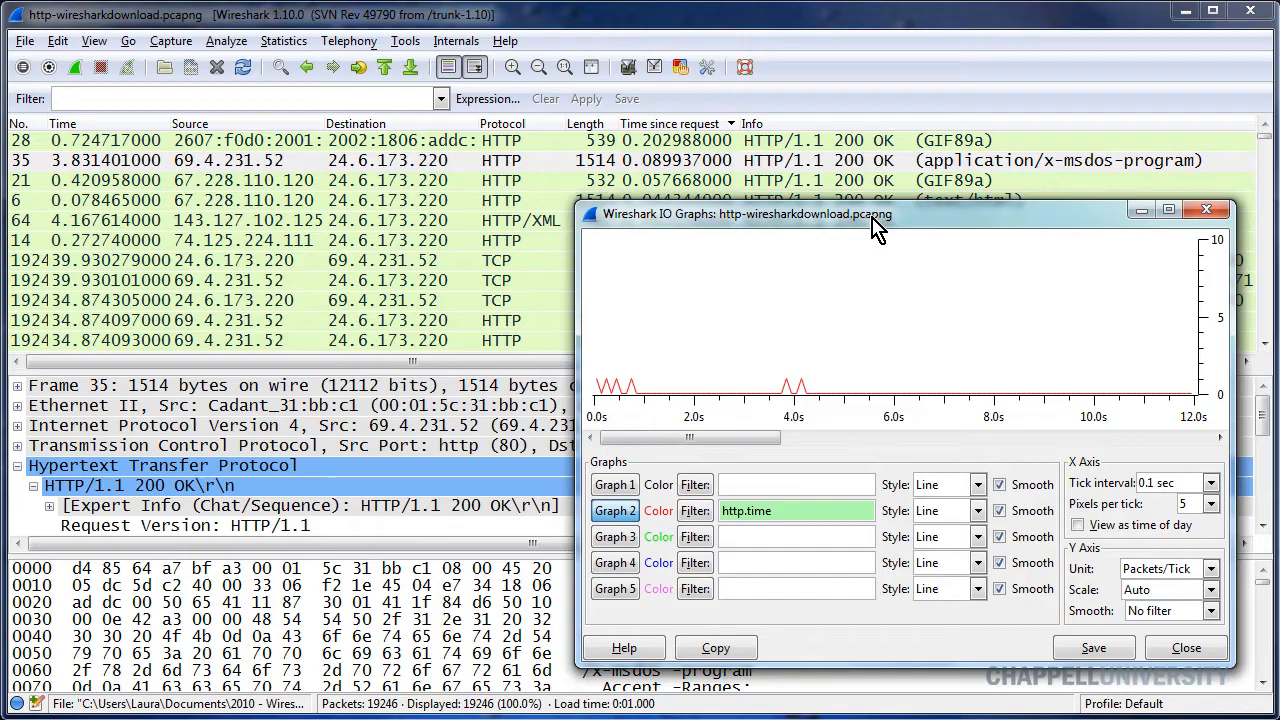
{"action": "mouse_move", "coordinate": [884, 234]}
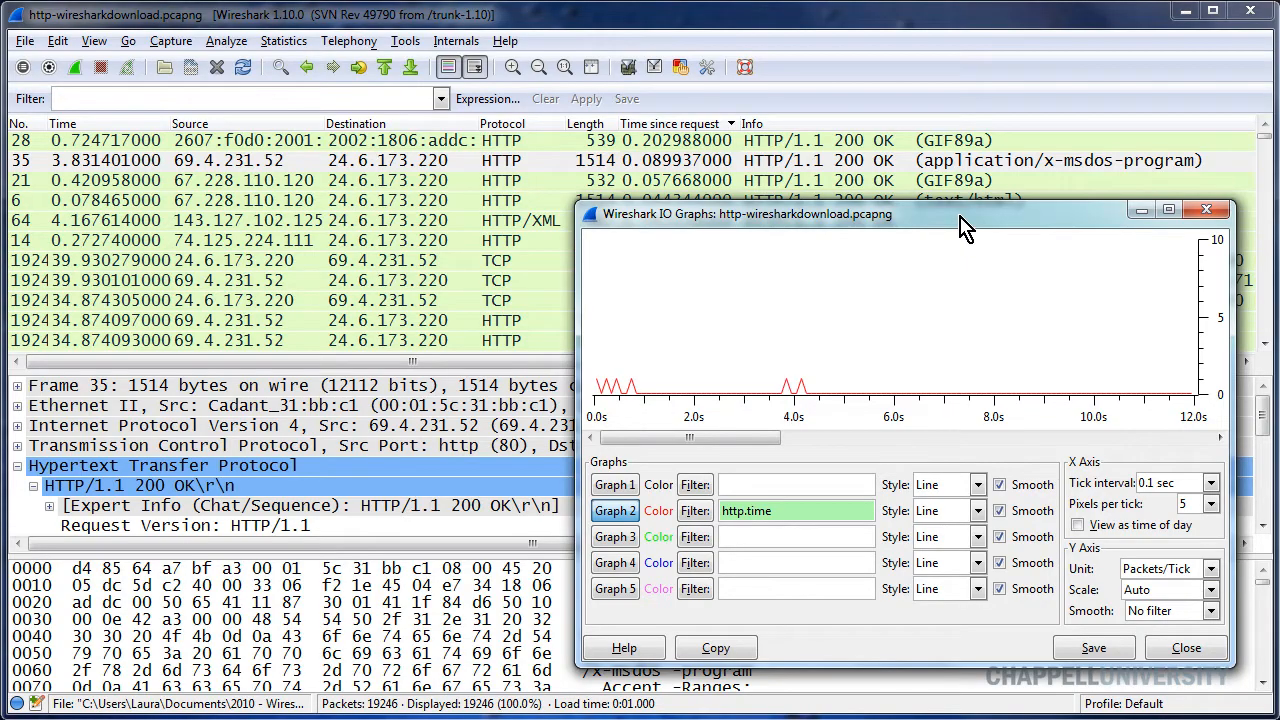
{"action": "mouse_move", "coordinate": [928, 225]}
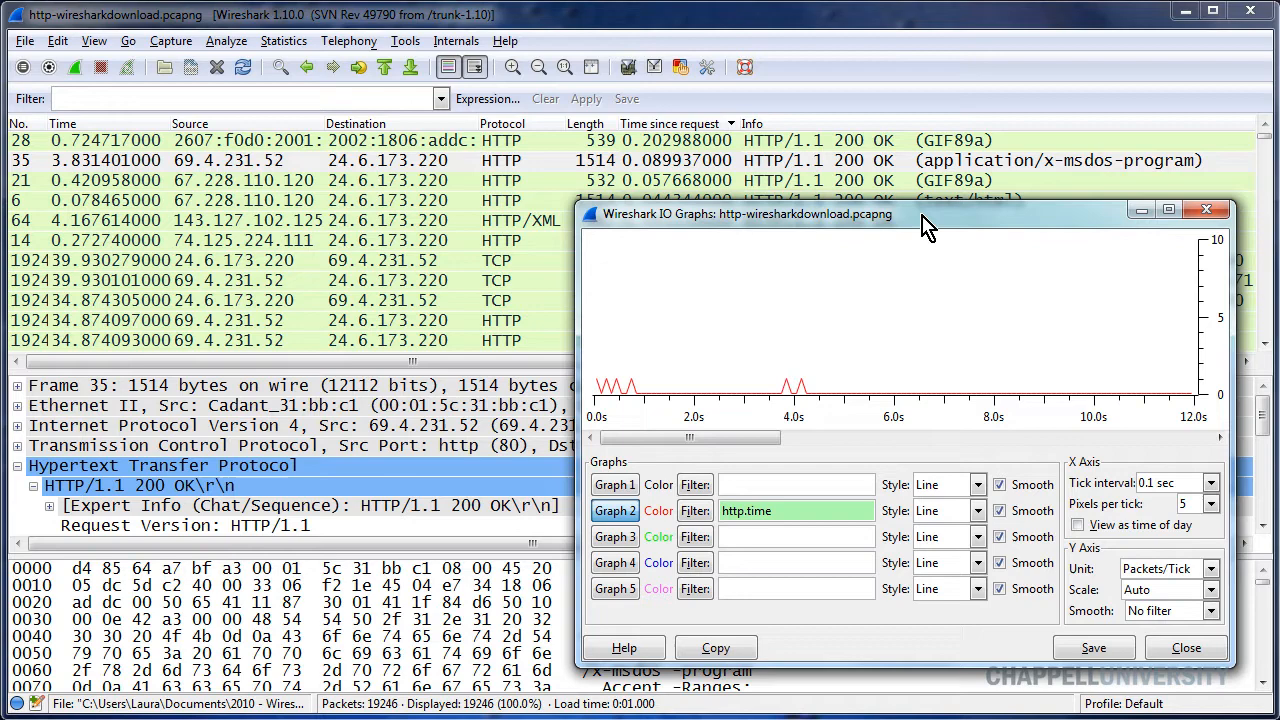
{"action": "mouse_move", "coordinate": [883, 245]}
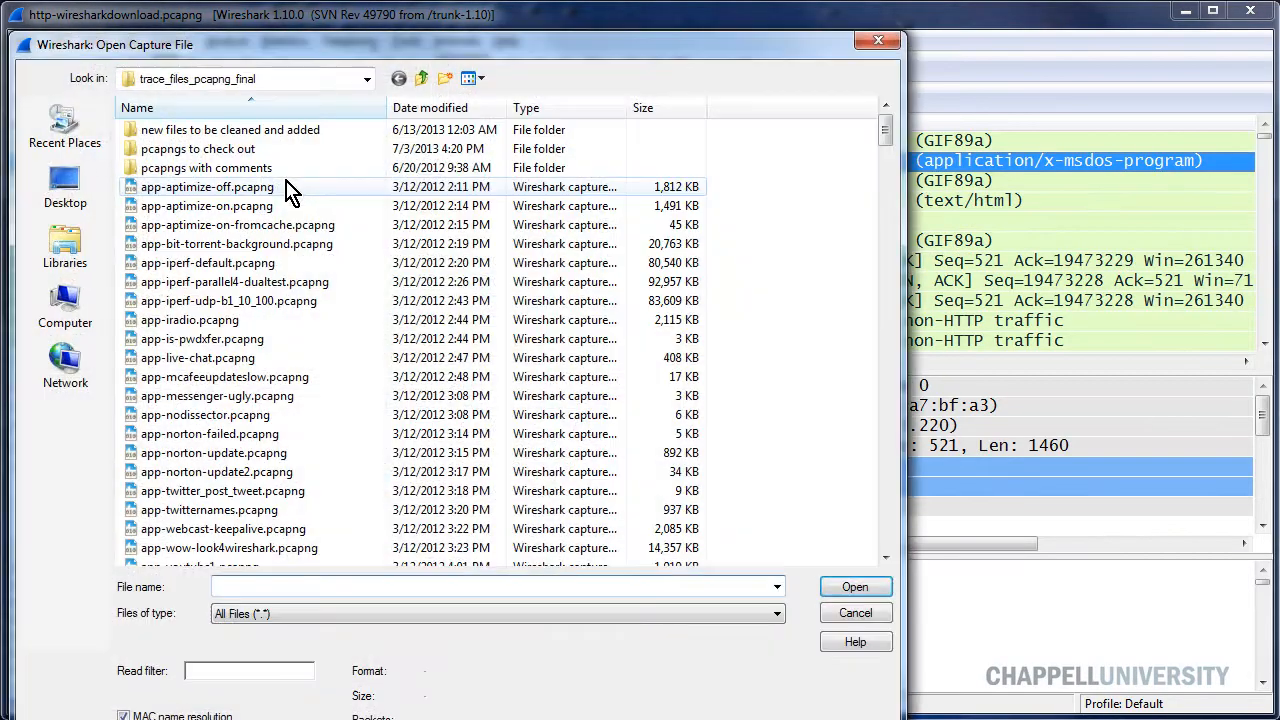
Open the http-facebook.pcapng capture file.
{"action": "type", "text": "http-fa"}
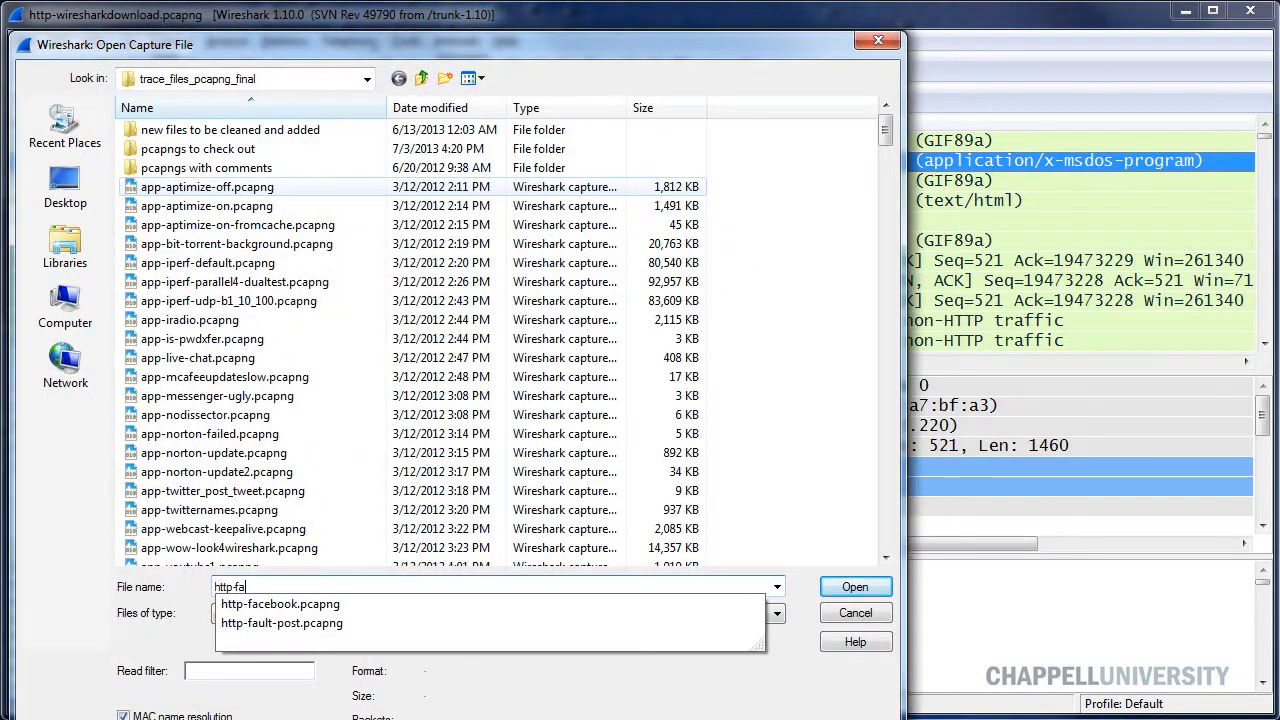
{"action": "left_click", "coordinate": [280, 603]}
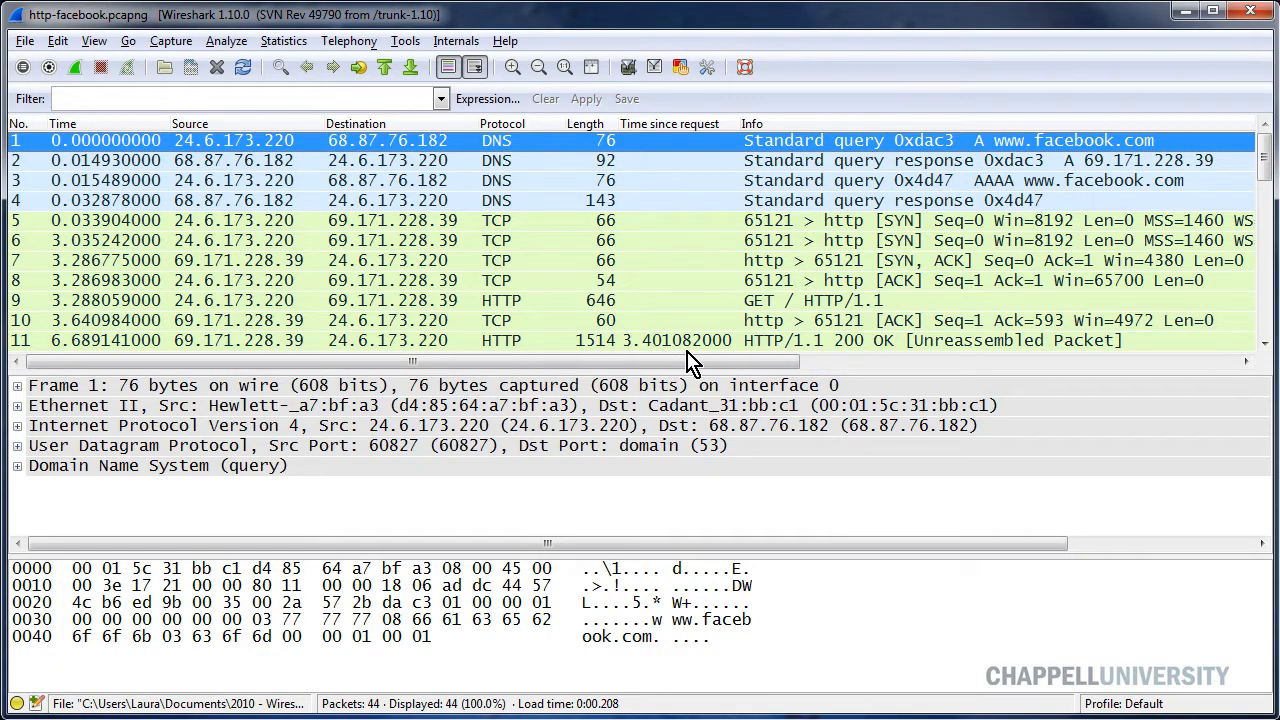
{"action": "mouse_move", "coordinate": [690, 318]}
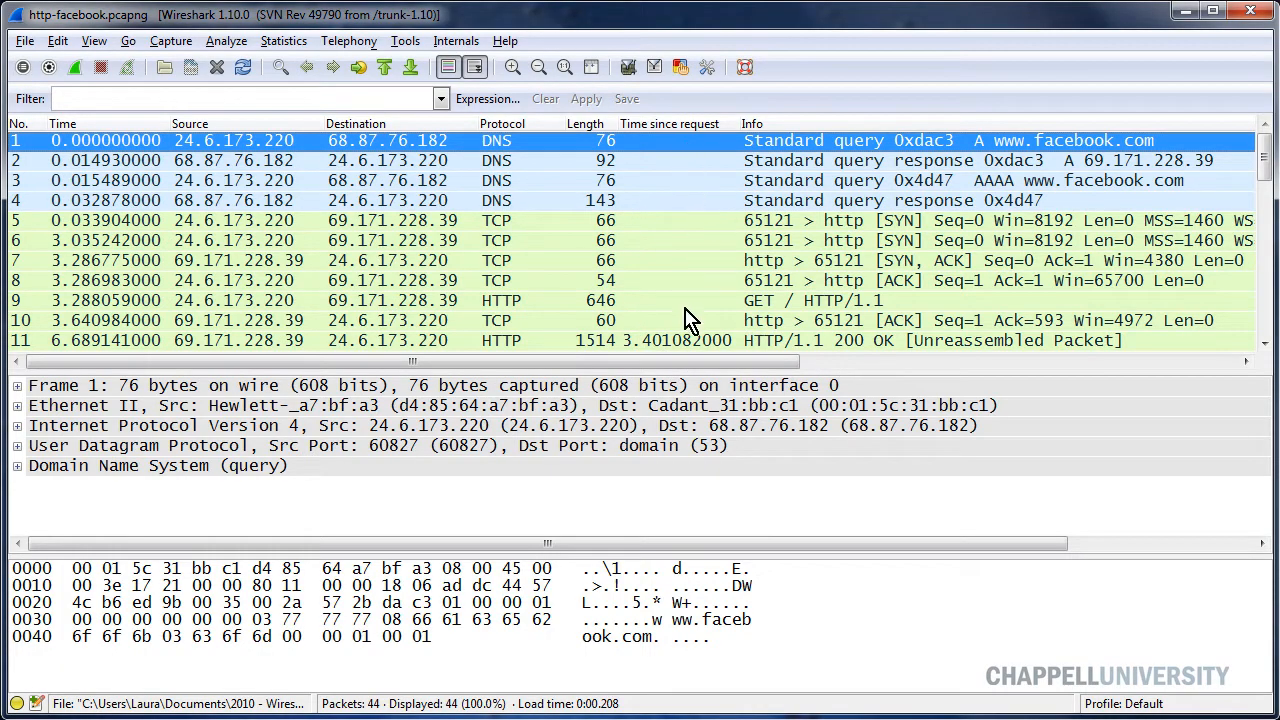
{"action": "mouse_move", "coordinate": [660, 355]}
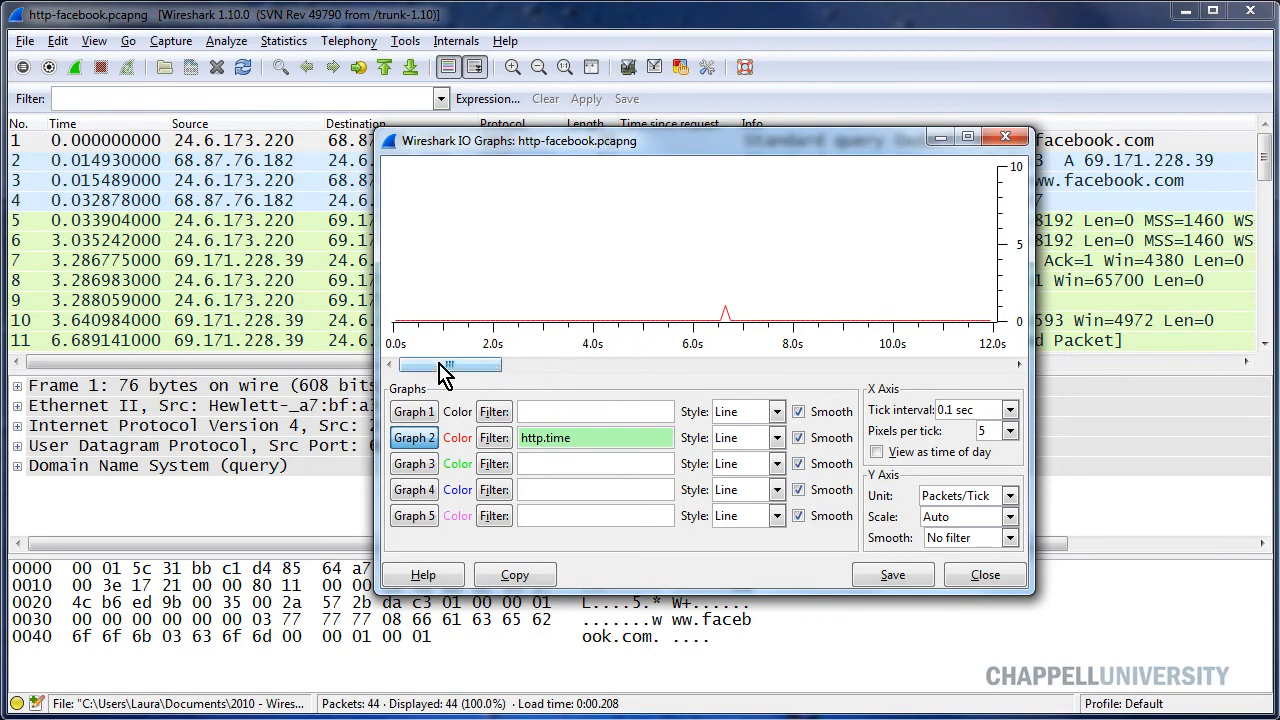
Adjust the facebook capture's http.time IO graph view, then close the graph dialog.
{"action": "left_click_drag", "start_coordinate": [450, 365], "coordinate": [878, 365]}
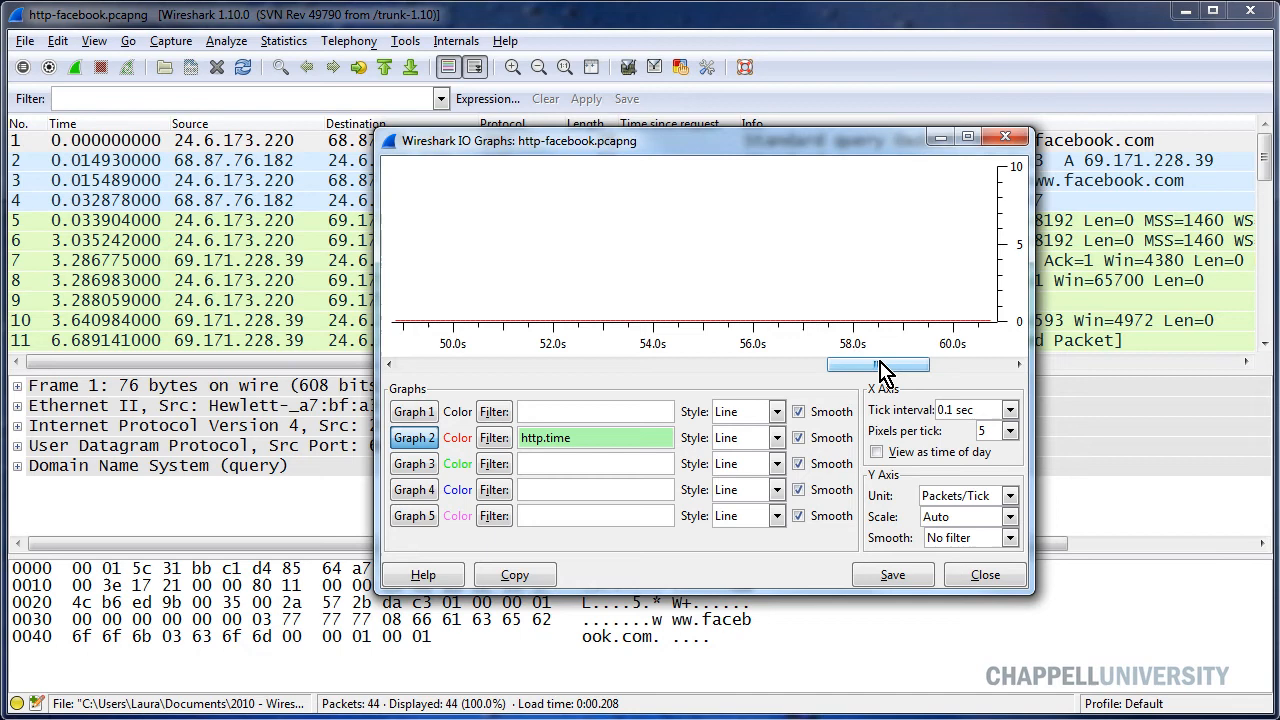
{"action": "left_click_drag", "start_coordinate": [878, 364], "coordinate": [958, 364]}
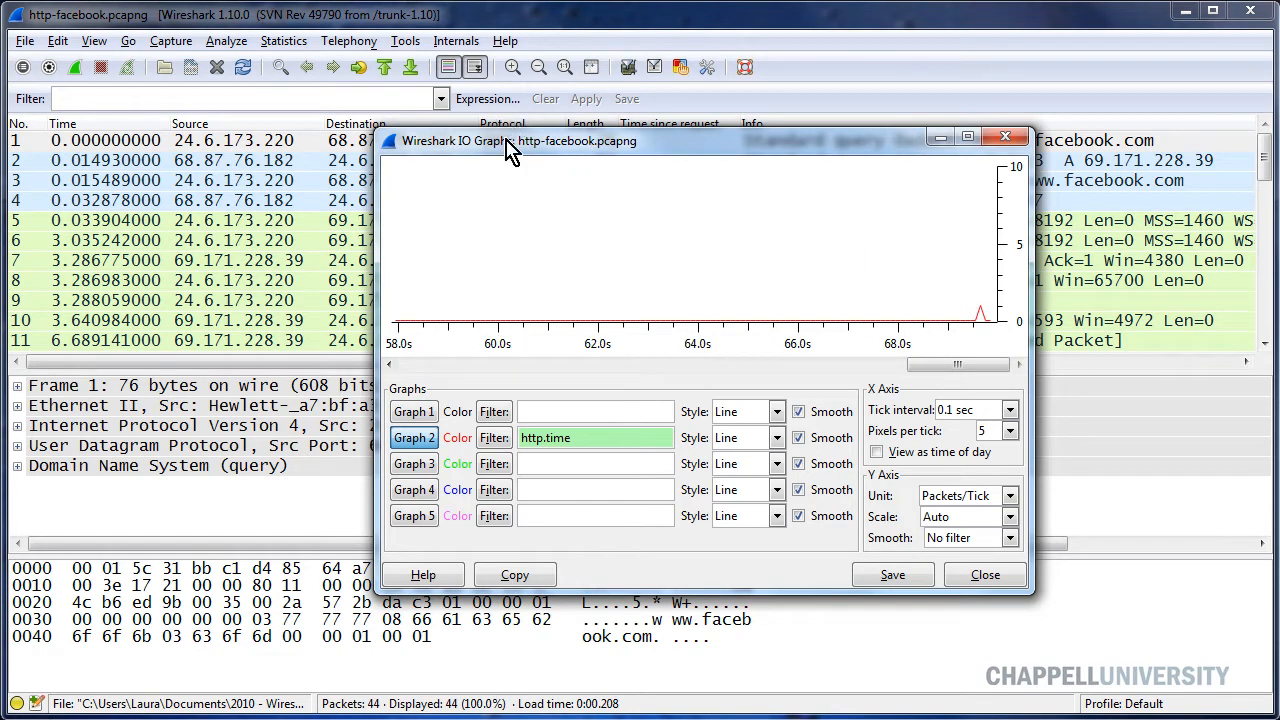
{"action": "mouse_move", "coordinate": [615, 158]}
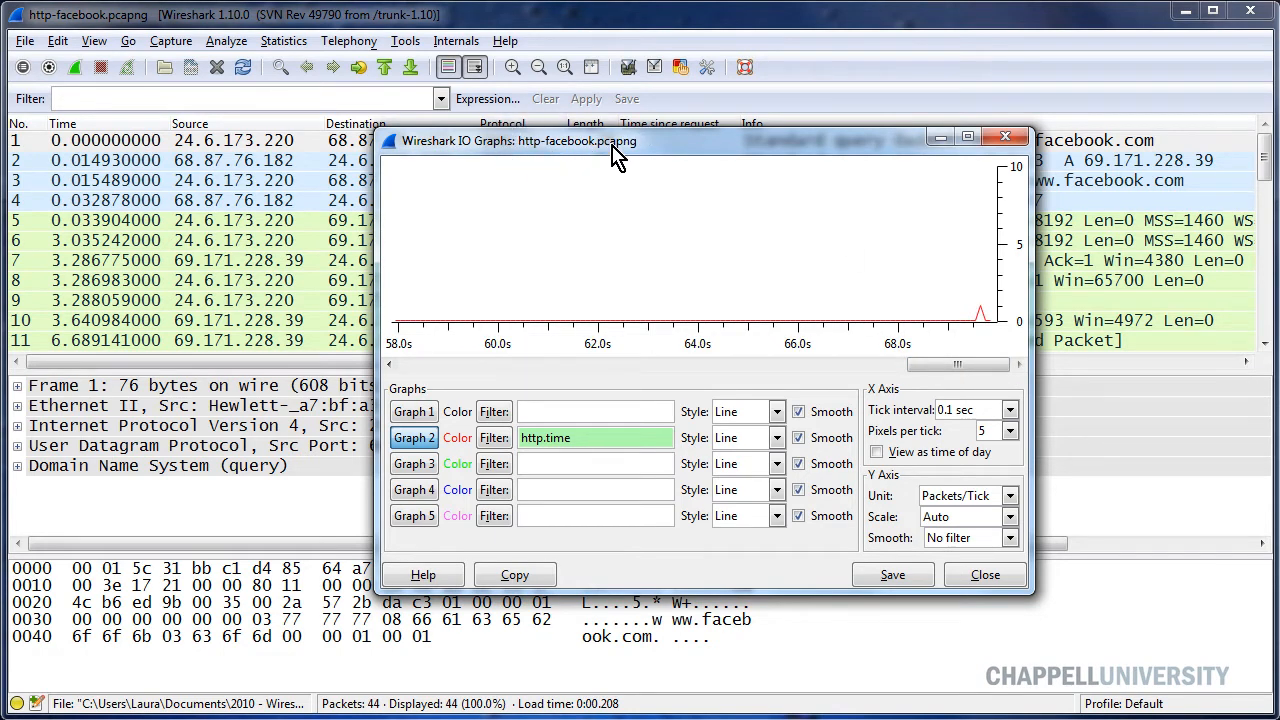
{"action": "mouse_move", "coordinate": [930, 475]}
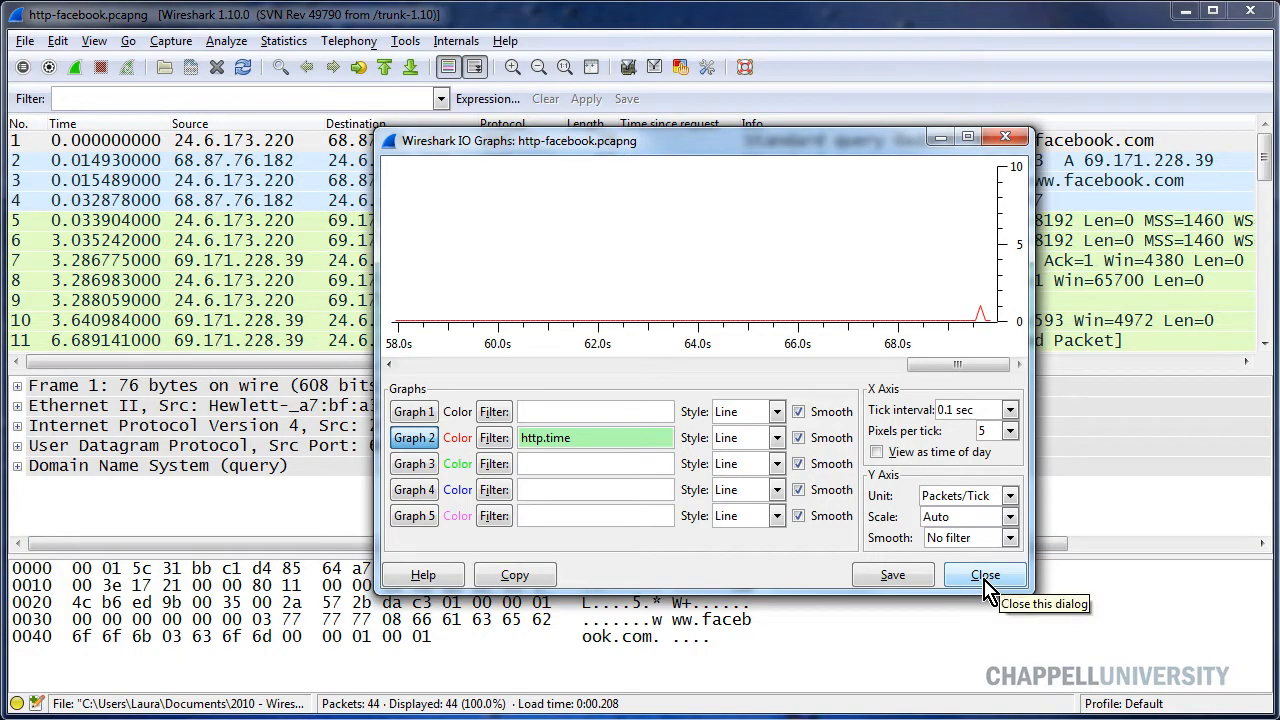
{"action": "left_click", "coordinate": [984, 574]}
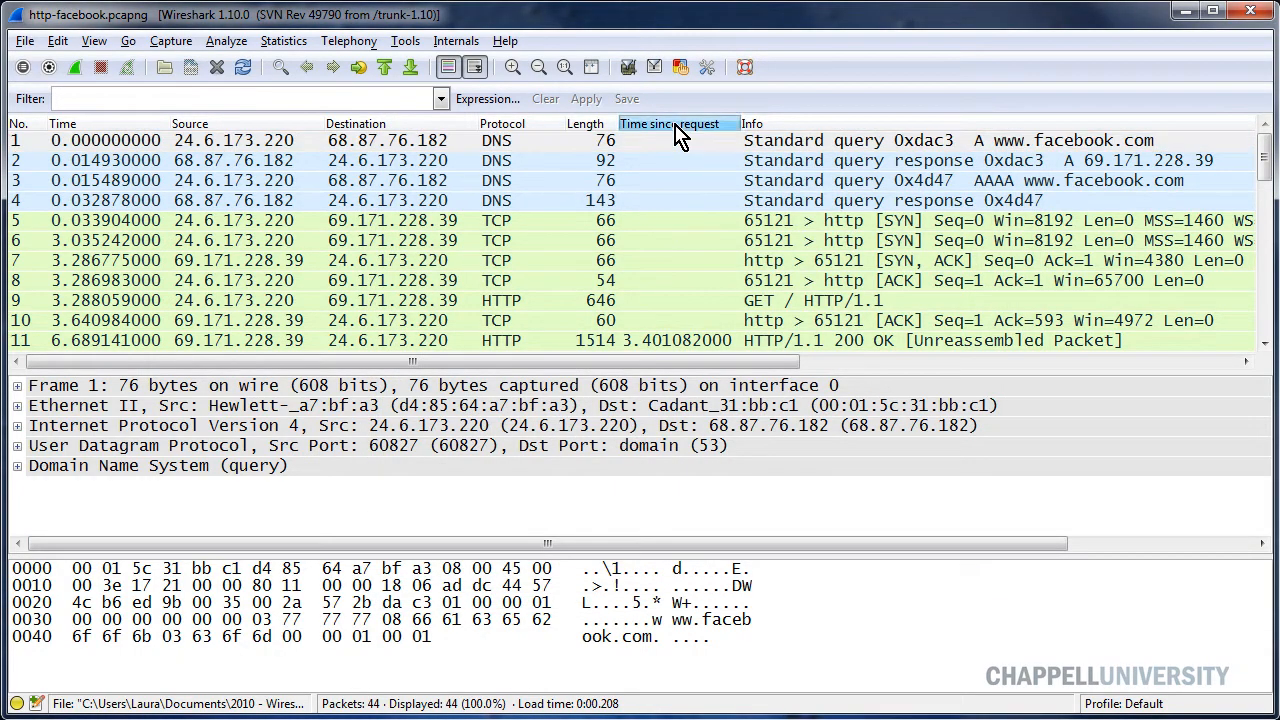
Sort by Time since request, then reopen the http-wiresharkdownload.pcapng capture.
{"action": "left_click", "coordinate": [670, 123]}
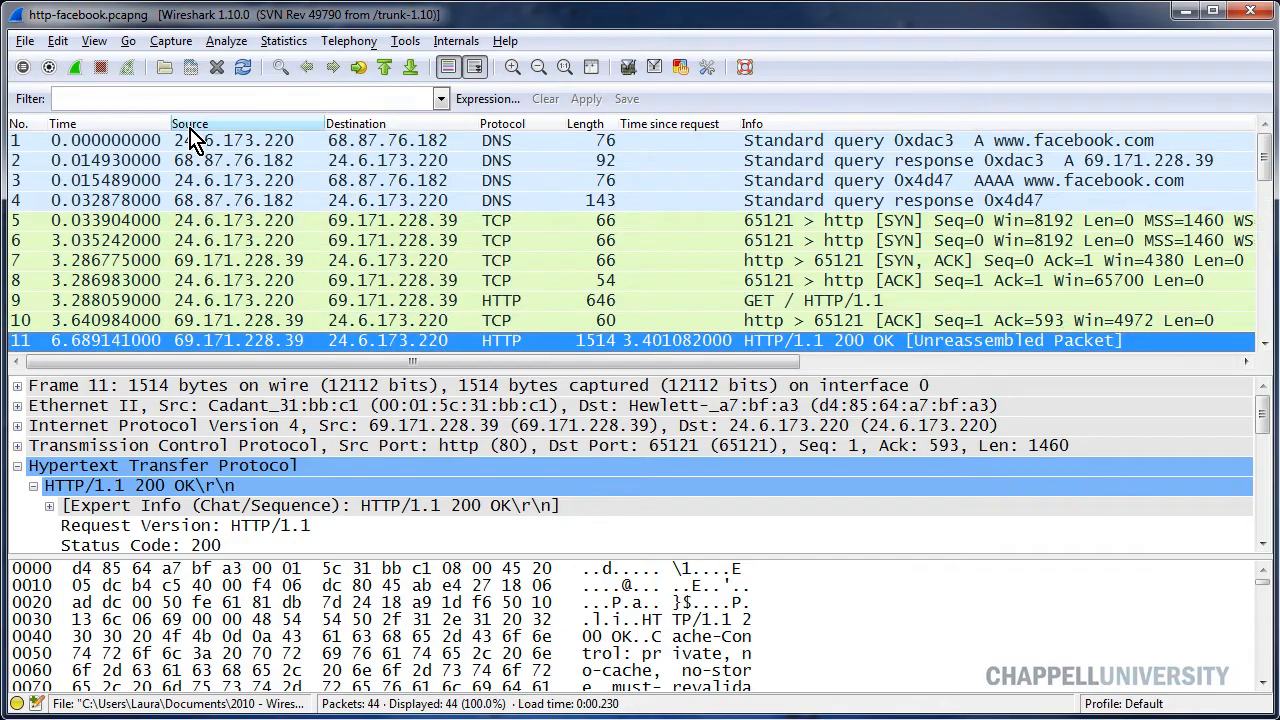
{"action": "left_click", "coordinate": [668, 123]}
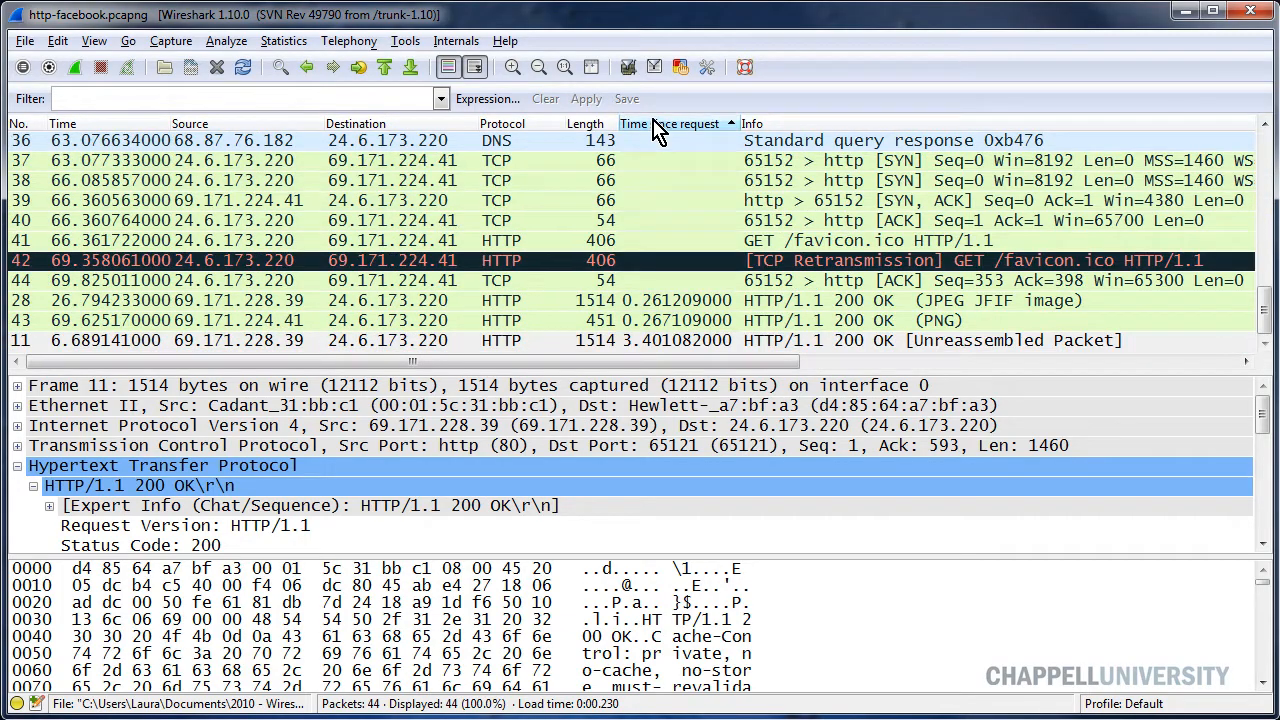
{"action": "left_click", "coordinate": [670, 123]}
{"action": "type", "text": "h"}
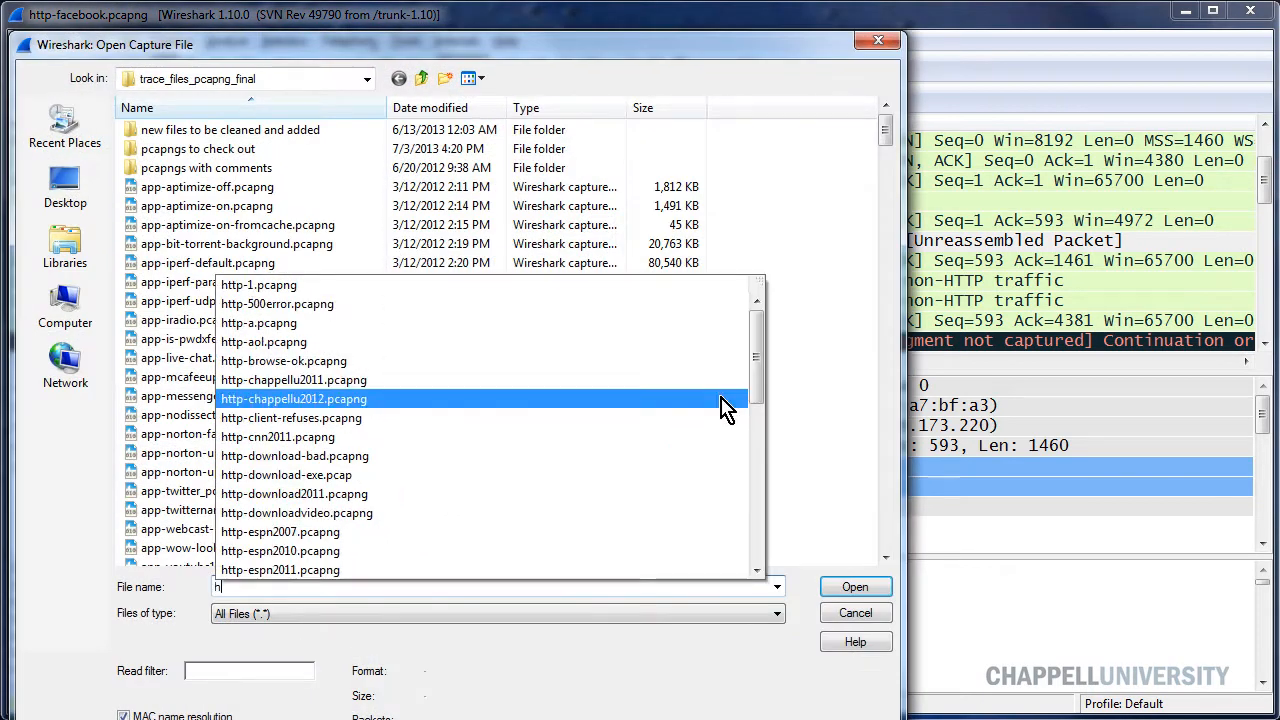
{"action": "type", "text": "ttp-wire"}
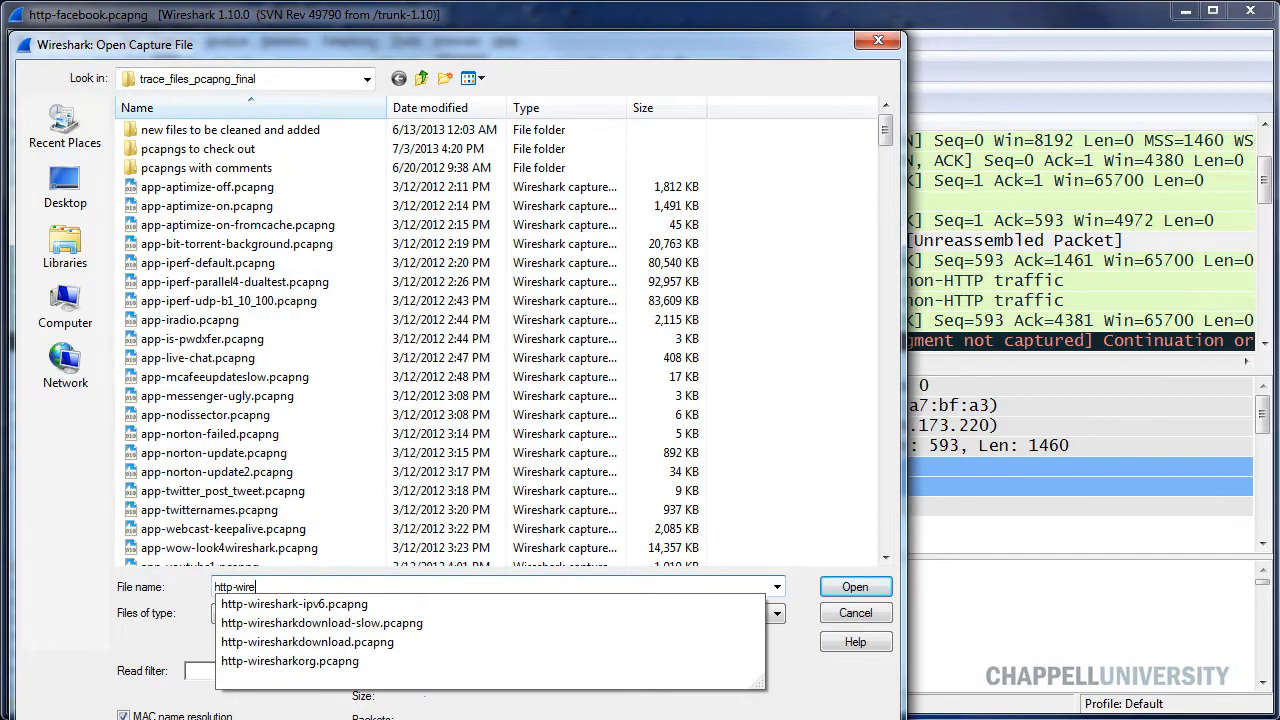
{"action": "left_click", "coordinate": [854, 586]}
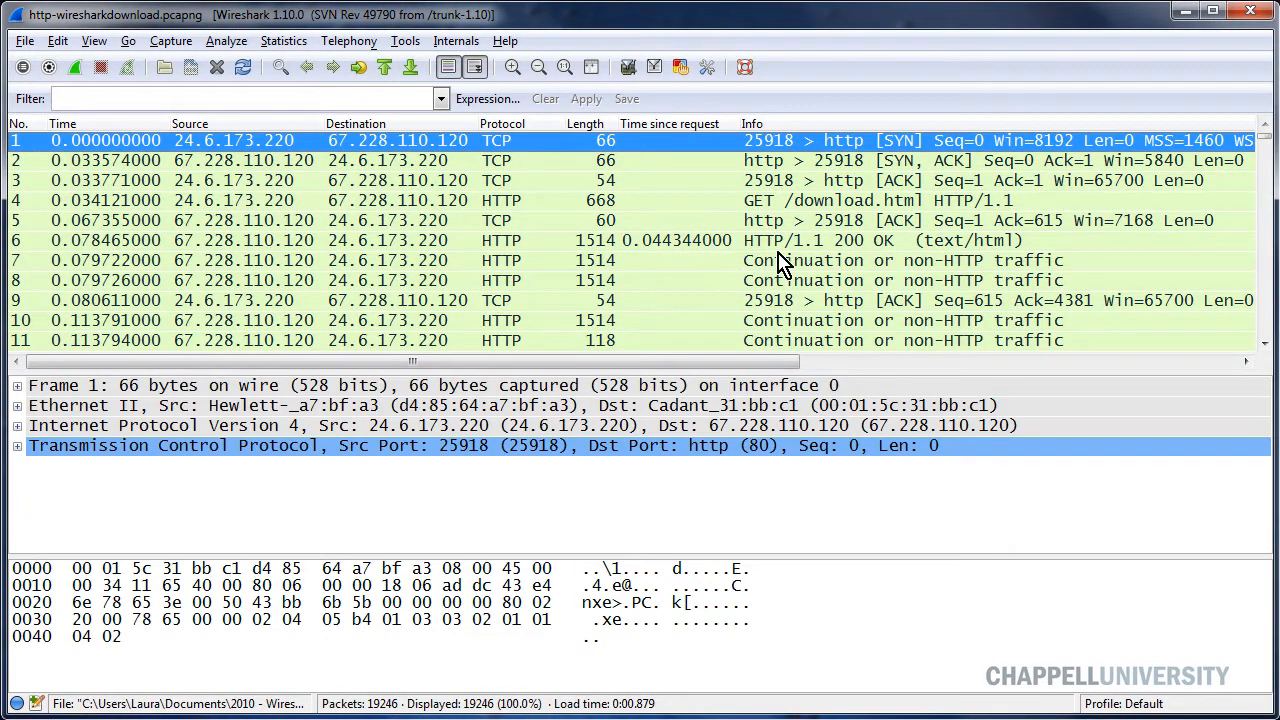
{"action": "mouse_move", "coordinate": [850, 160]}
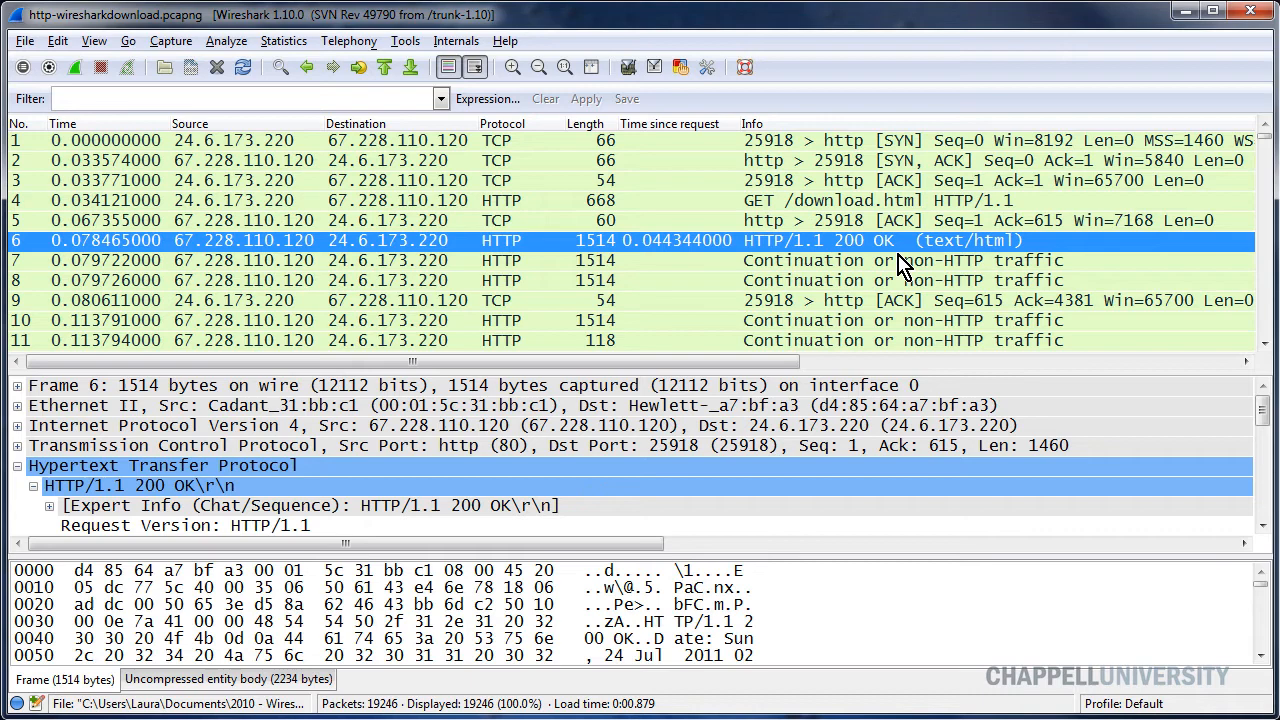
{"action": "mouse_move", "coordinate": [665, 248]}
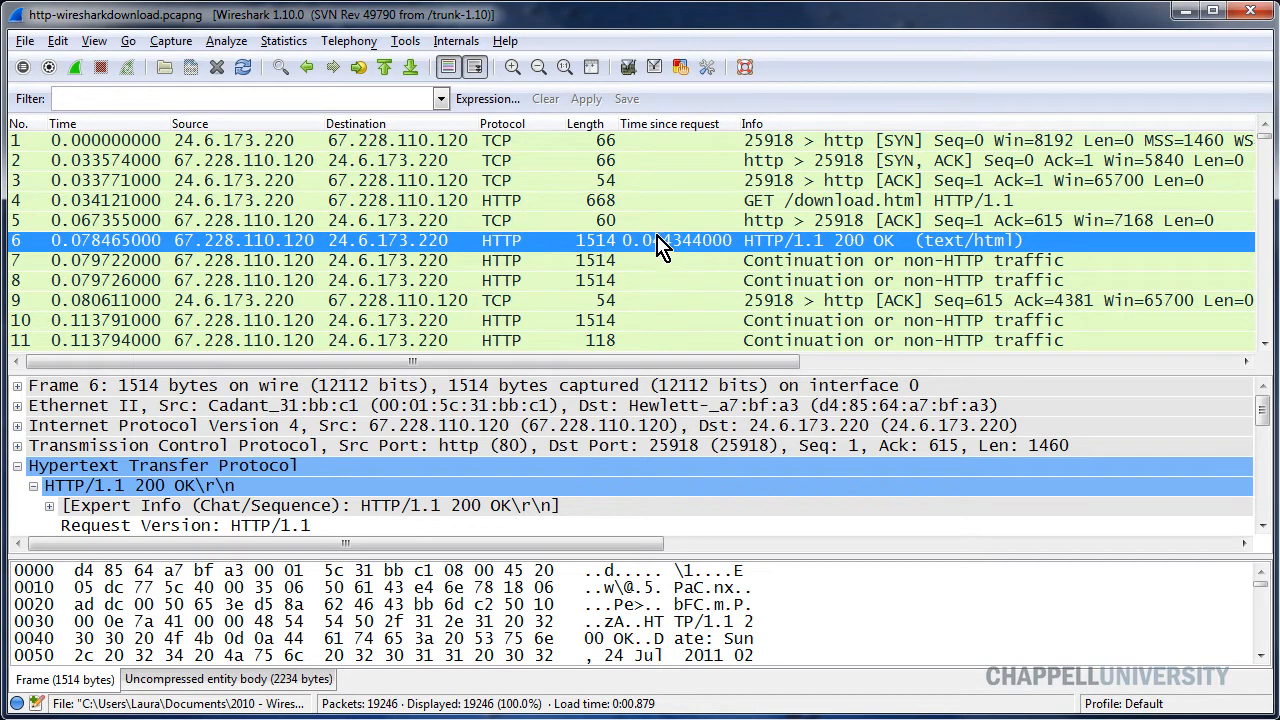
{"action": "mouse_move", "coordinate": [690, 252]}
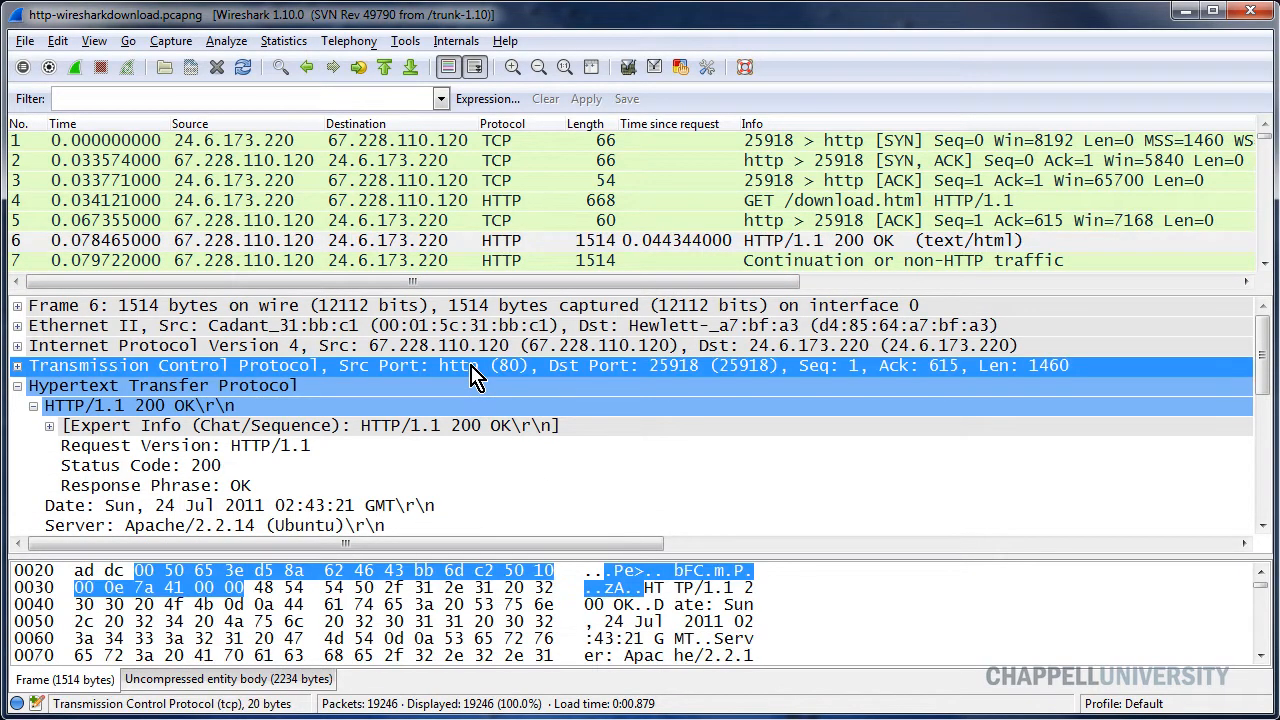
Turn 'Allow subdissector to reassemble TCP streams' back on in TCP protocol preferences.
{"action": "right_click", "coordinate": [473, 375]}
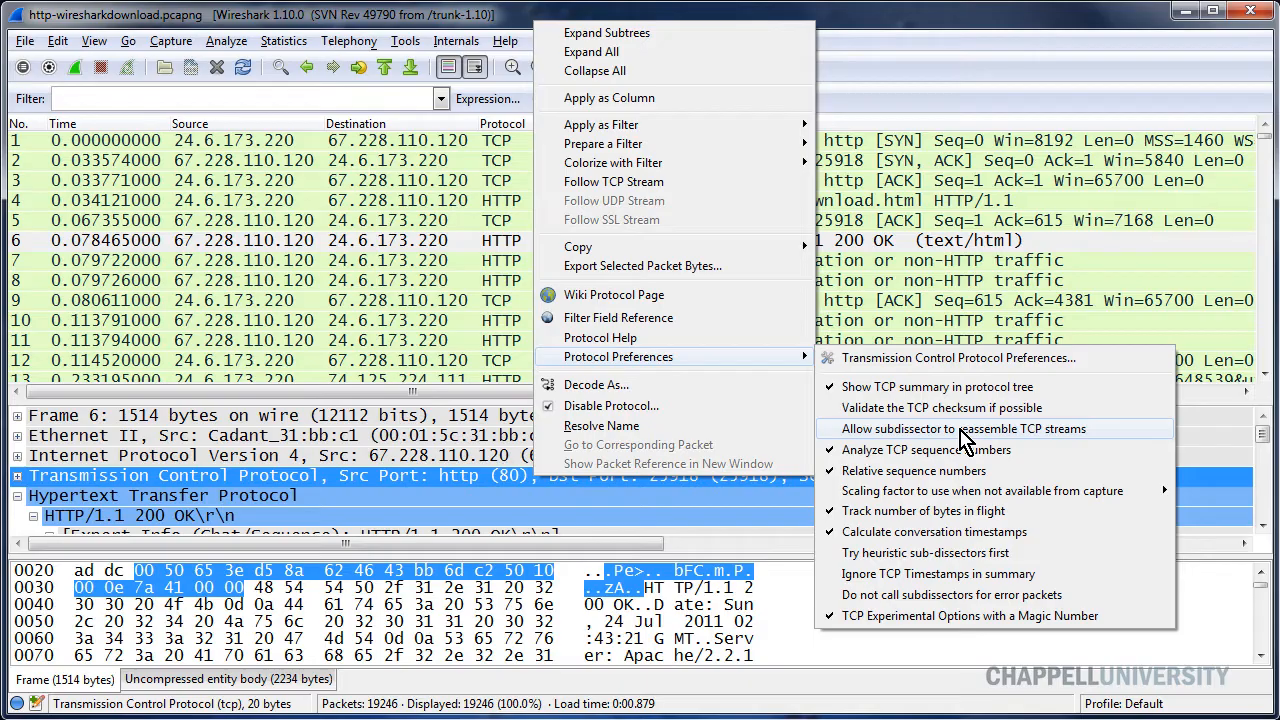
{"action": "left_click", "coordinate": [961, 428]}
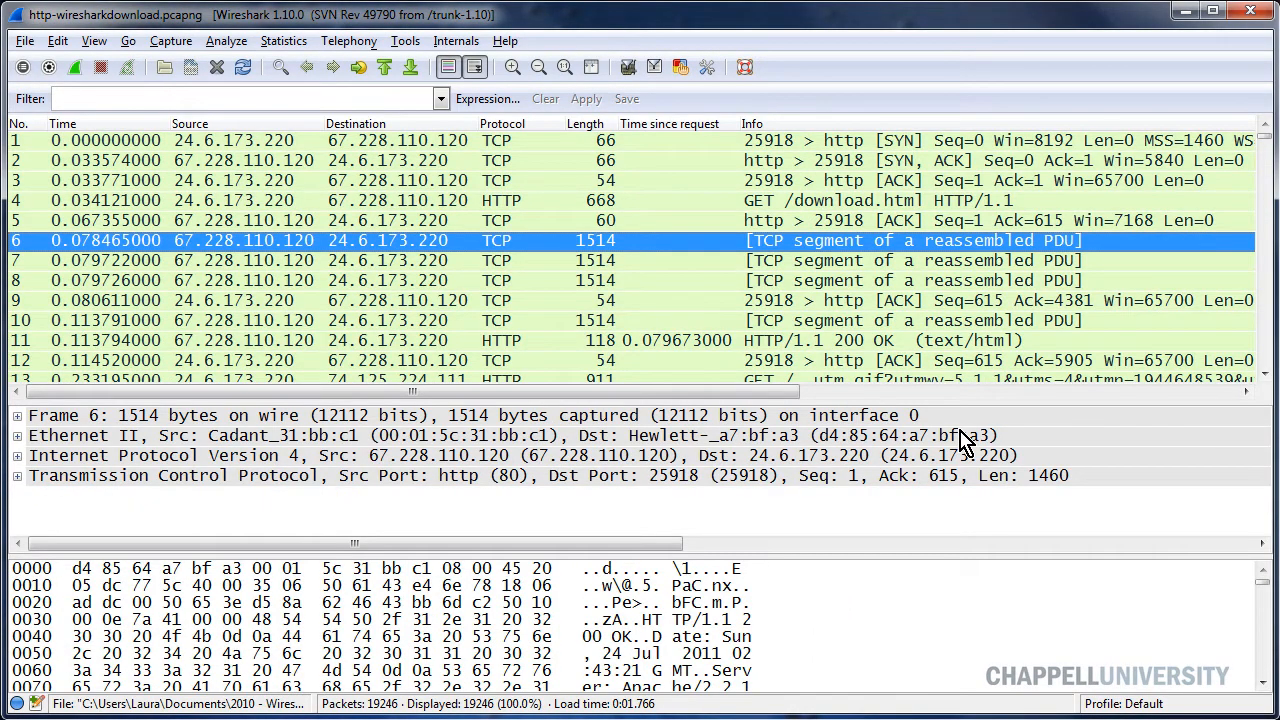
{"action": "mouse_move", "coordinate": [950, 432]}
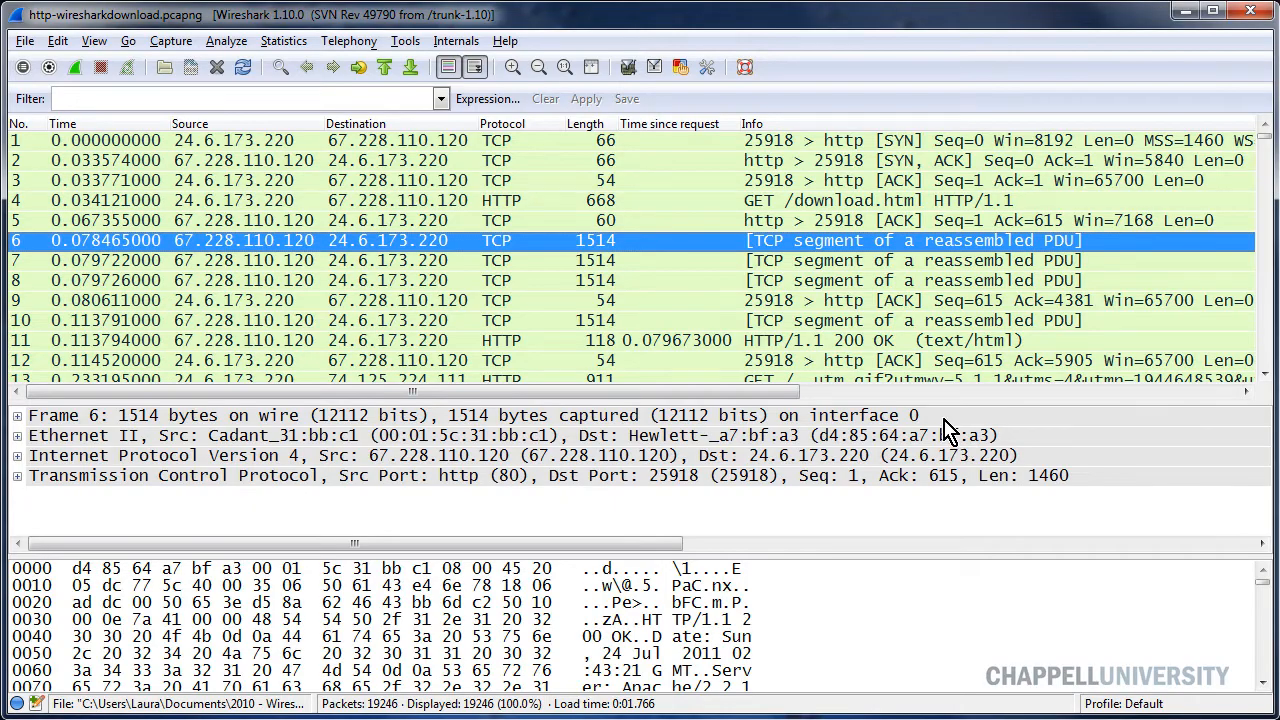
{"action": "mouse_move", "coordinate": [820, 255]}
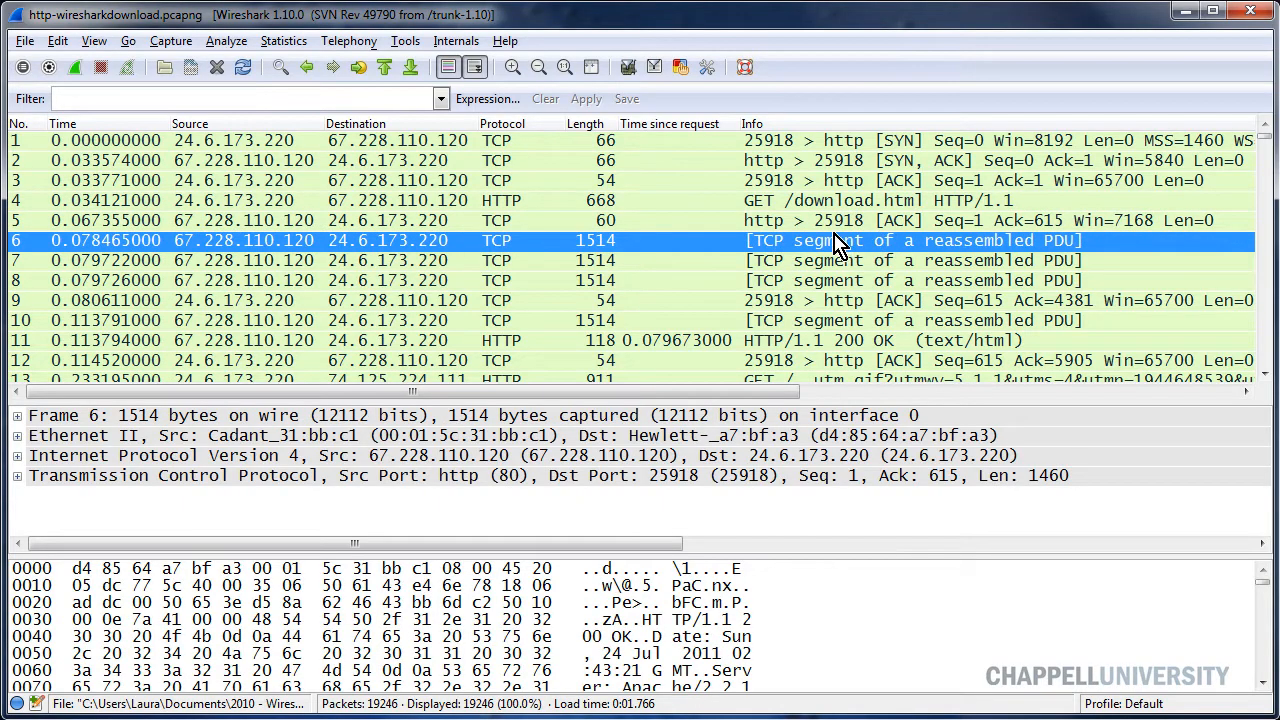
{"action": "mouse_move", "coordinate": [1060, 255]}
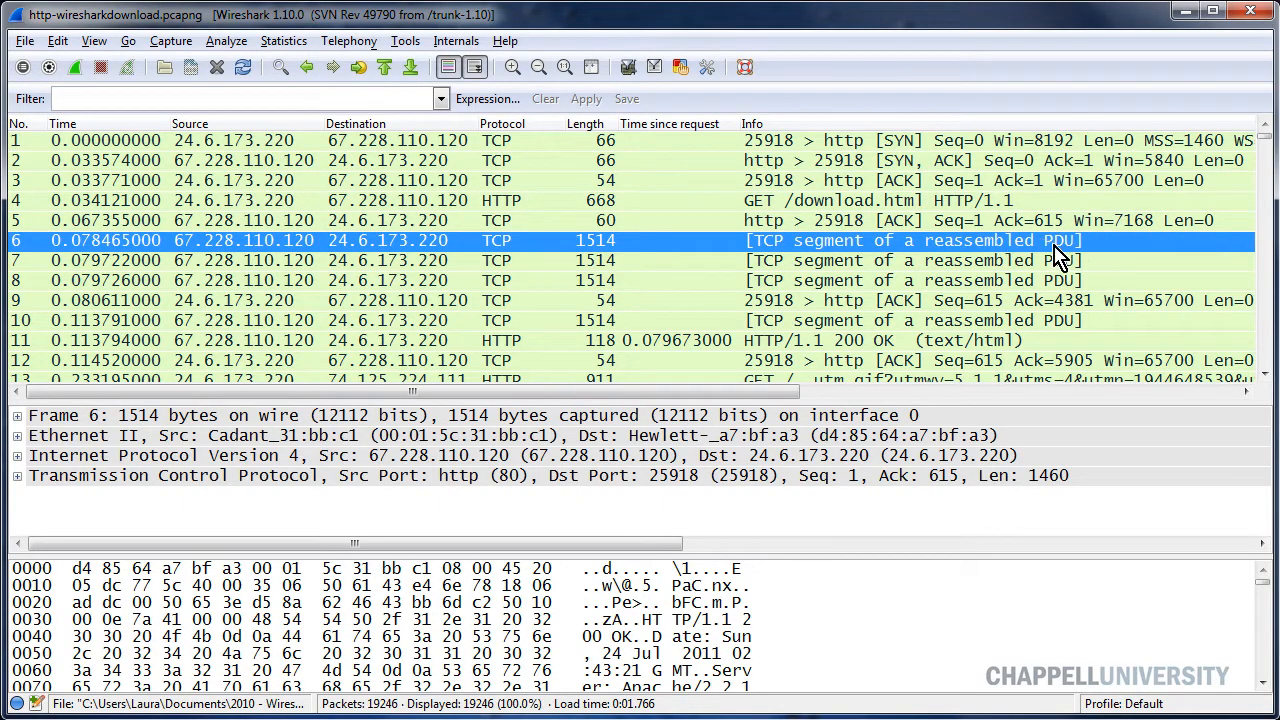
{"action": "mouse_move", "coordinate": [615, 662]}
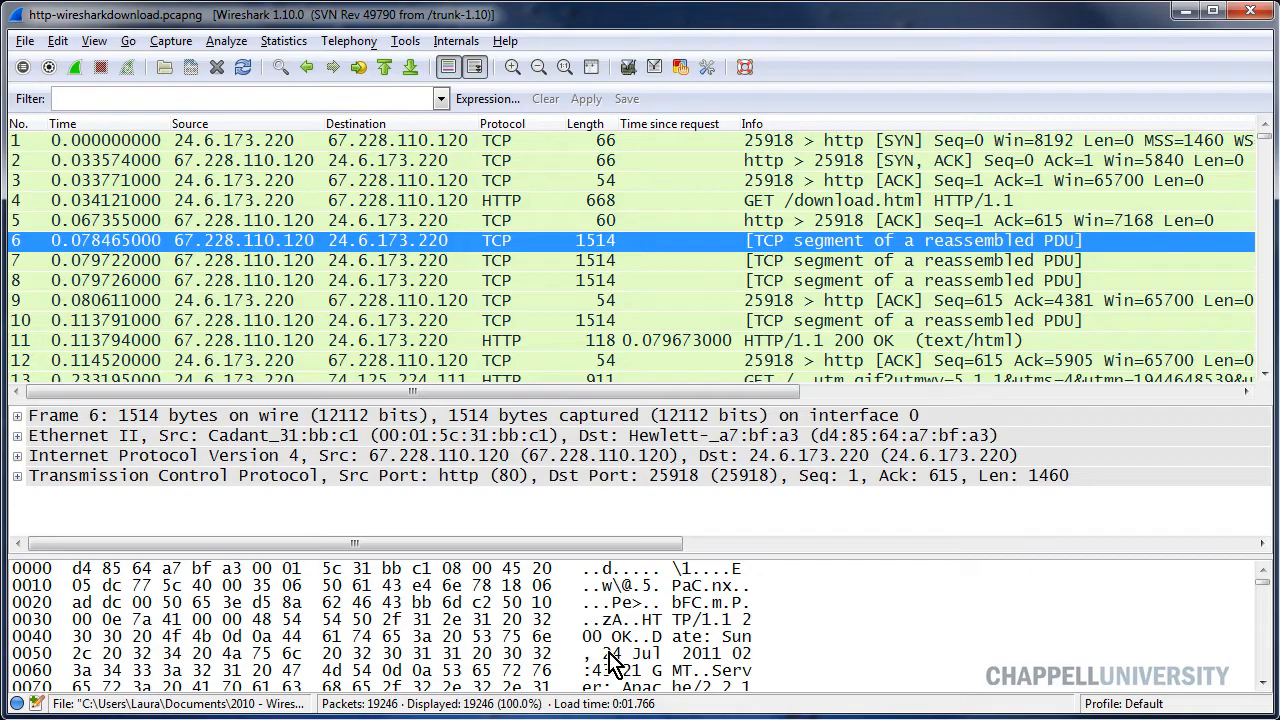
{"action": "mouse_move", "coordinate": [775, 253]}
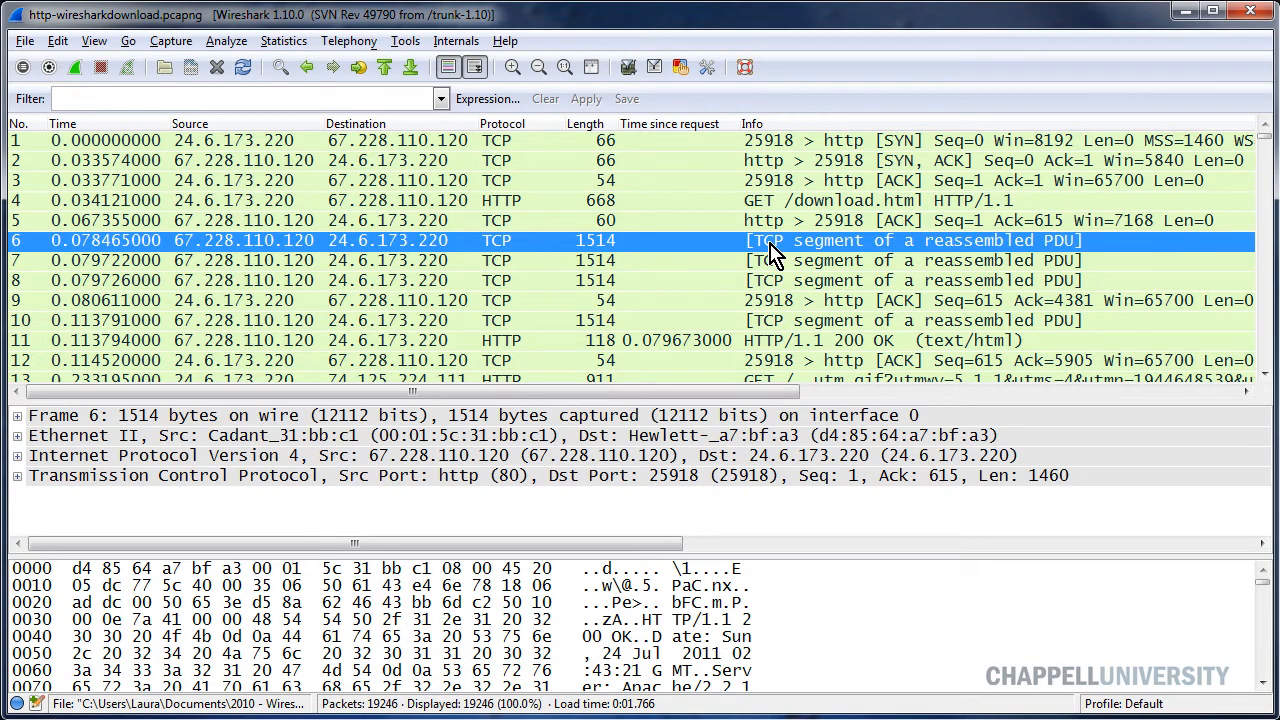
{"action": "mouse_move", "coordinate": [955, 250]}
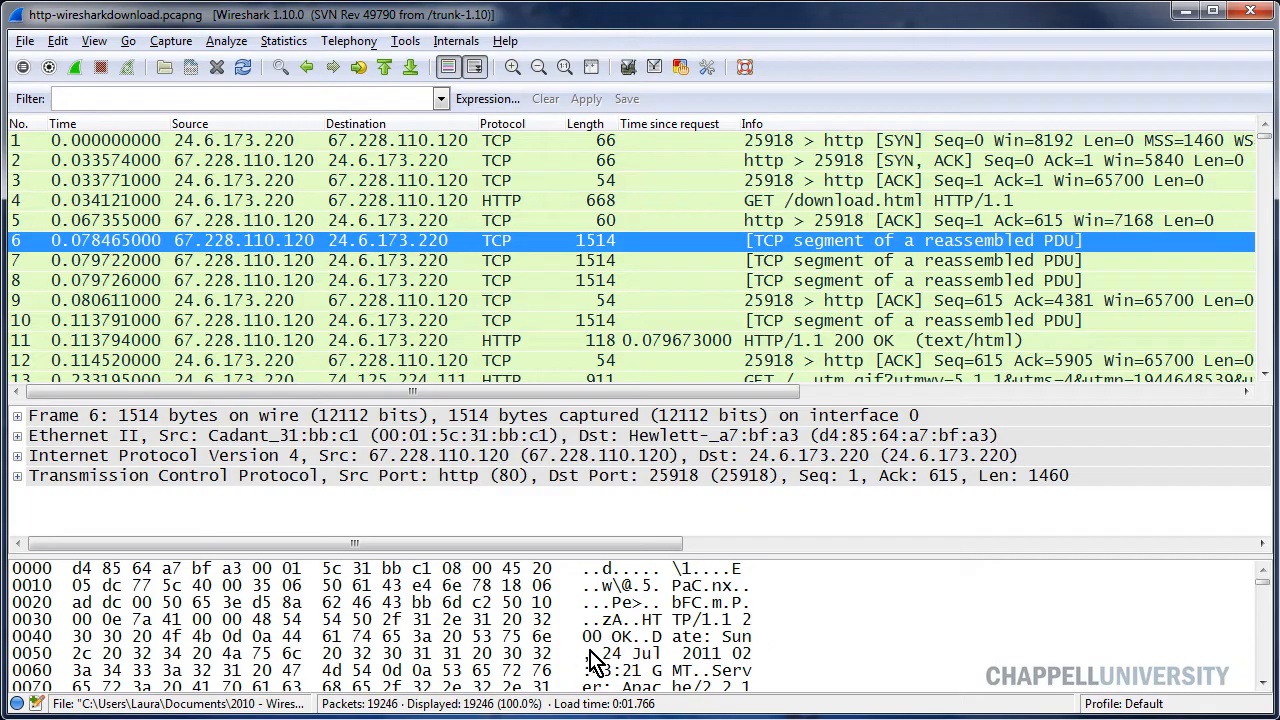
{"action": "mouse_move", "coordinate": [755, 258]}
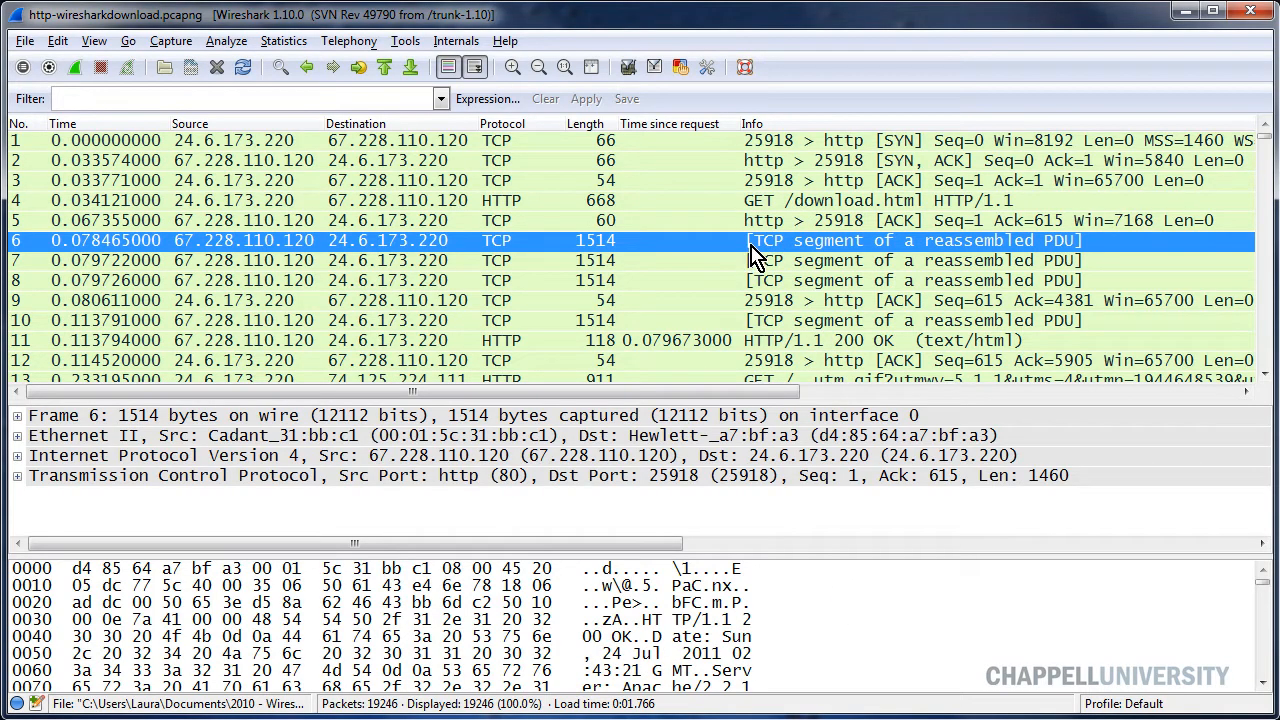
{"action": "mouse_move", "coordinate": [765, 253]}
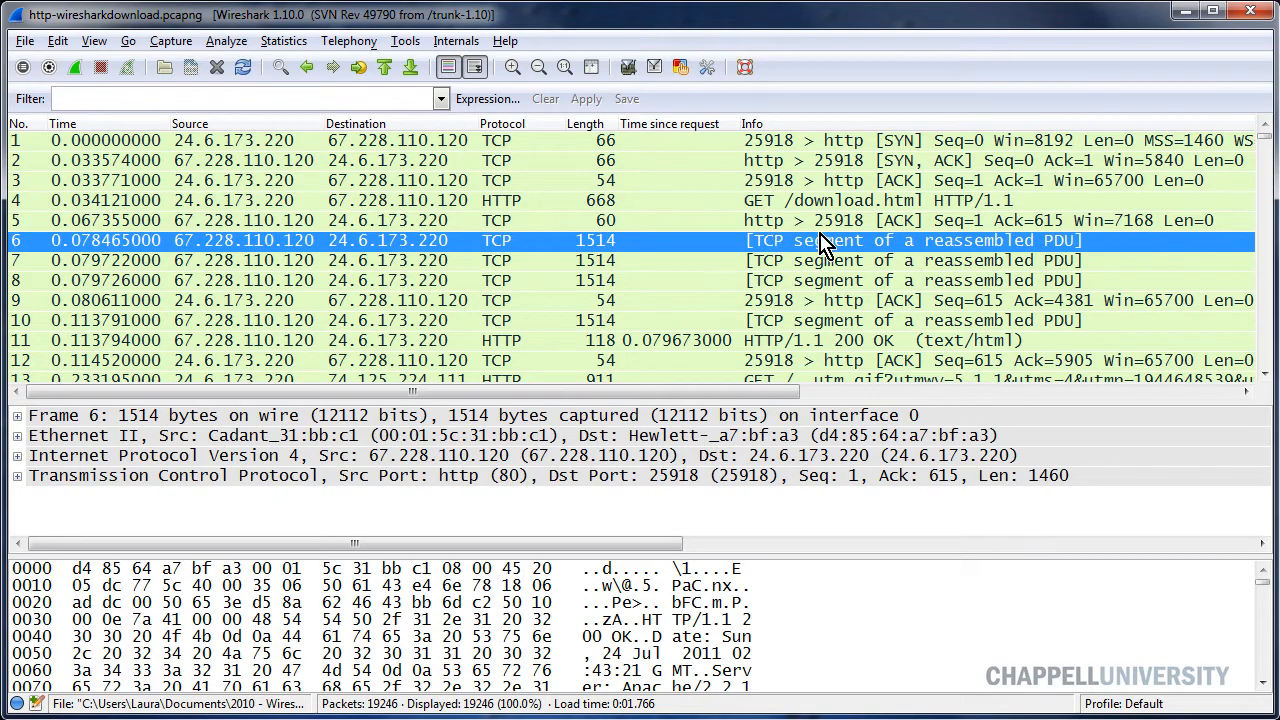
{"action": "mouse_move", "coordinate": [817, 277]}
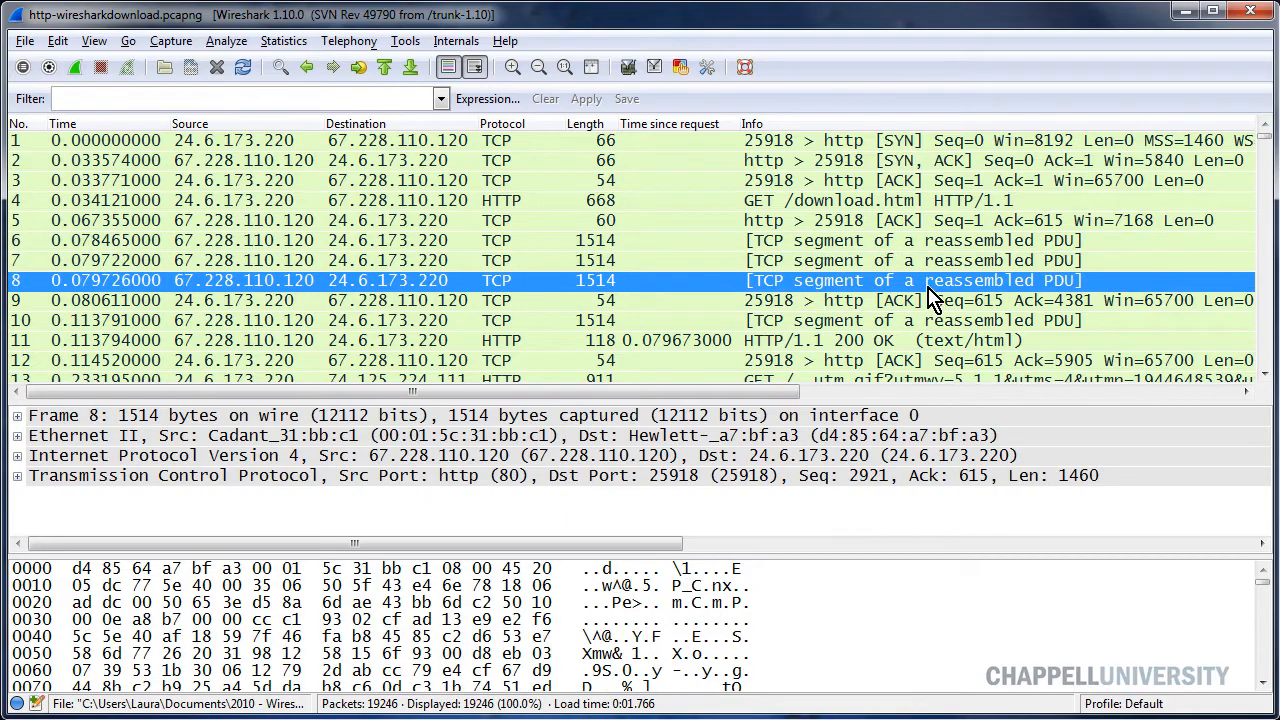
{"action": "mouse_move", "coordinate": [835, 308]}
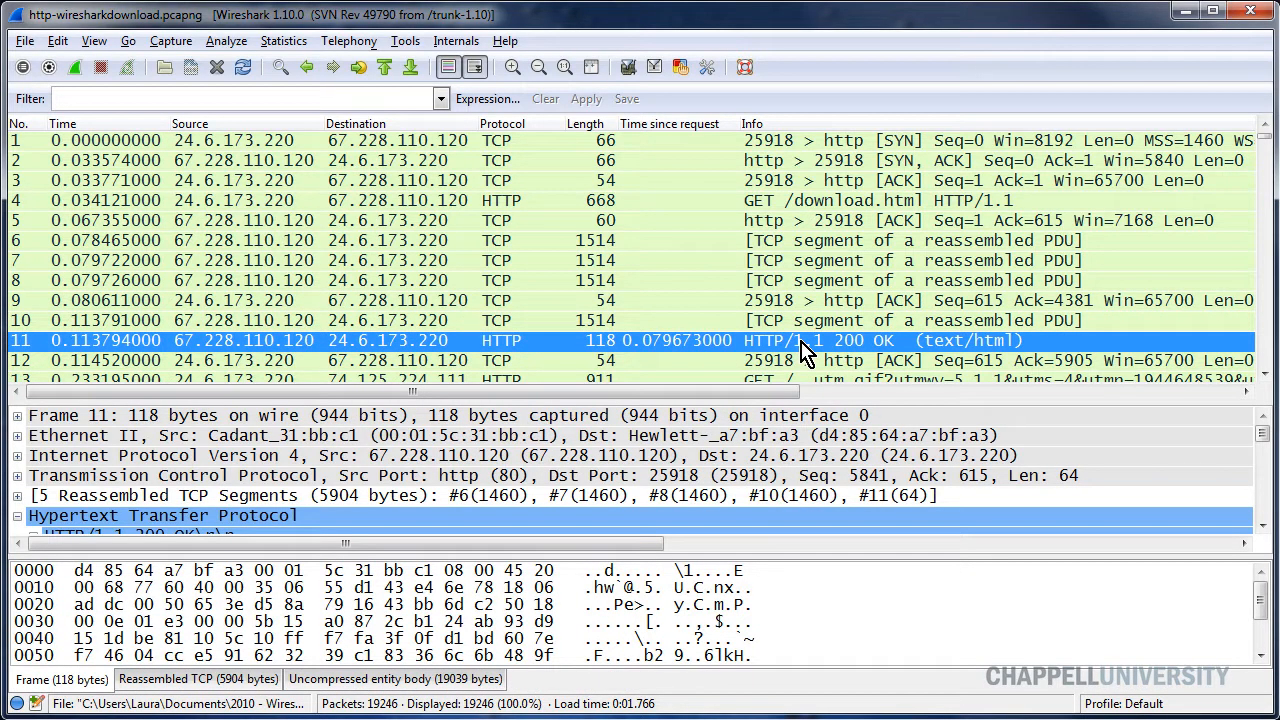
{"action": "mouse_move", "coordinate": [780, 370]}
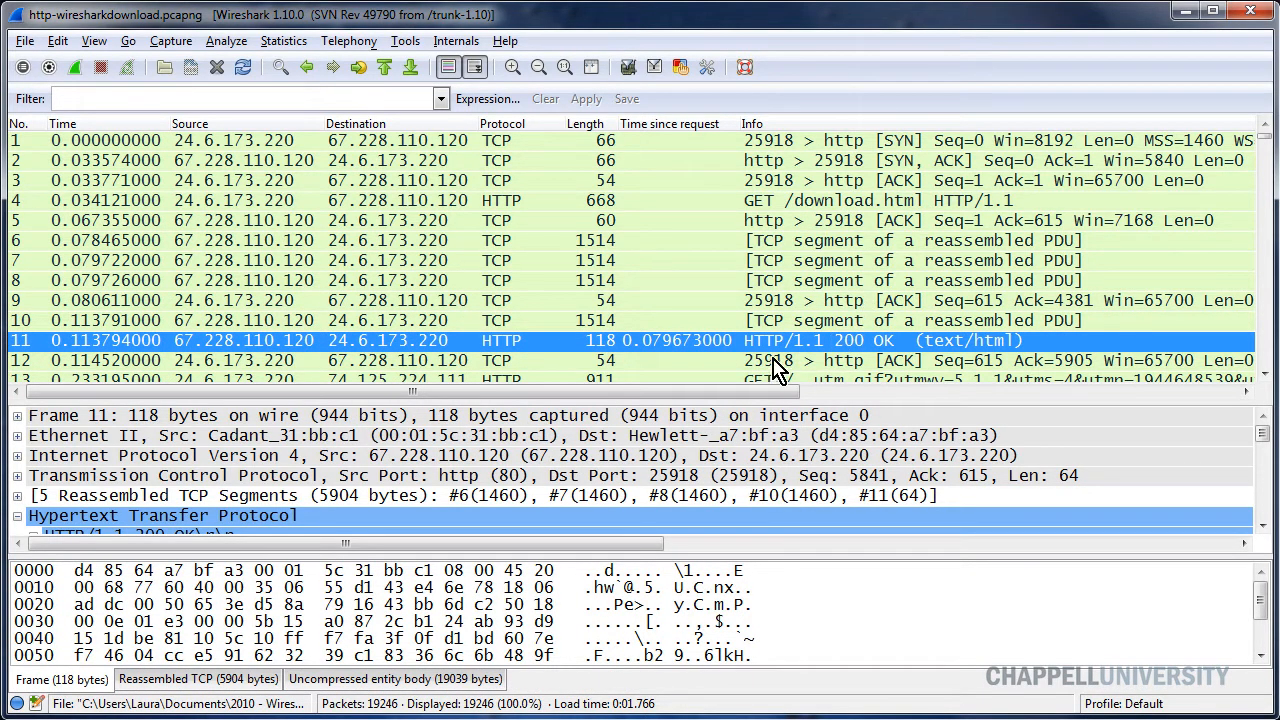
{"action": "mouse_move", "coordinate": [685, 362]}
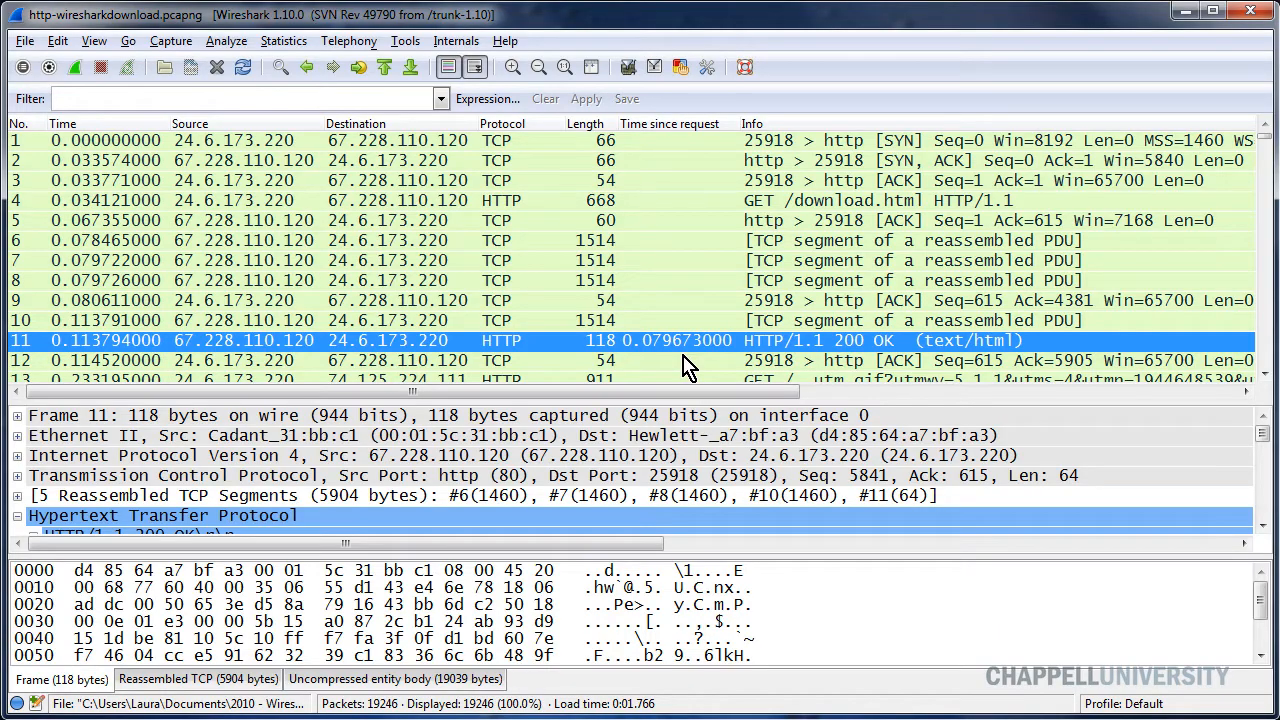
{"action": "mouse_move", "coordinate": [535, 425]}
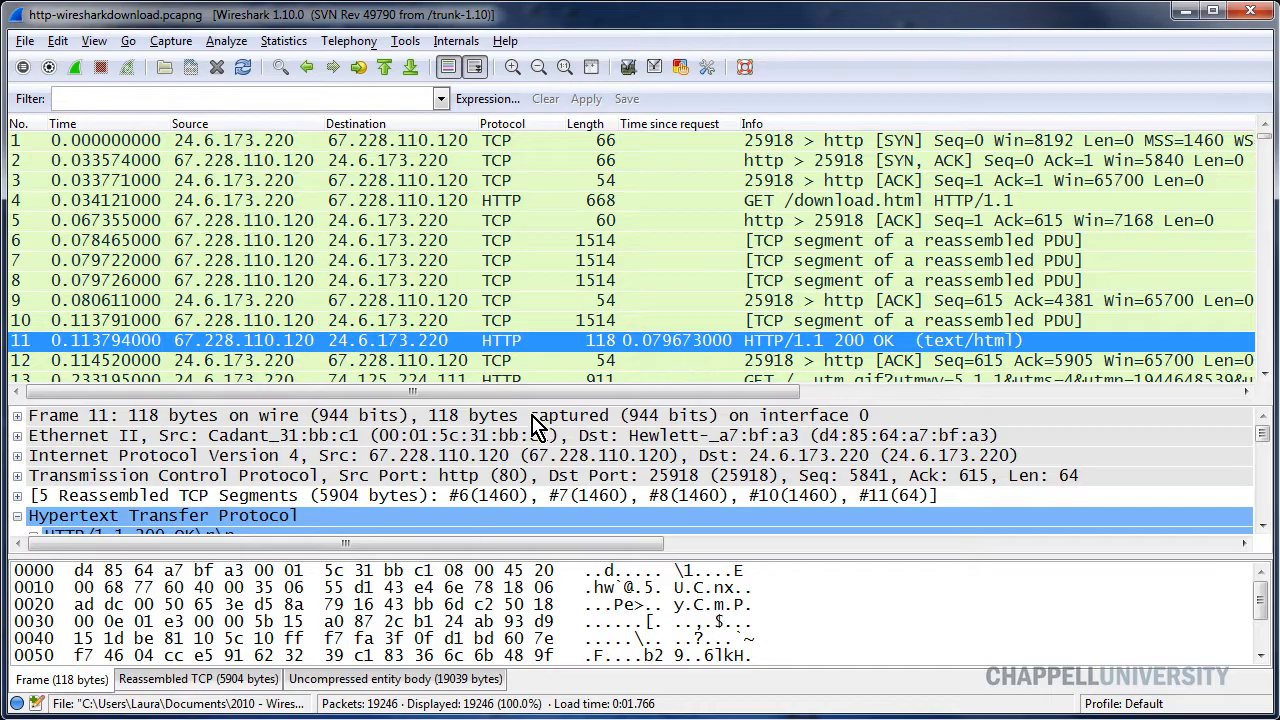